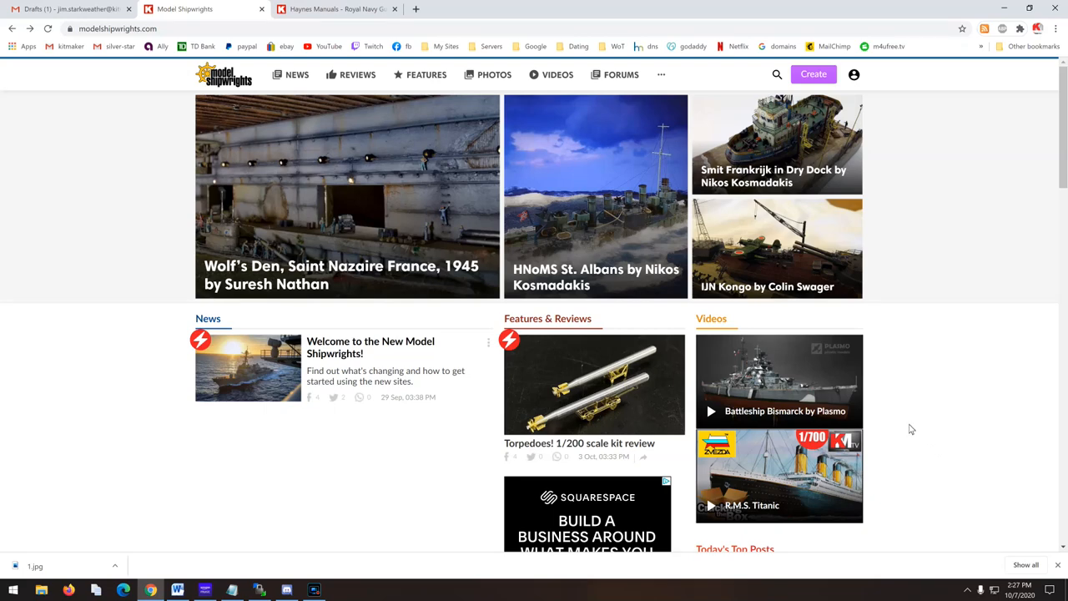
{"action": "mouse_move", "coordinate": [908, 420]}
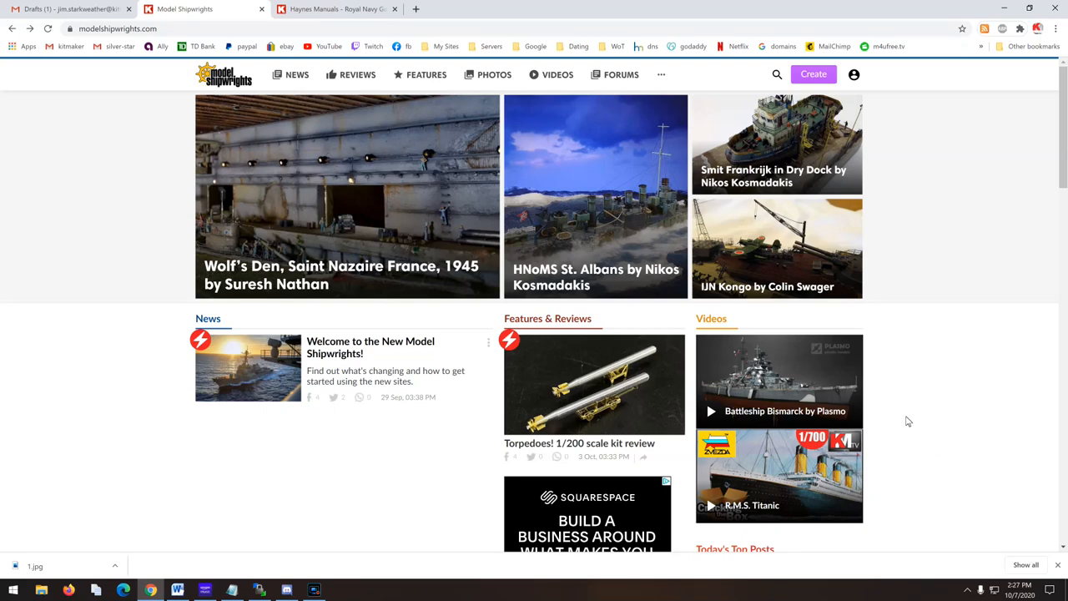
{"action": "mouse_move", "coordinate": [918, 402]}
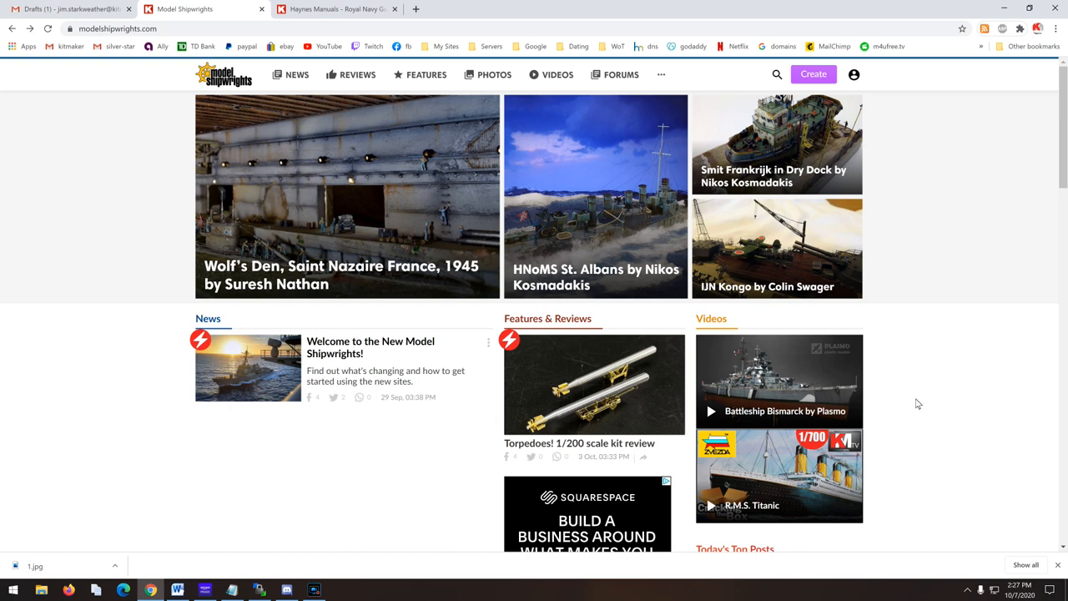
{"action": "mouse_move", "coordinate": [911, 371]}
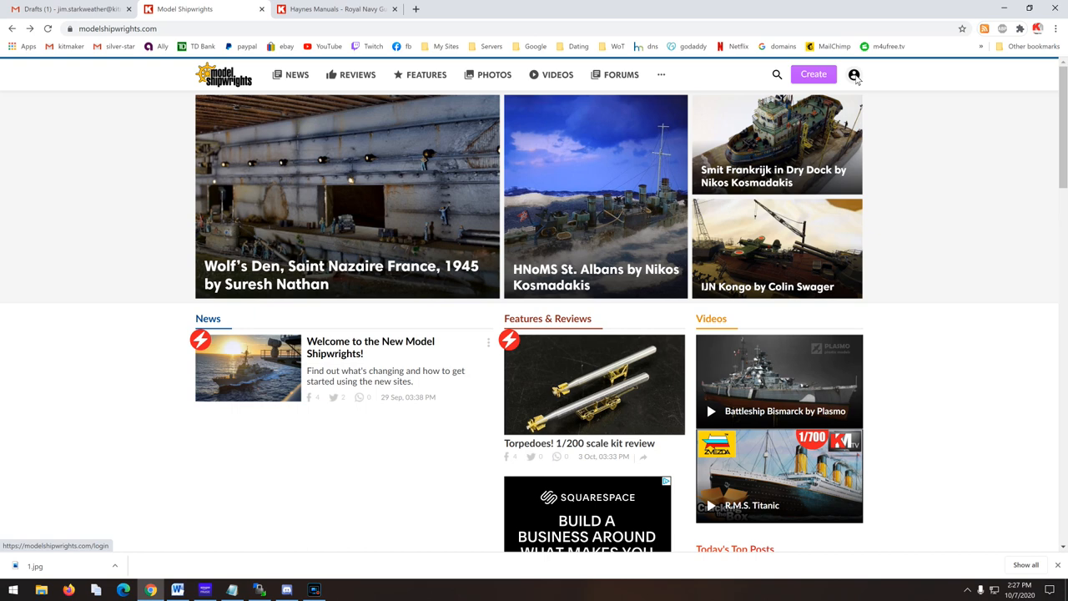
Step: Log in to Model Shipwrights from the account icon at the top right
{"action": "left_click", "coordinate": [854, 74]}
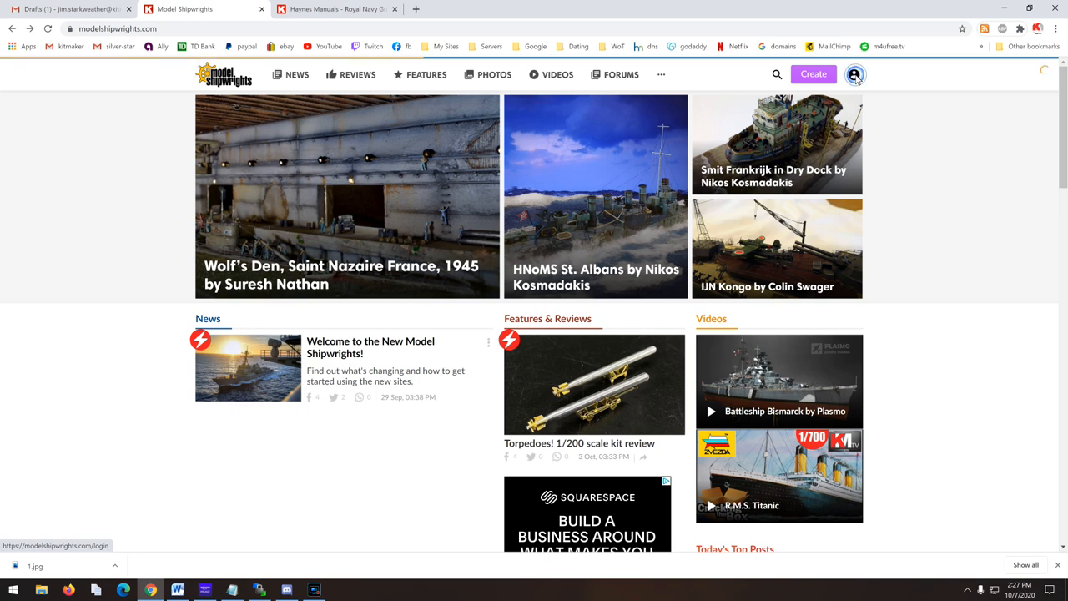
{"action": "left_click", "coordinate": [854, 73]}
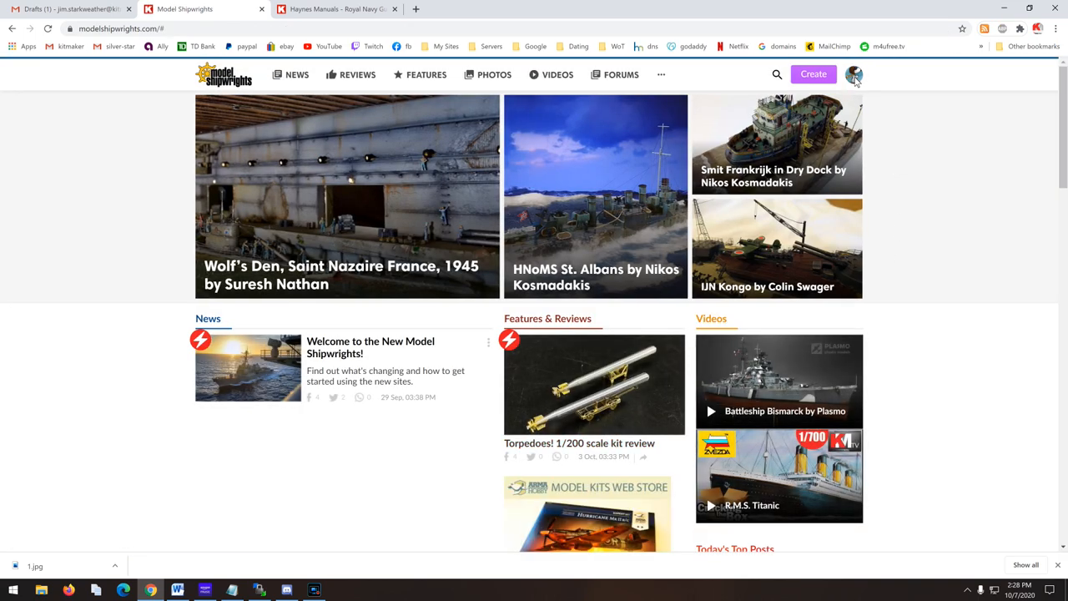
Step: Start a new post from the avatar menu's Create button with the Article type selected
{"action": "left_click", "coordinate": [853, 73]}
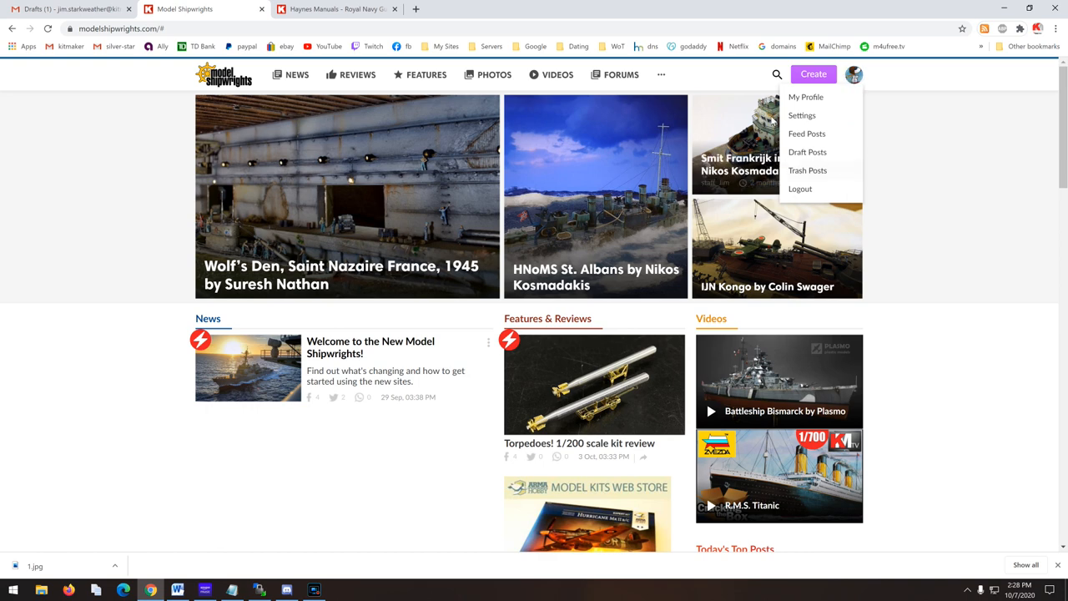
{"action": "left_click", "coordinate": [811, 73]}
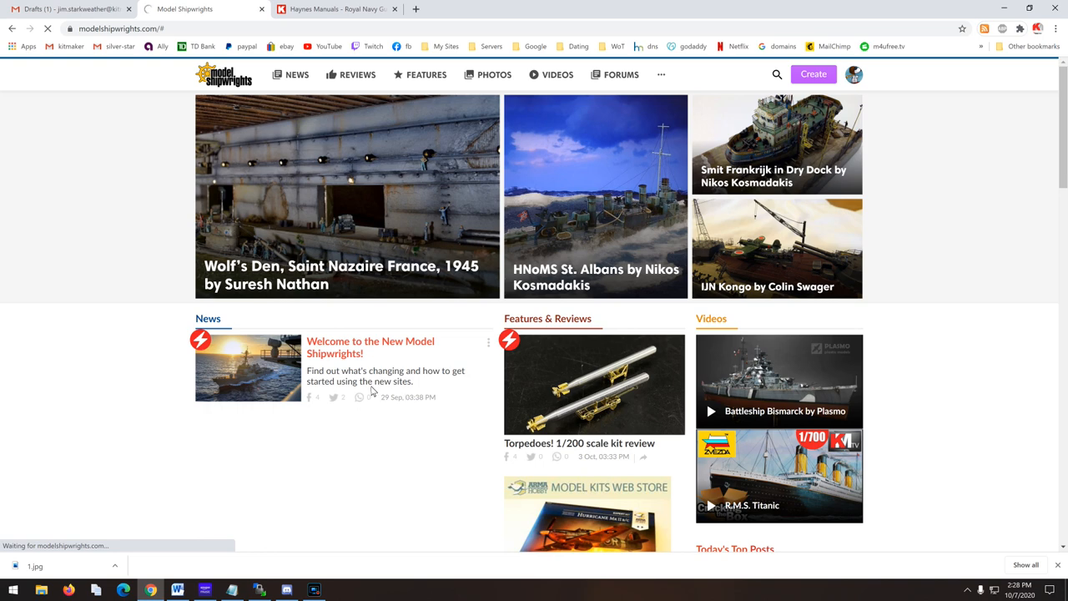
{"action": "left_click", "coordinate": [813, 73]}
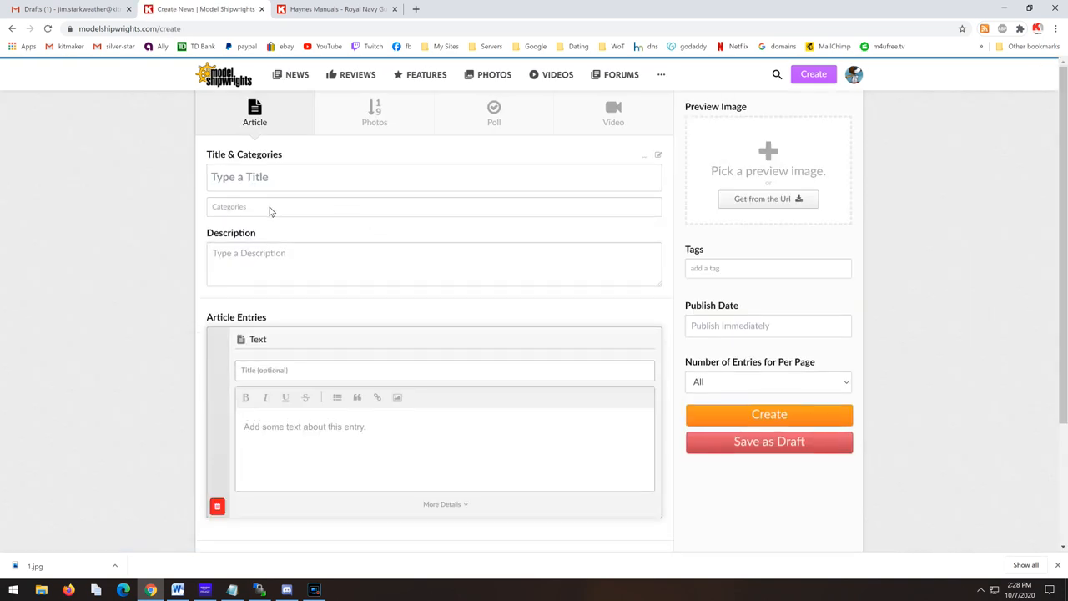
{"action": "mouse_move", "coordinate": [268, 127]}
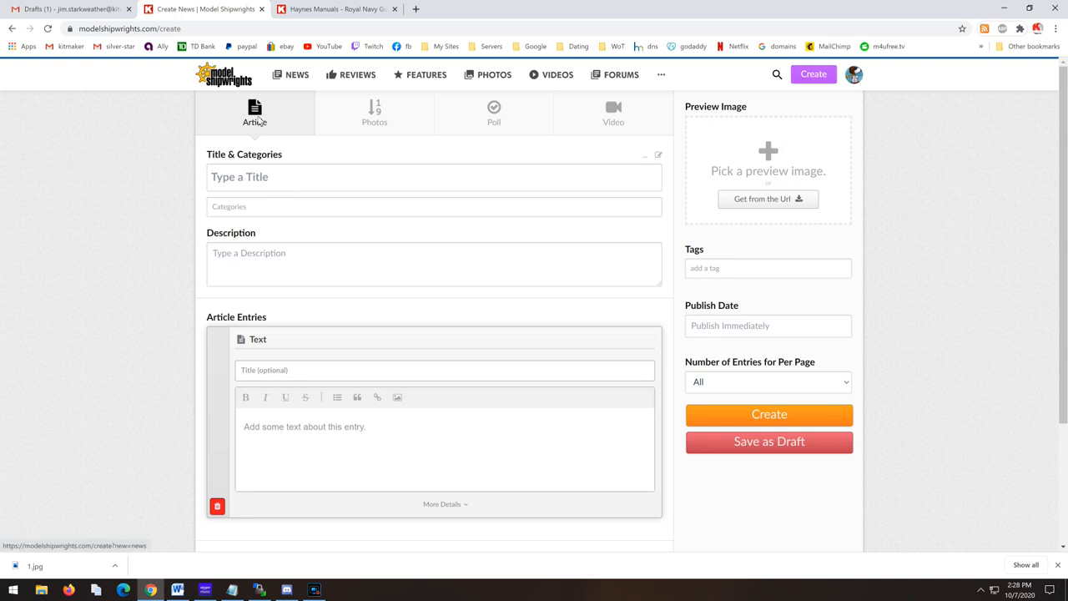
{"action": "mouse_move", "coordinate": [451, 147]}
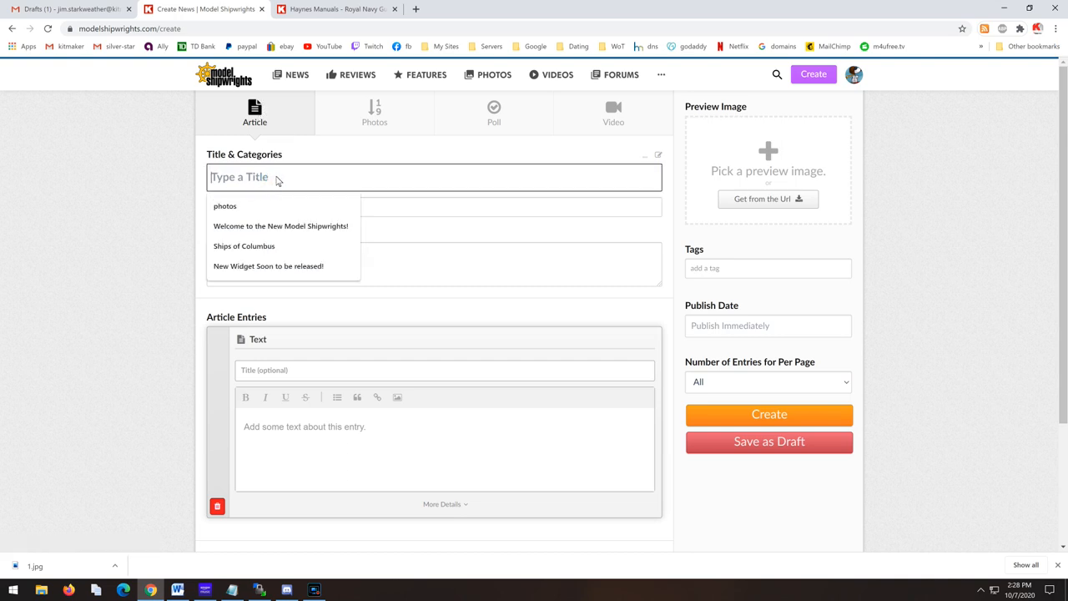
{"action": "mouse_move", "coordinate": [323, 81]}
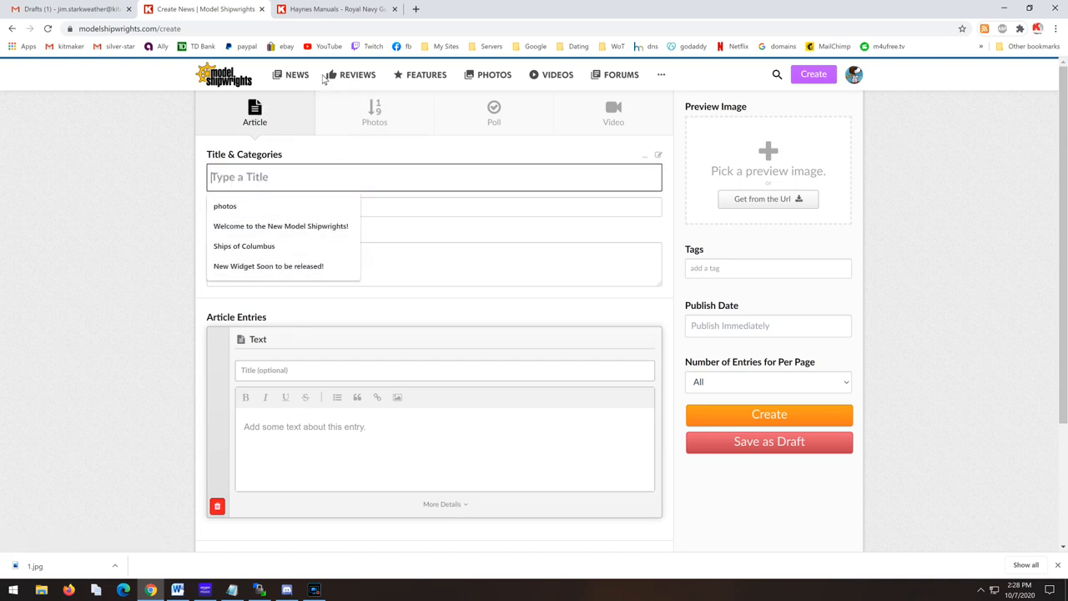
Step: Copy the 'Royal Navy Gun Boat' headline from the Haynes page as the title and begin the News category
{"action": "left_click", "coordinate": [334, 10]}
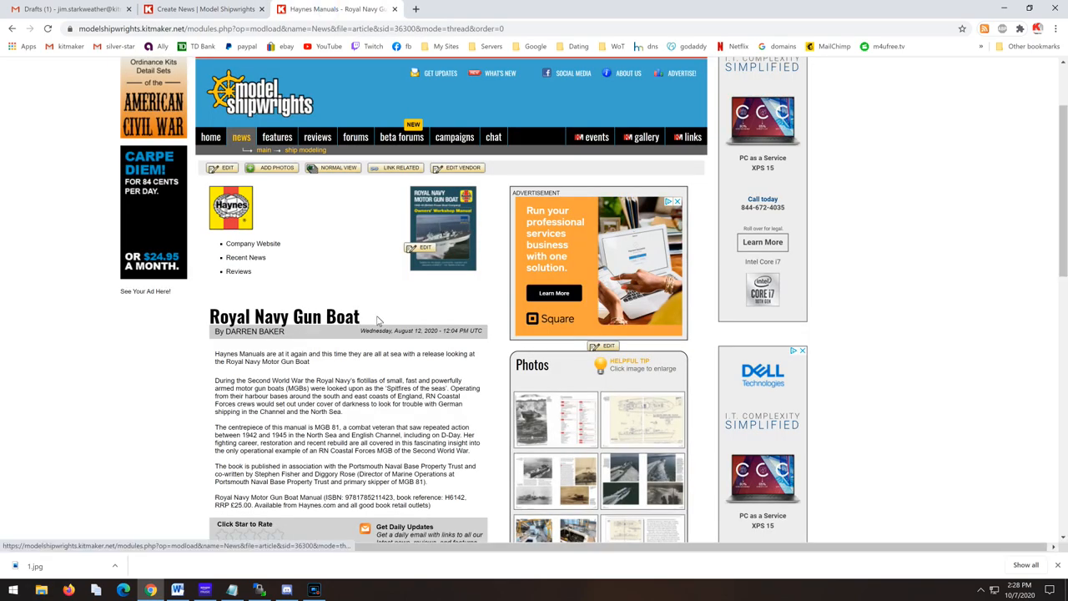
{"action": "double_click", "coordinate": [284, 315]}
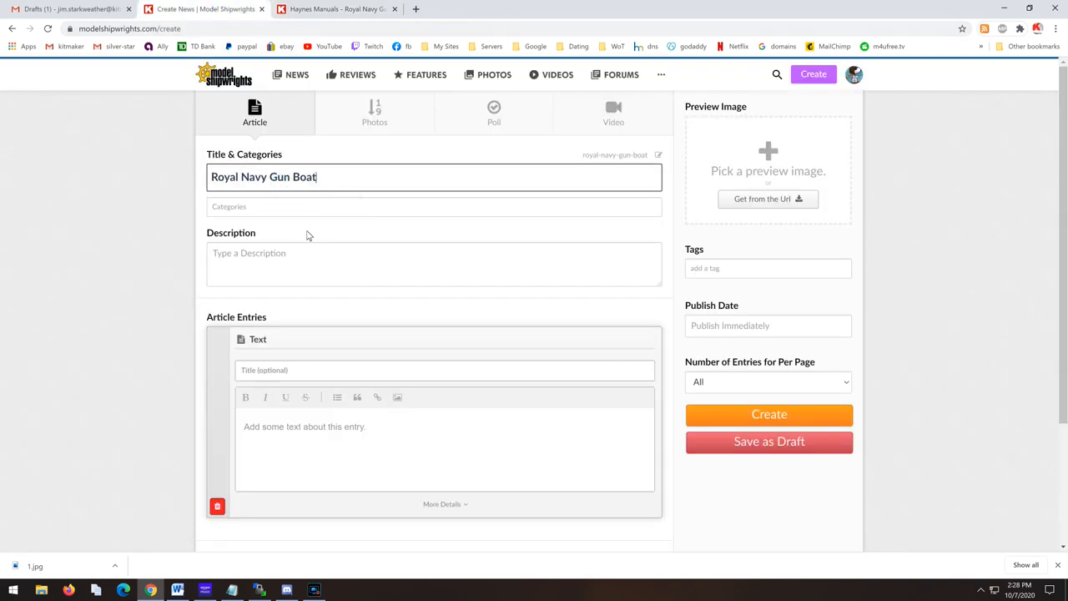
{"action": "left_click", "coordinate": [434, 207]}
{"action": "type", "text": "News"}
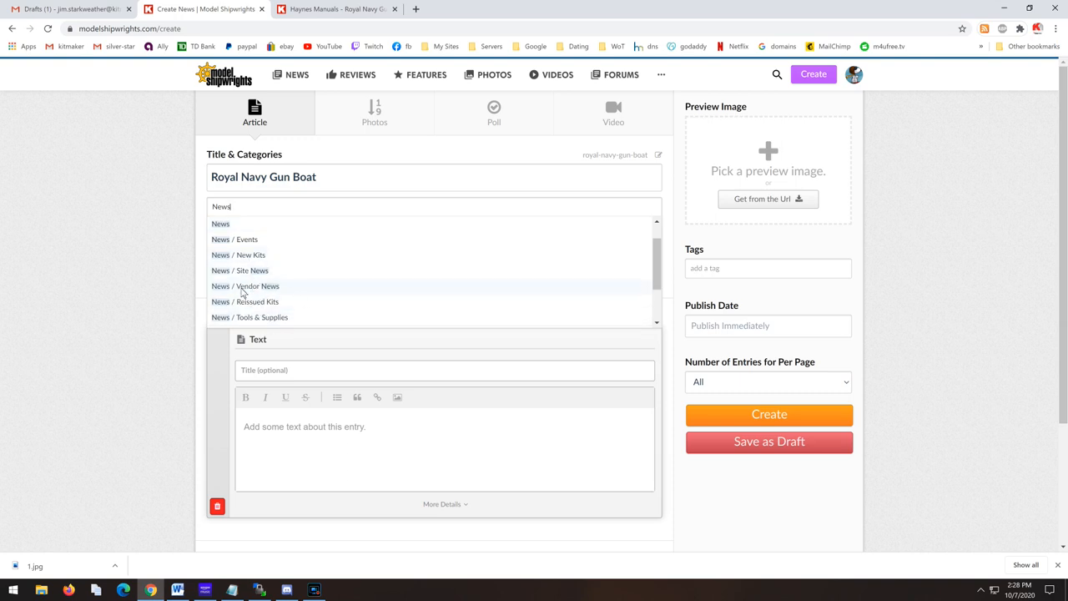
{"action": "mouse_move", "coordinate": [251, 271]}
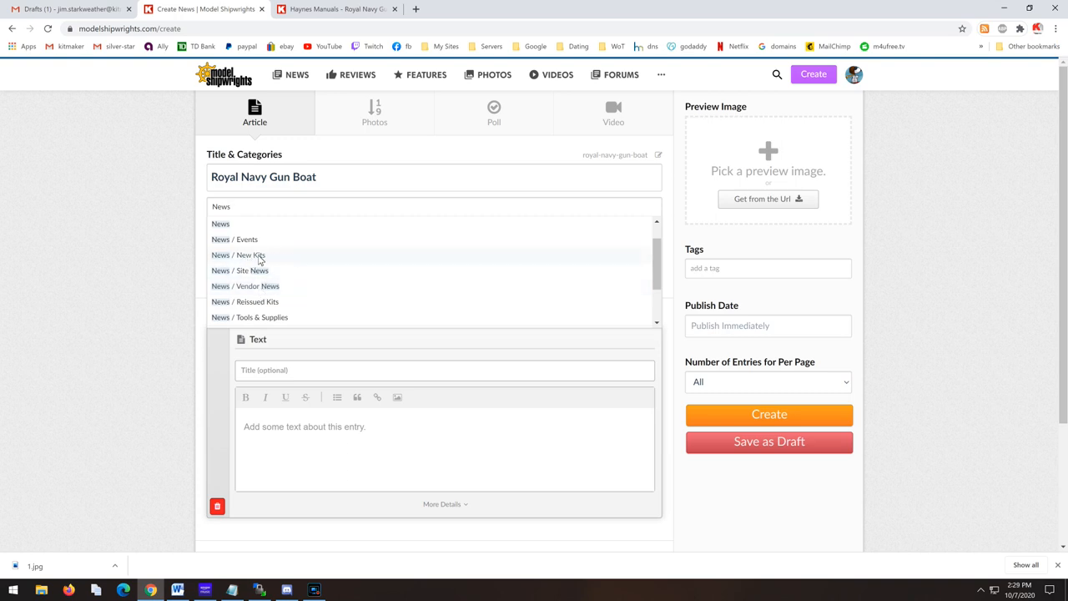
{"action": "mouse_move", "coordinate": [258, 285]}
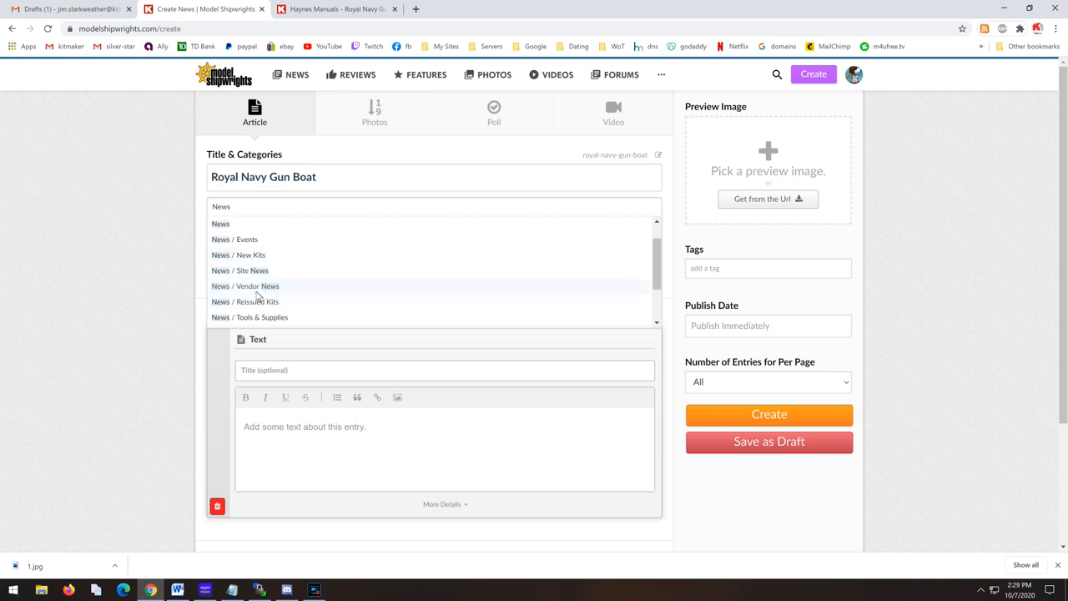
Step: Add categories News / Vendor News and Vendors / Haynes, plus the tag 'book'
{"action": "left_click", "coordinate": [257, 286]}
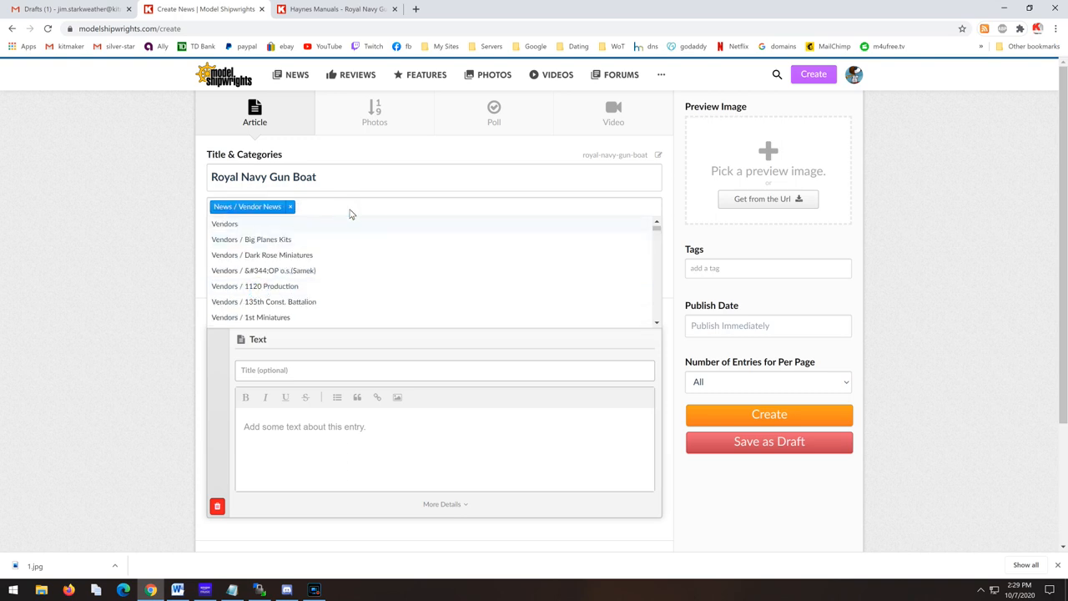
{"action": "type", "text": "hay"}
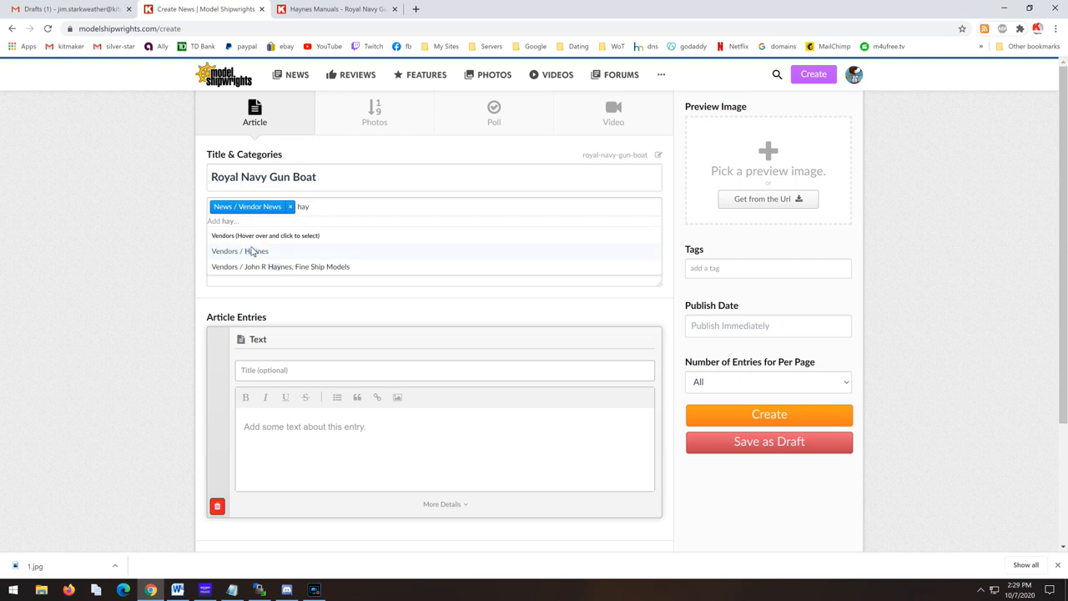
{"action": "left_click", "coordinate": [240, 250]}
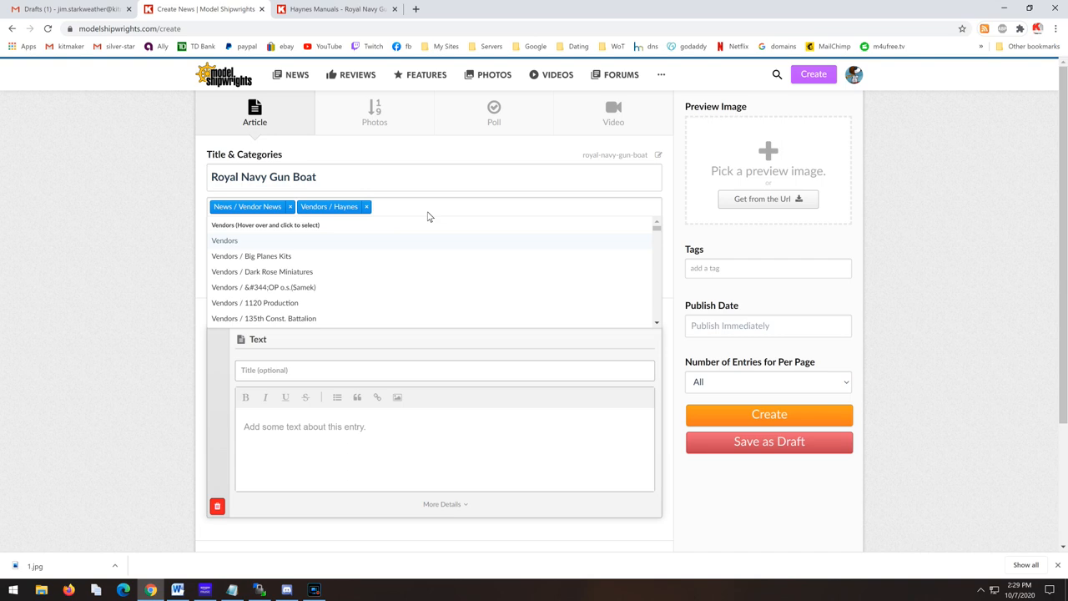
{"action": "type", "text": "book"}
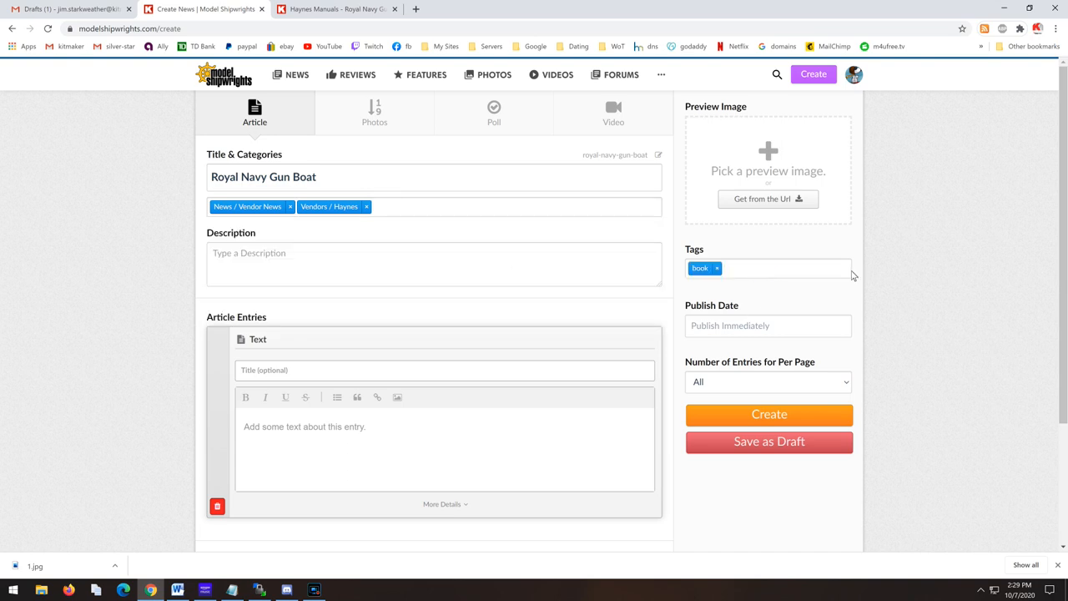
{"action": "left_click", "coordinate": [334, 10]}
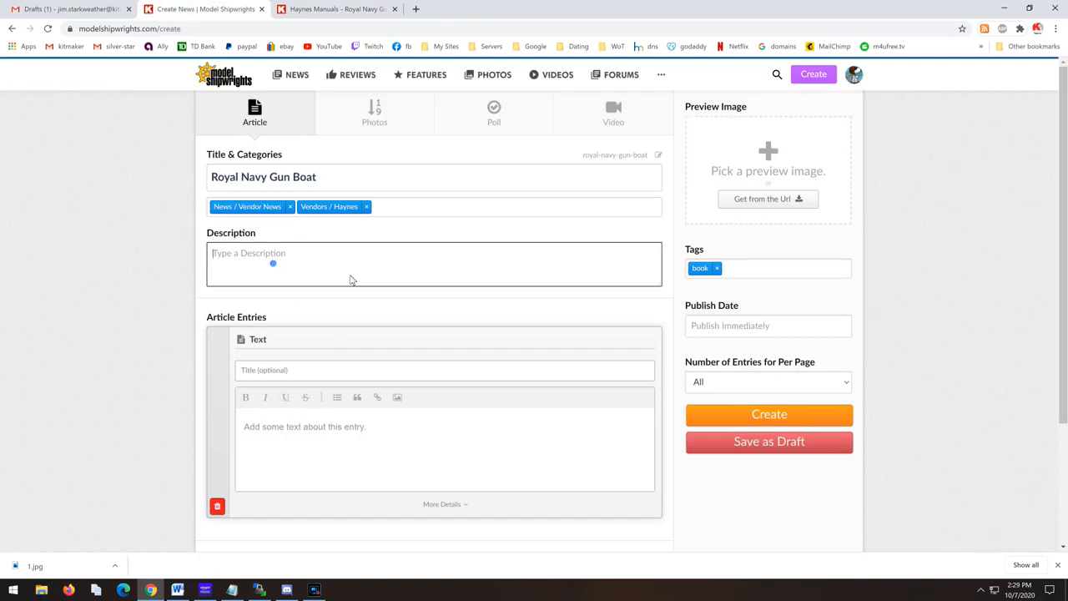
Step: Enter the Haynes Motor Gun Boat description and body text, then add an image entry
{"action": "type", "text": "Haynes Manuals are at it again and this time they are all at sea with a release looking at the Royal Navy Motor Gun Boat"}
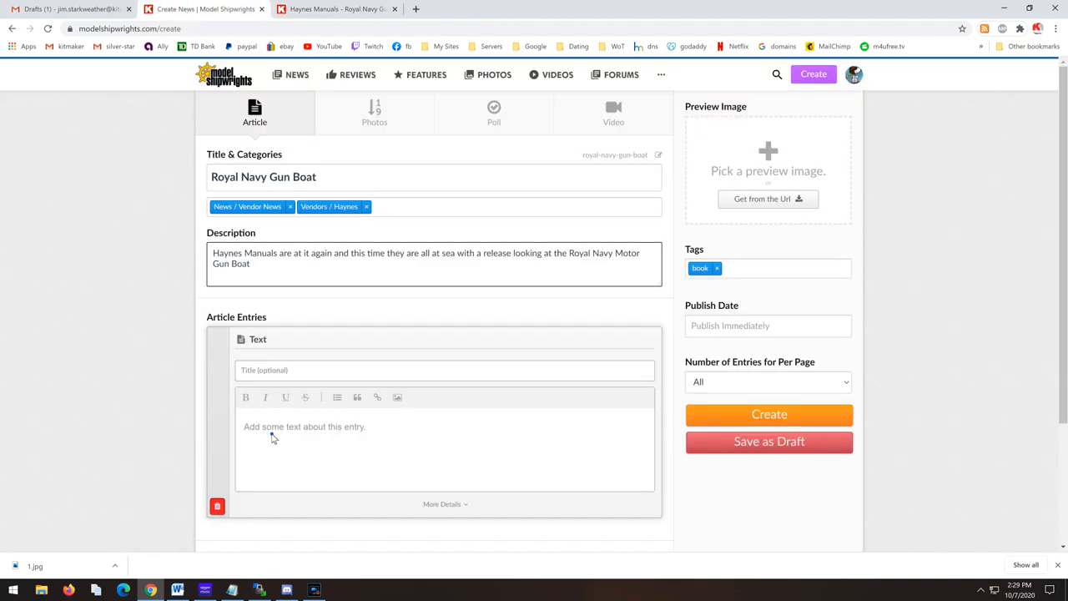
{"action": "mouse_move", "coordinate": [287, 334]}
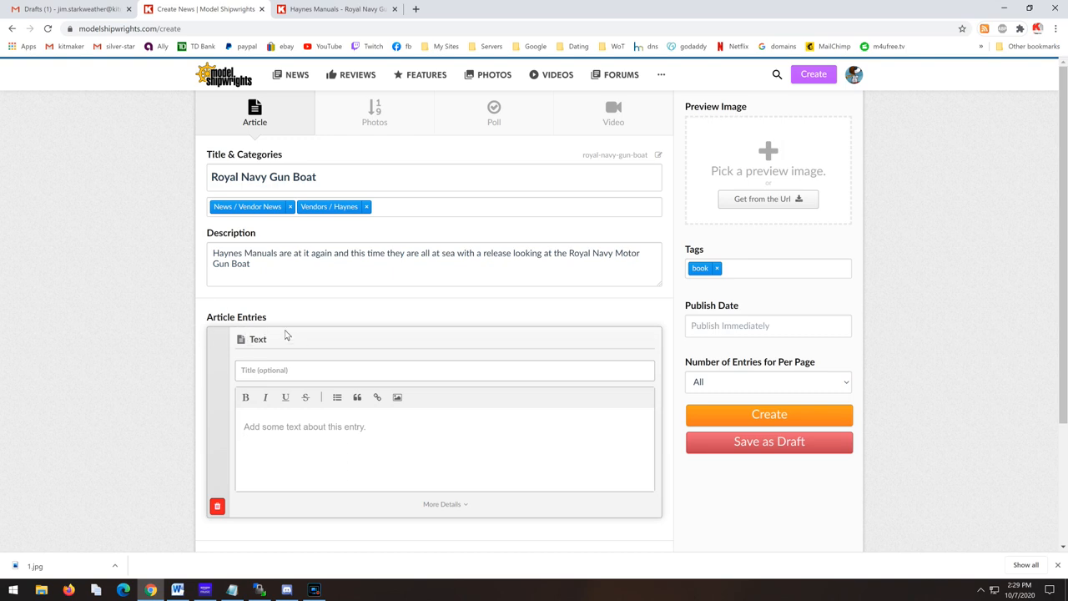
{"action": "mouse_move", "coordinate": [290, 378]}
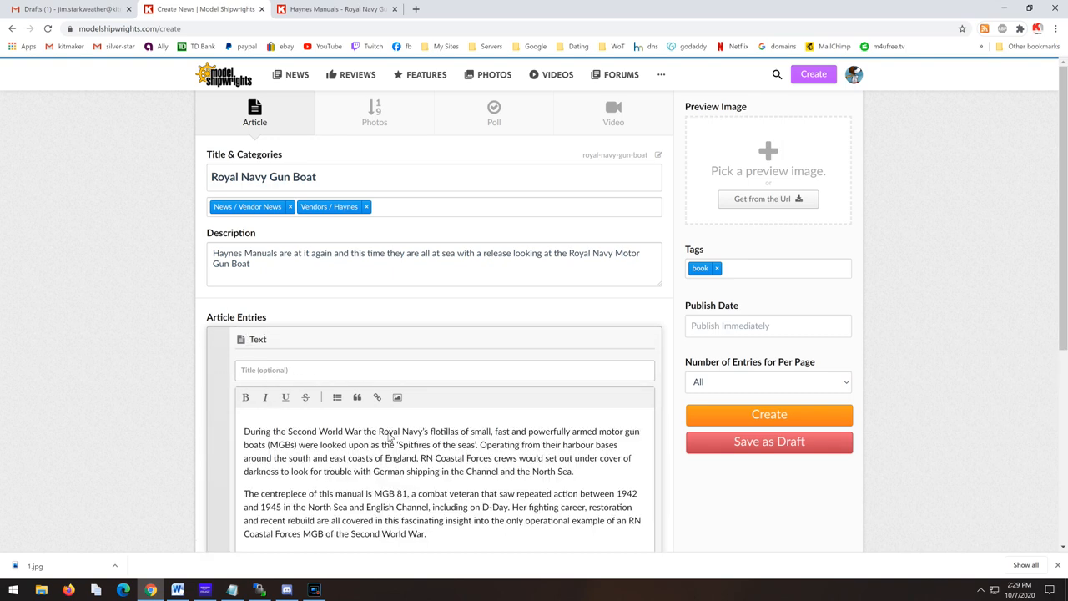
{"action": "scroll", "scroll_direction": "down", "scroll_amount": 3}
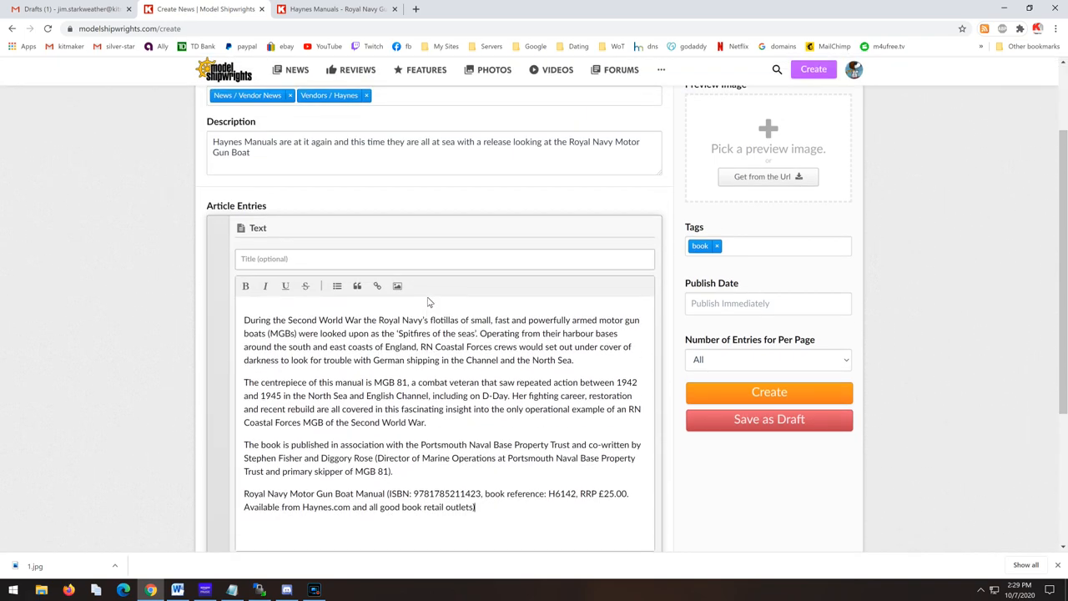
{"action": "scroll", "scroll_direction": "down", "scroll_amount": 3}
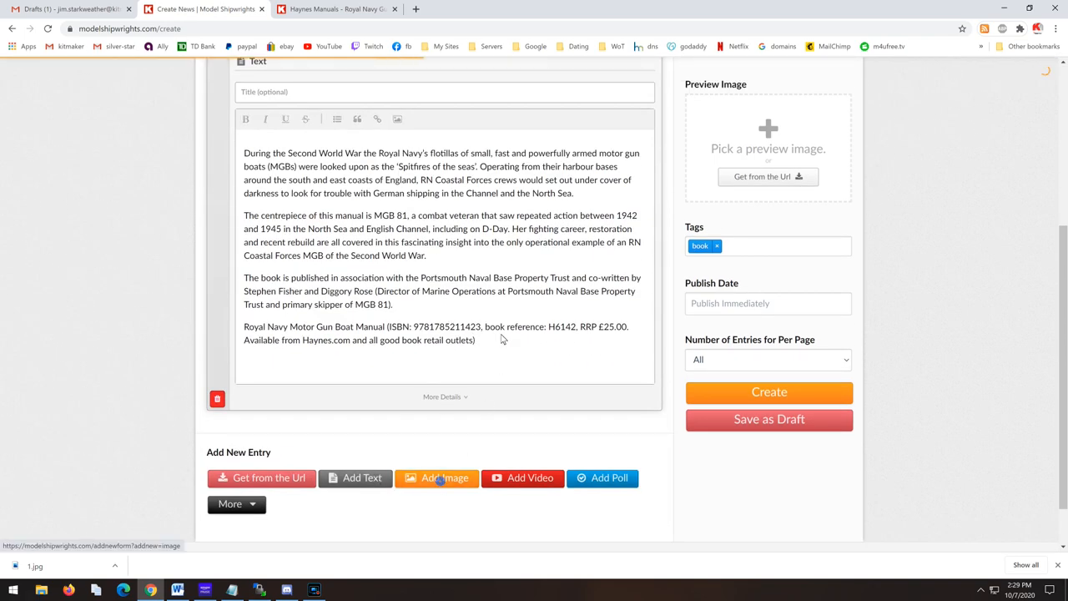
{"action": "left_click", "coordinate": [437, 477]}
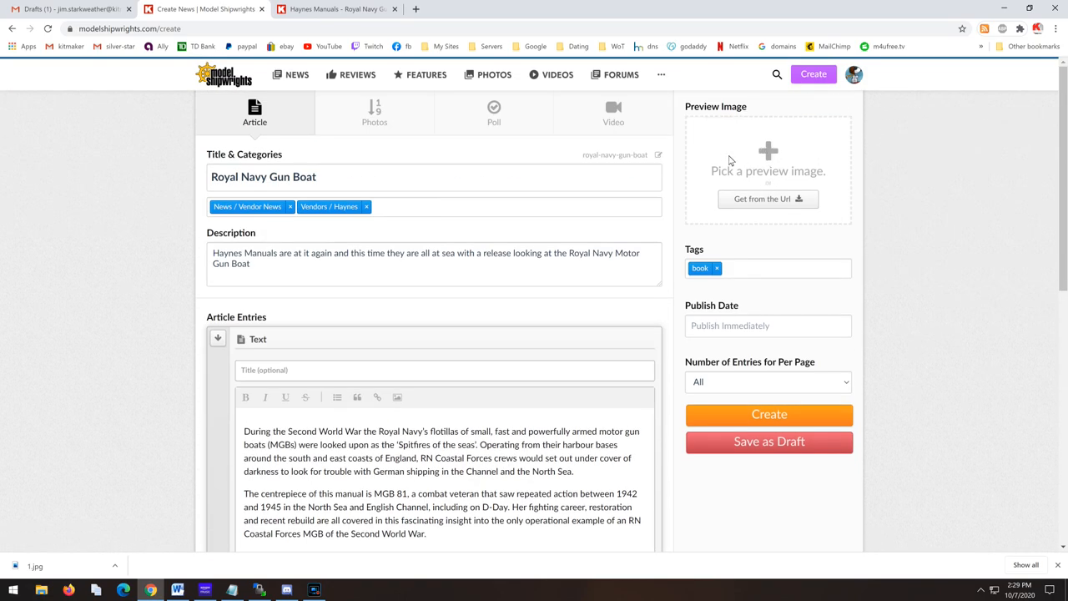
Step: Choose 1.jpg from the Desktop as the article's preview image (the manual cover)
{"action": "left_click", "coordinate": [767, 153]}
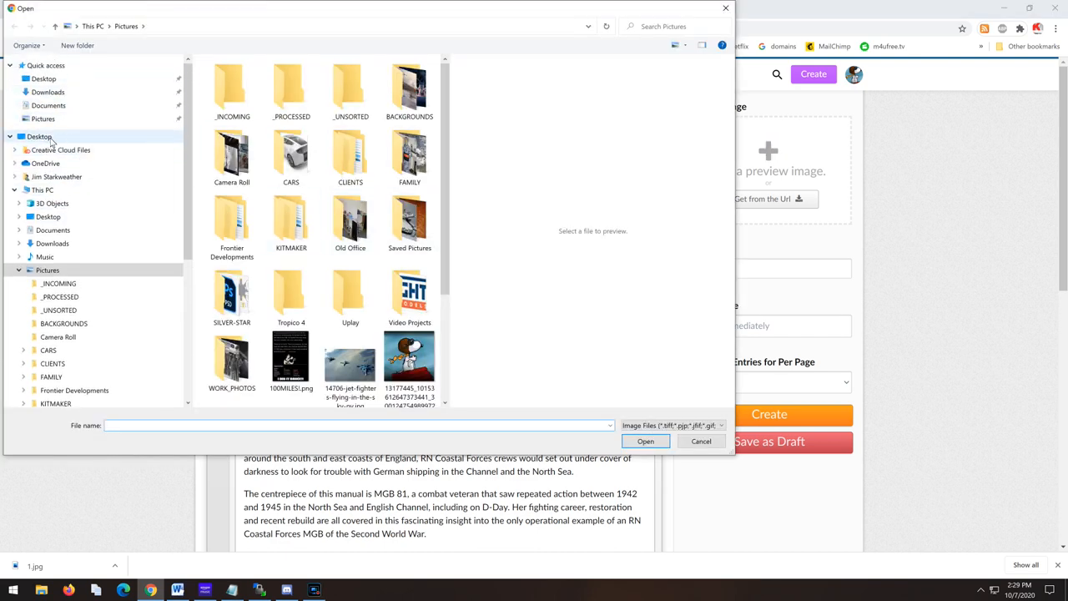
{"action": "left_click", "coordinate": [40, 136]}
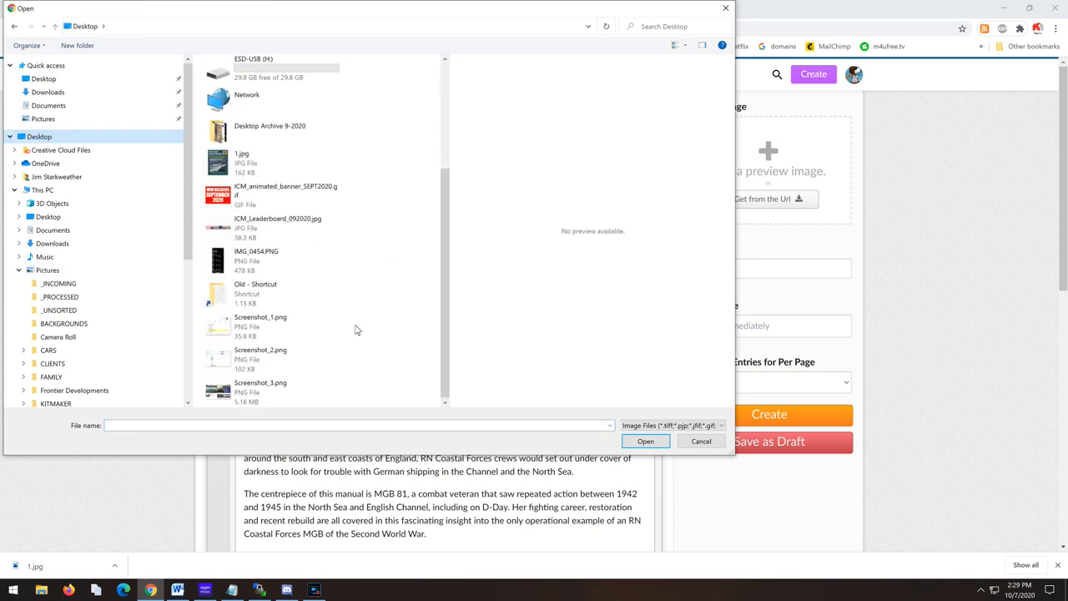
{"action": "left_click", "coordinate": [242, 159]}
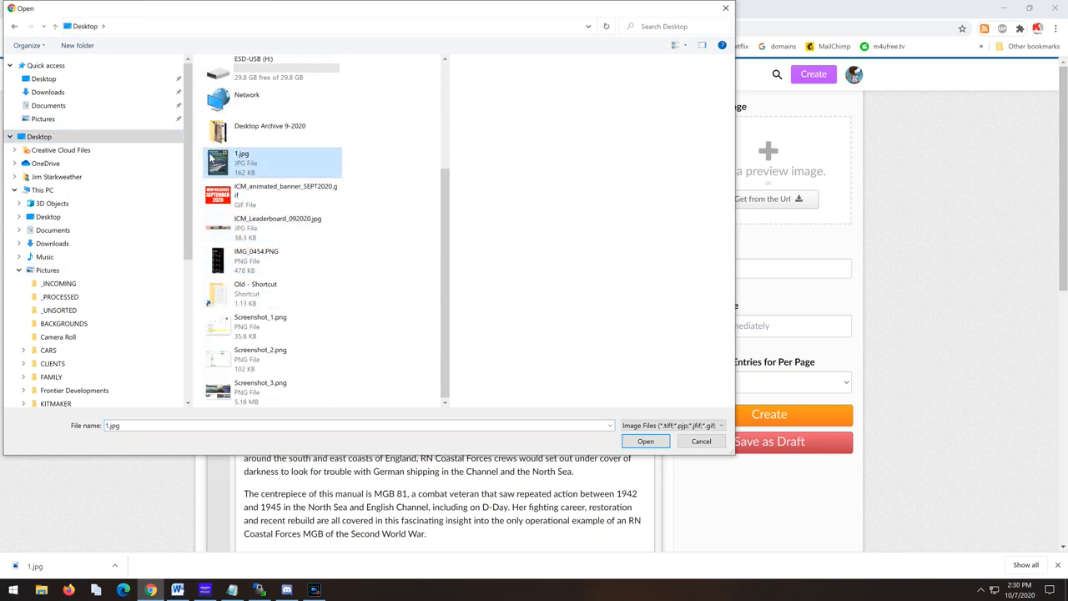
{"action": "left_click", "coordinate": [241, 163]}
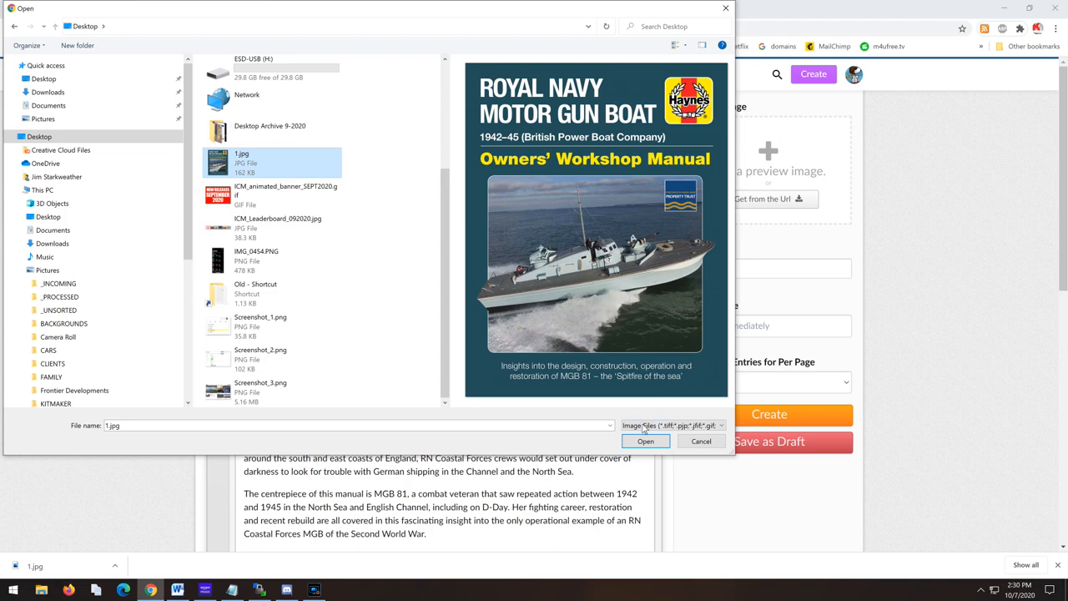
{"action": "left_click", "coordinate": [644, 440]}
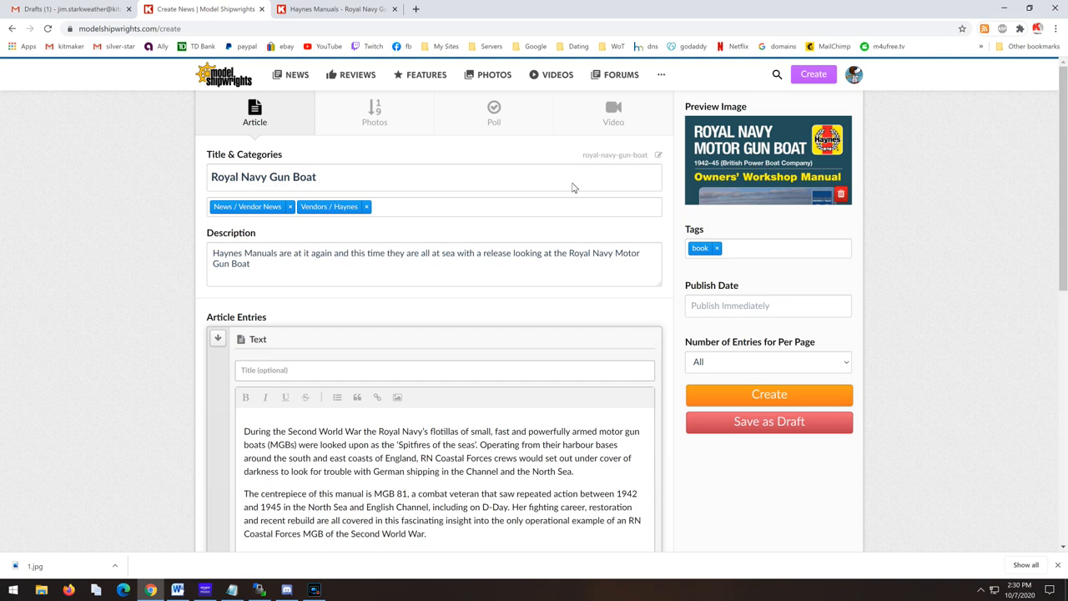
{"action": "mouse_move", "coordinate": [581, 265]}
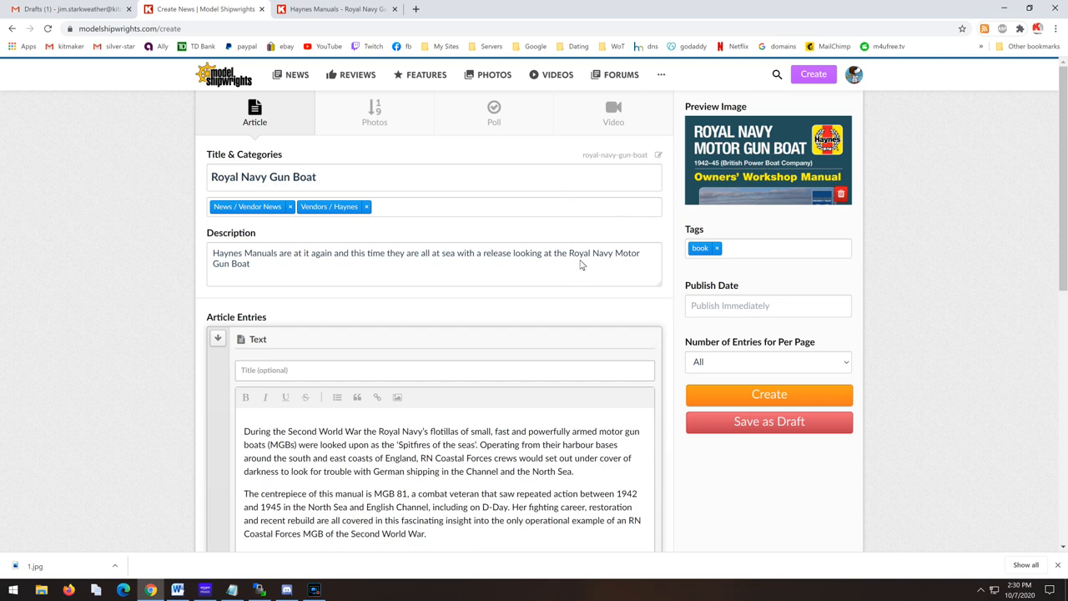
{"action": "mouse_move", "coordinate": [522, 226]}
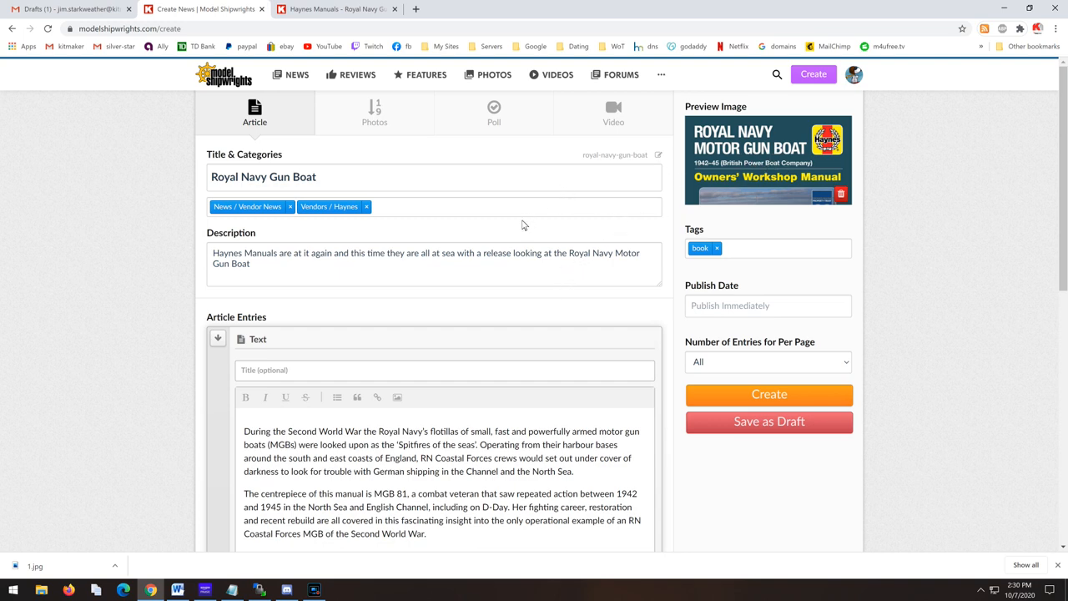
{"action": "mouse_move", "coordinate": [627, 247]}
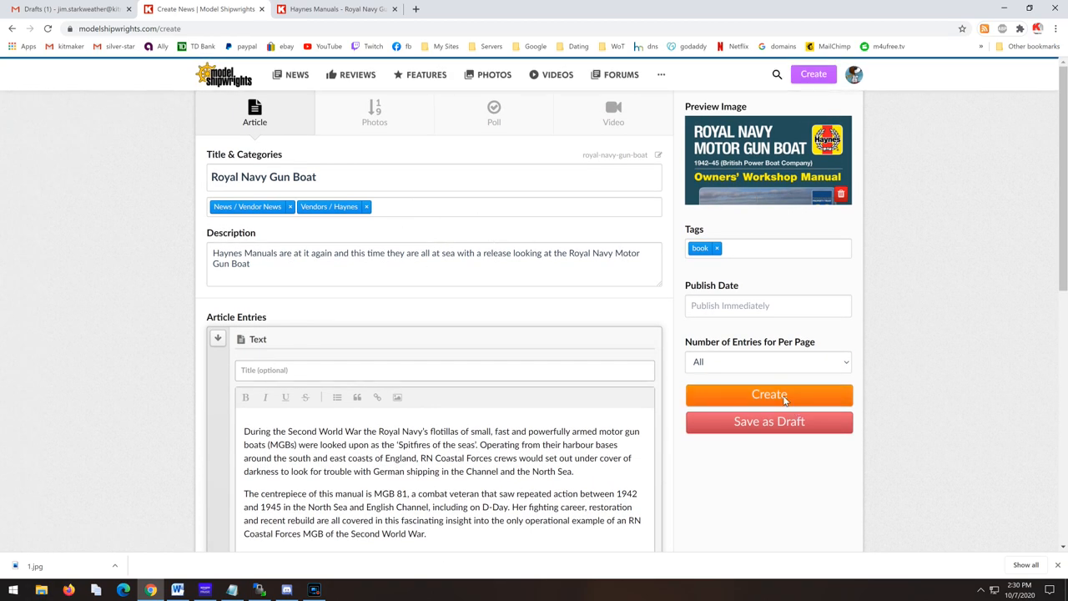
{"action": "left_click", "coordinate": [768, 394]}
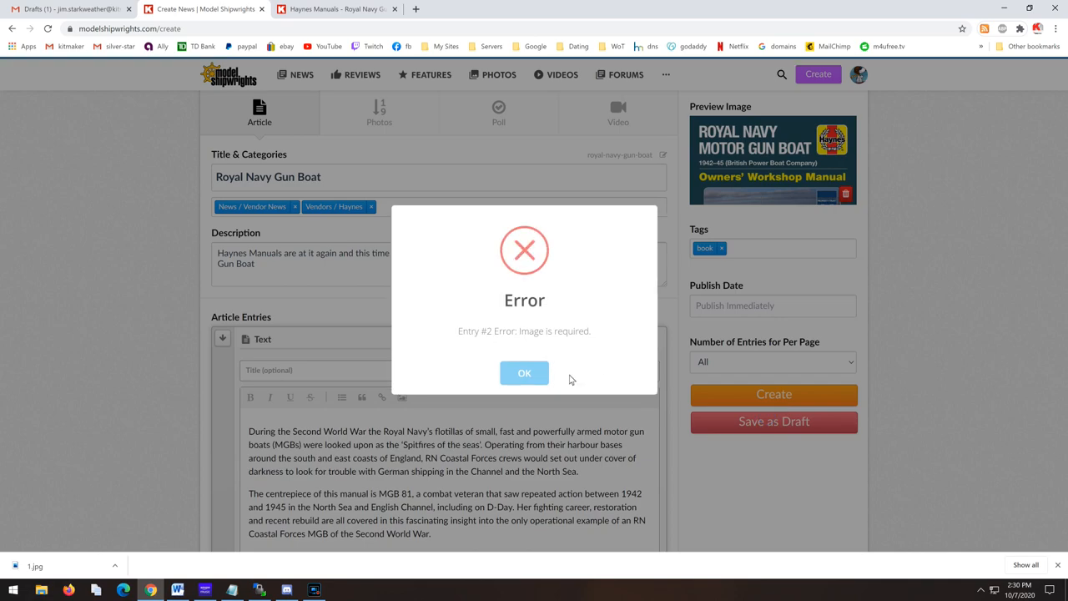
{"action": "left_click", "coordinate": [524, 373]}
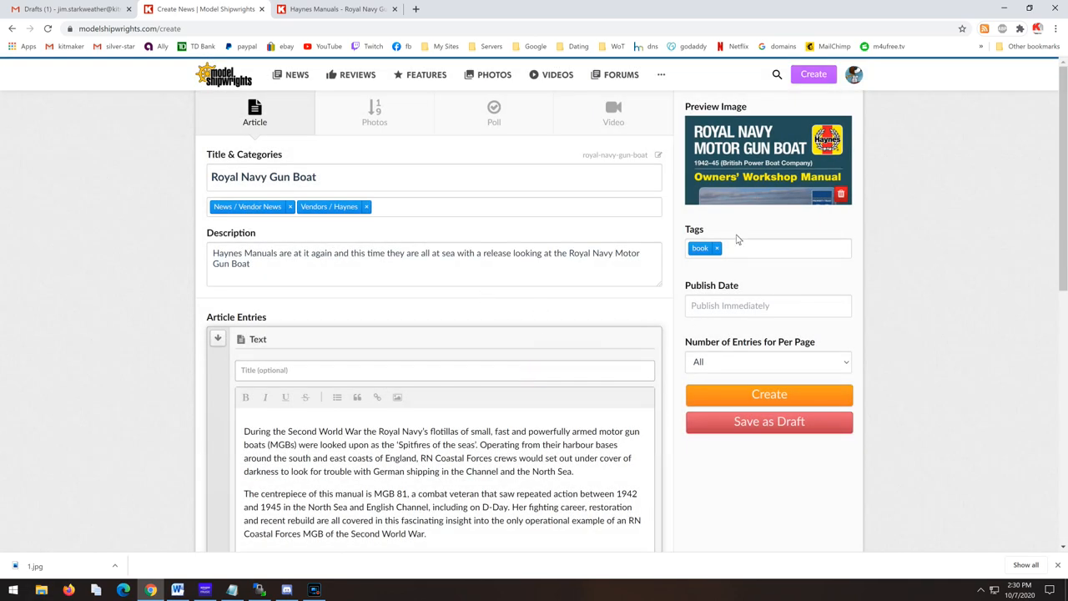
Step: Dismiss the image-required error and delete the empty image entry, confirming with 'Yes, delete it!'
{"action": "left_click", "coordinate": [773, 394]}
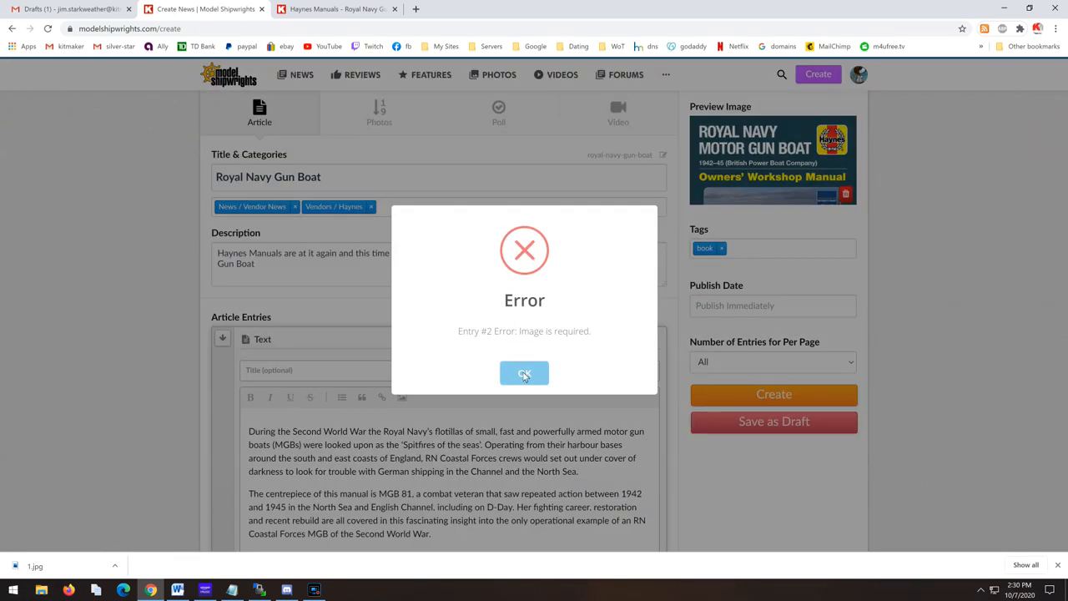
{"action": "left_click", "coordinate": [524, 373]}
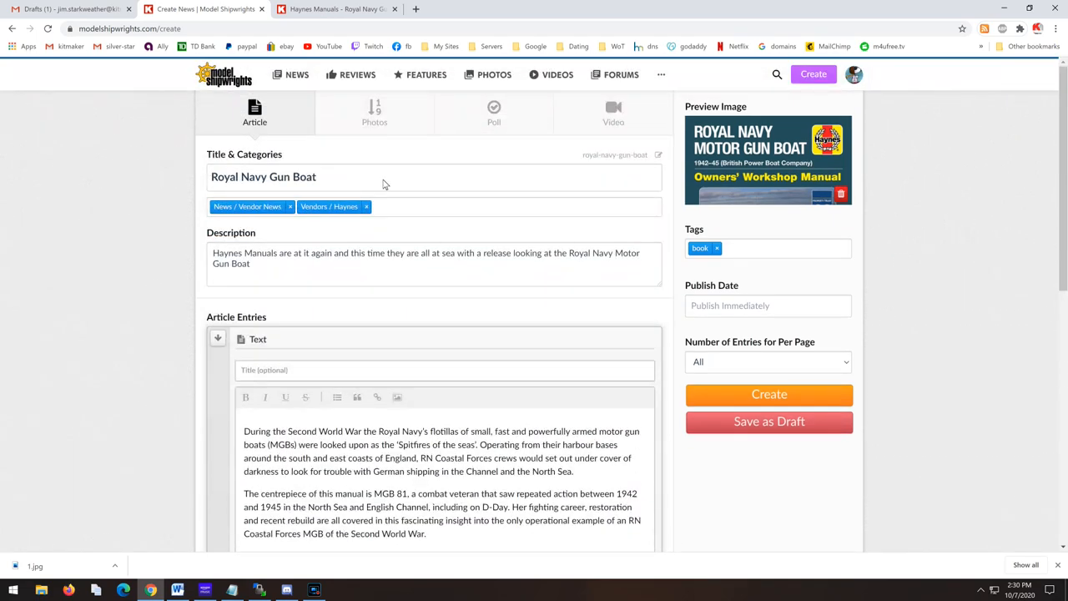
{"action": "scroll", "scroll_direction": "down", "scroll_amount": 3}
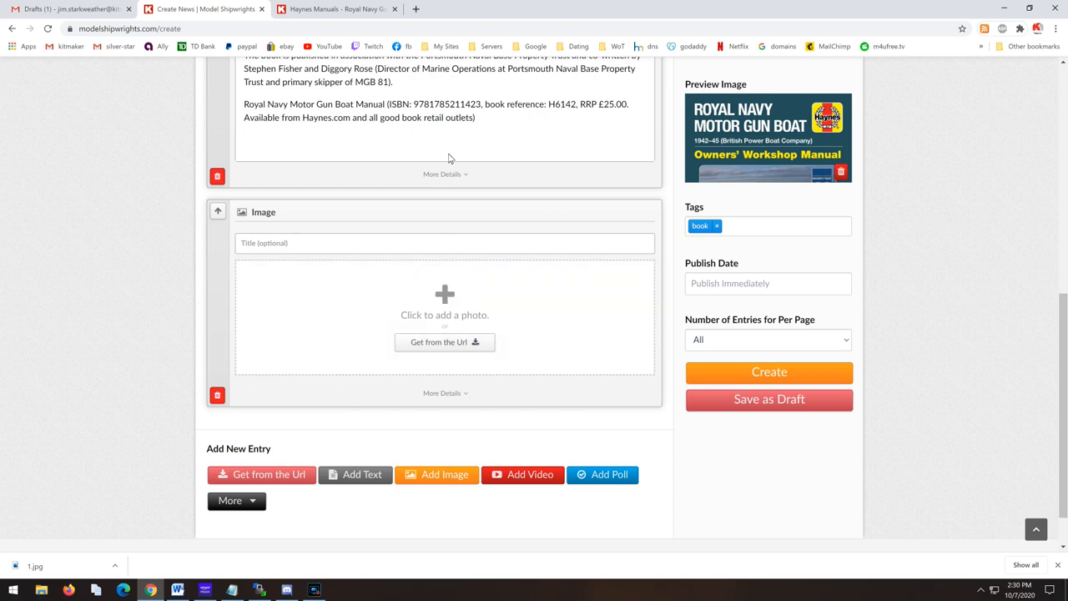
{"action": "left_click", "coordinate": [217, 394]}
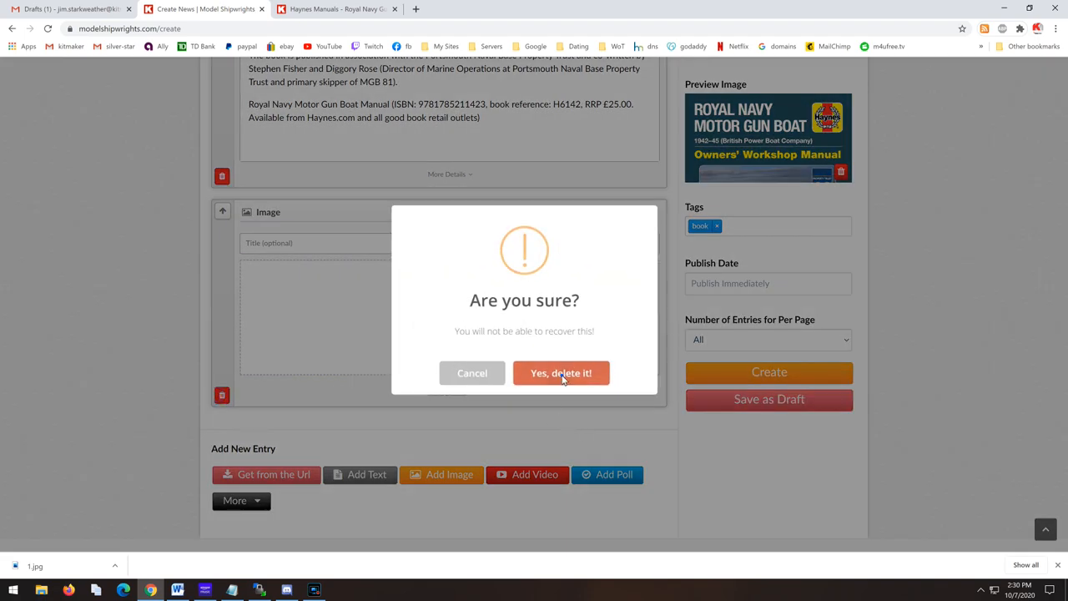
{"action": "left_click", "coordinate": [561, 373]}
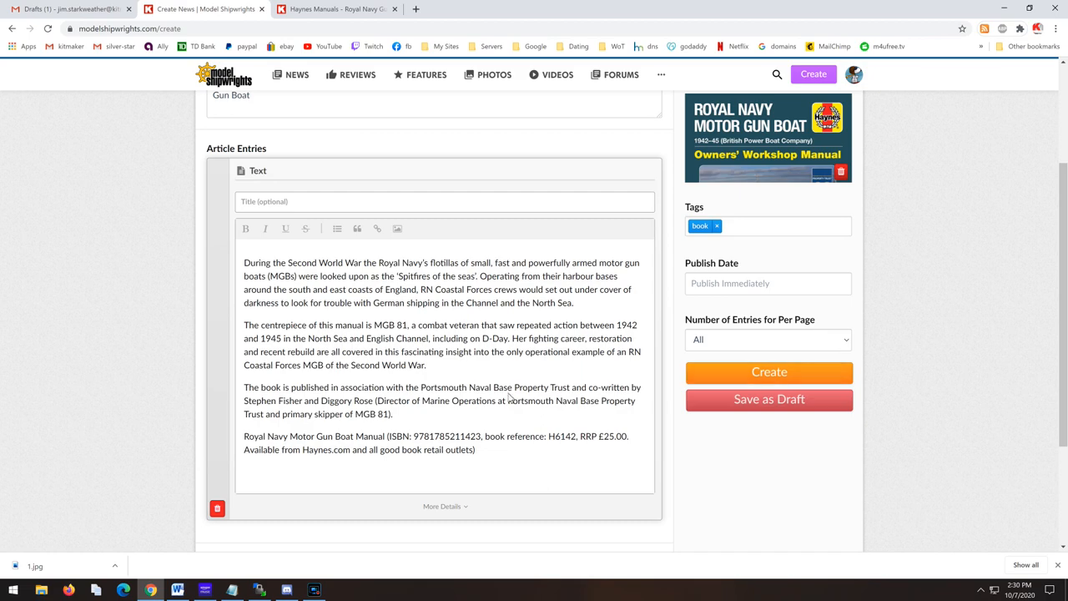
{"action": "mouse_move", "coordinate": [768, 398]}
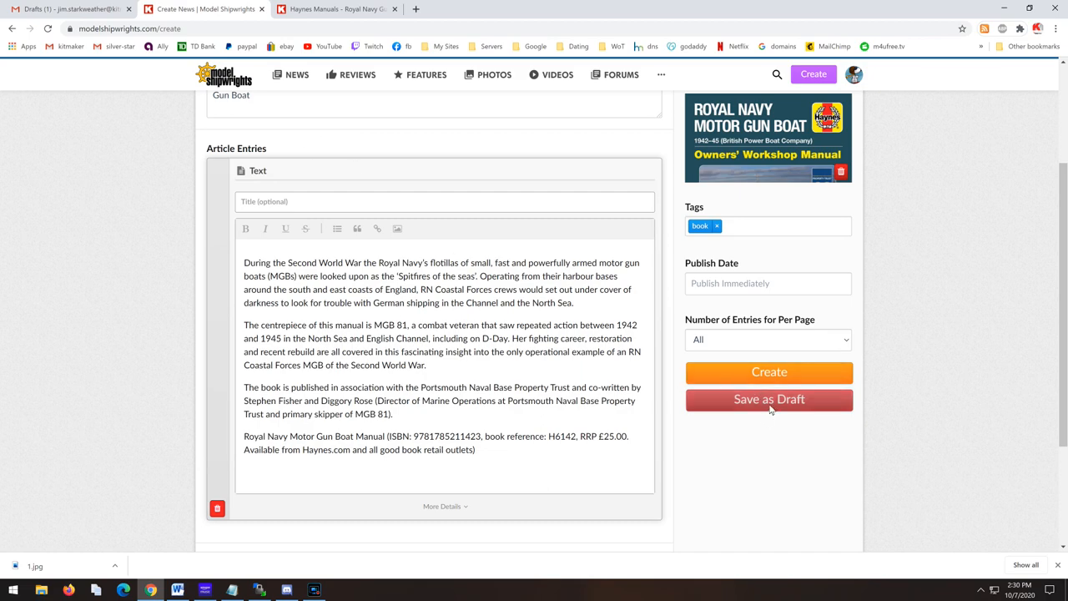
Step: Save the article as a draft and reopen Royal Navy Gun Boat from Draft Posts
{"action": "left_click", "coordinate": [767, 371]}
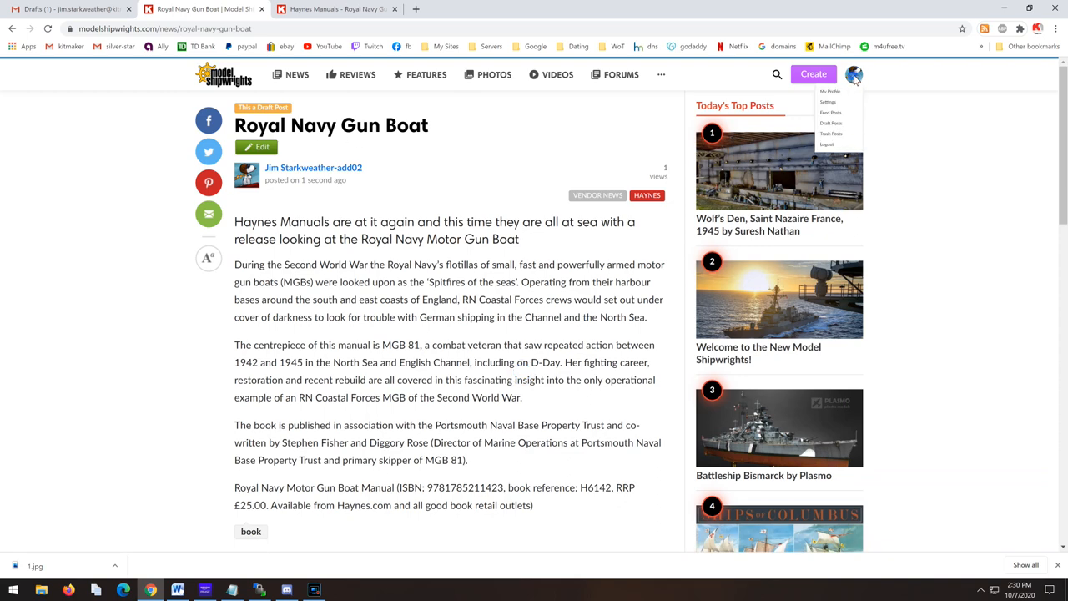
{"action": "left_click", "coordinate": [829, 90]}
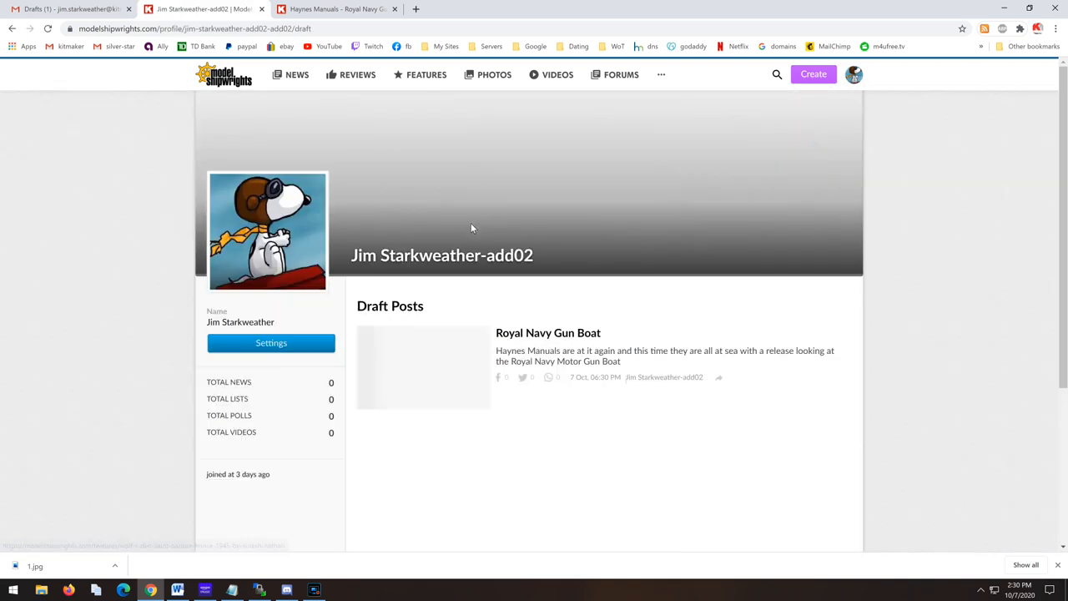
{"action": "left_click", "coordinate": [547, 332]}
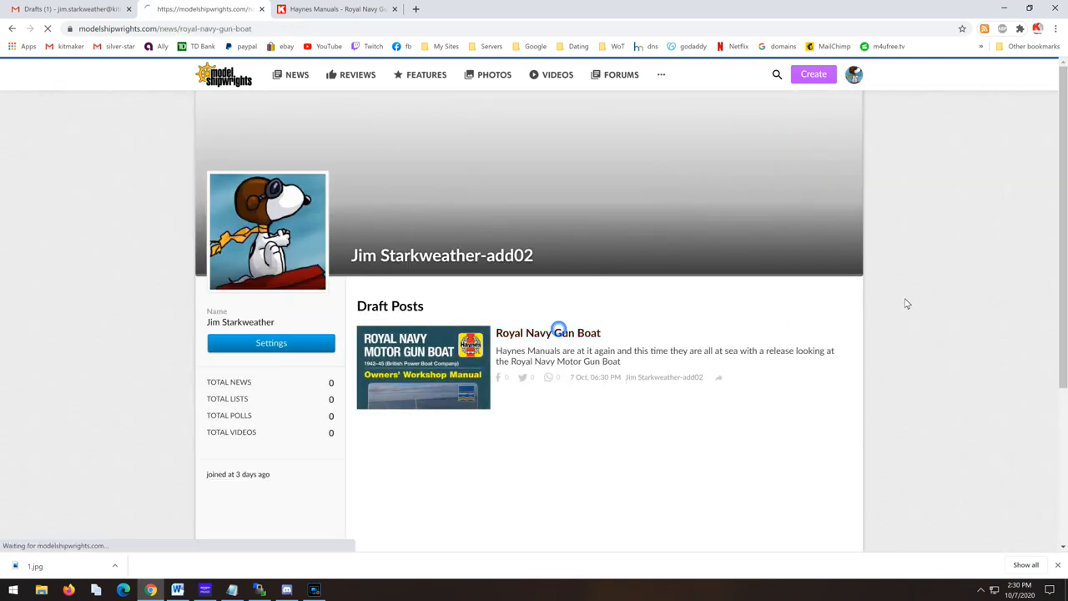
{"action": "left_click", "coordinate": [547, 332]}
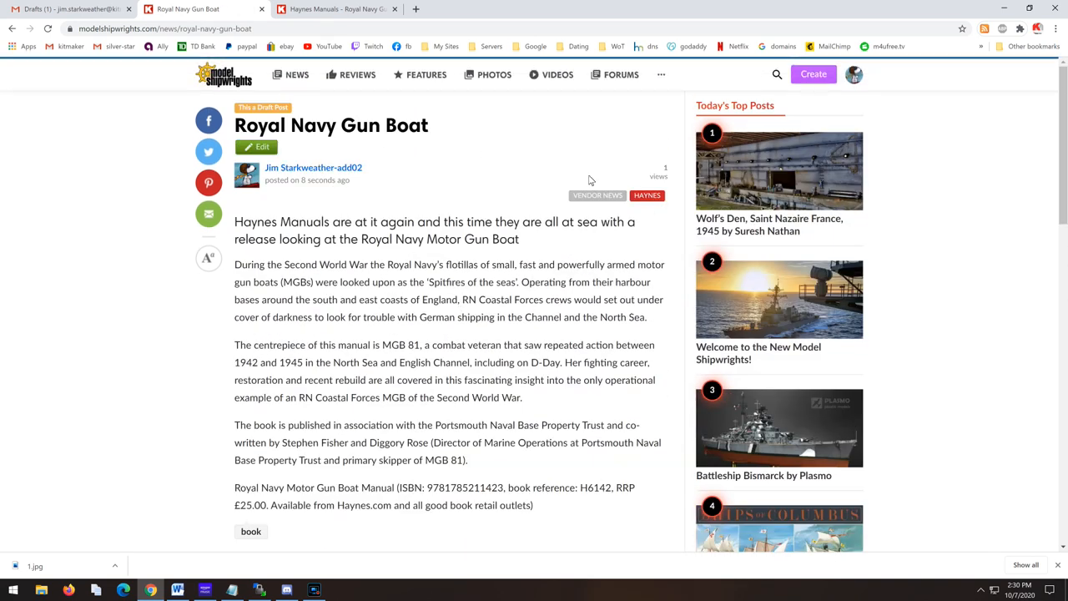
{"action": "mouse_move", "coordinate": [585, 164]}
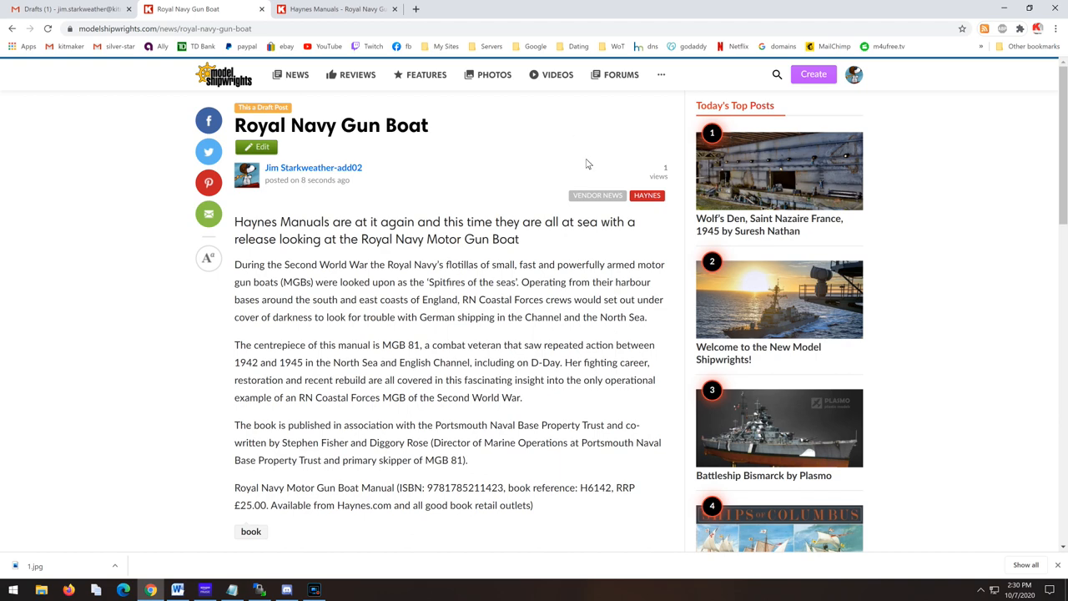
{"action": "mouse_move", "coordinate": [430, 277]}
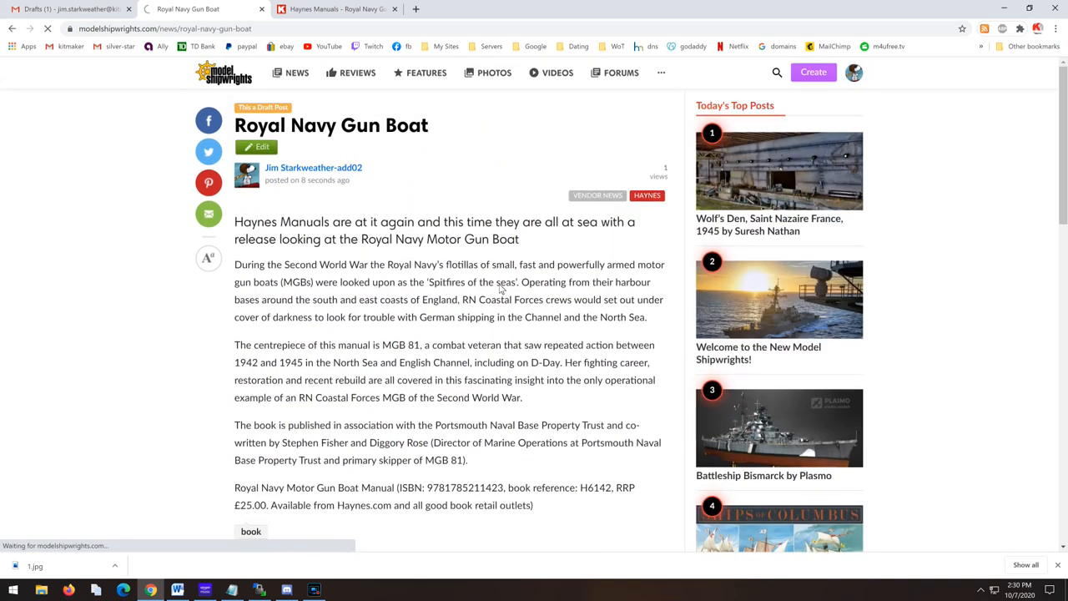
{"action": "left_click", "coordinate": [257, 147]}
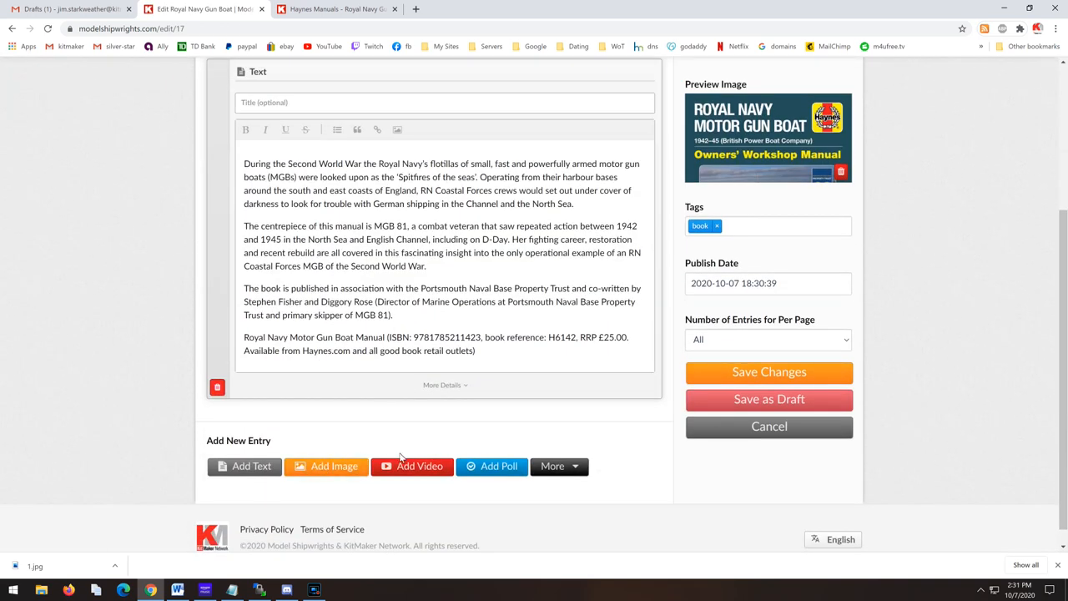
{"action": "left_click", "coordinate": [326, 465]}
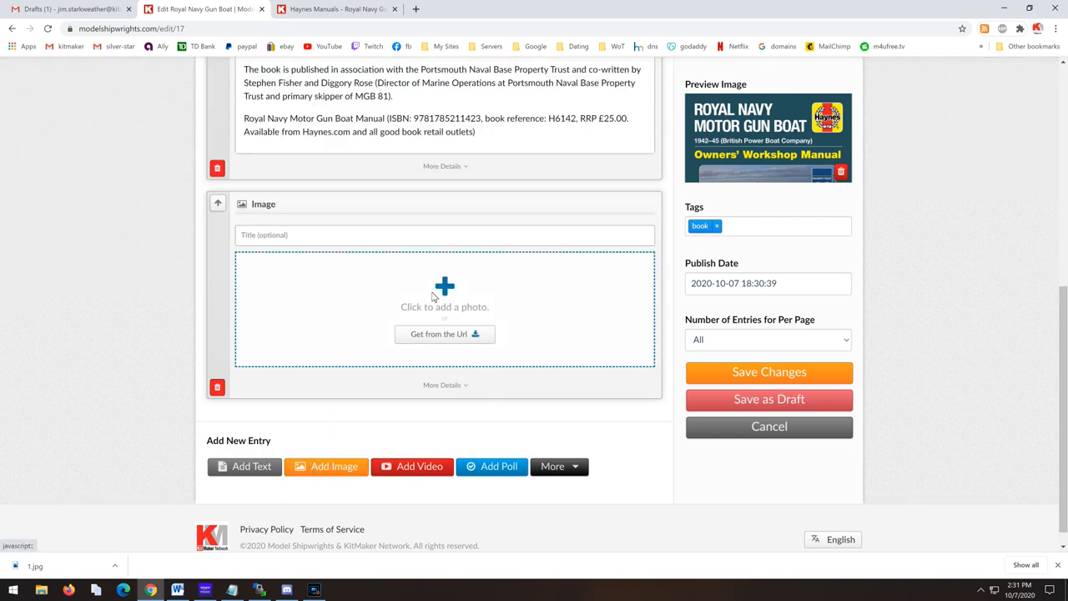
{"action": "left_click", "coordinate": [444, 297]}
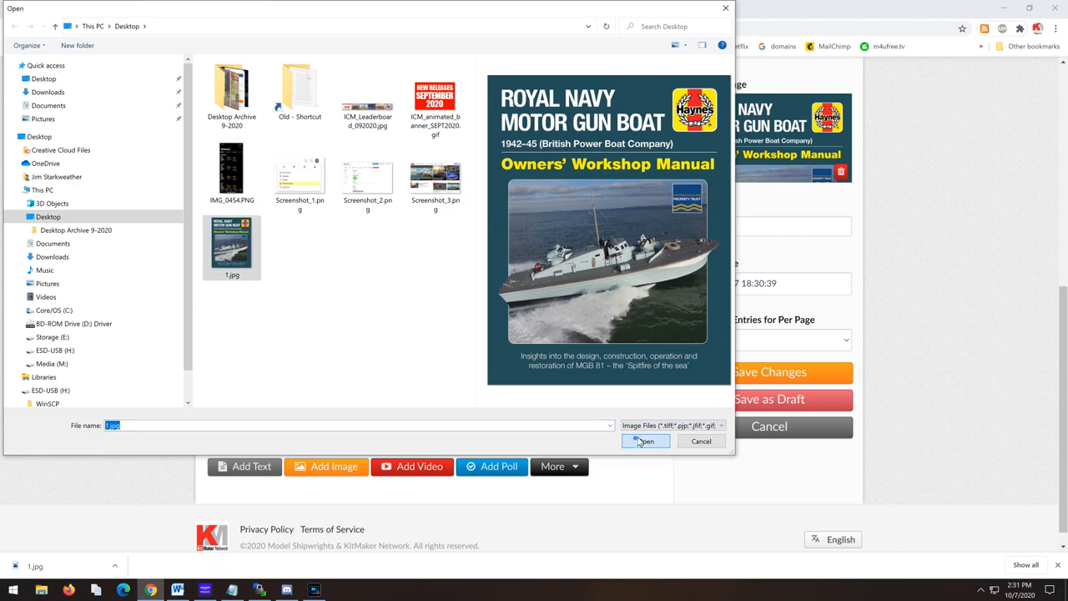
{"action": "left_click", "coordinate": [644, 440]}
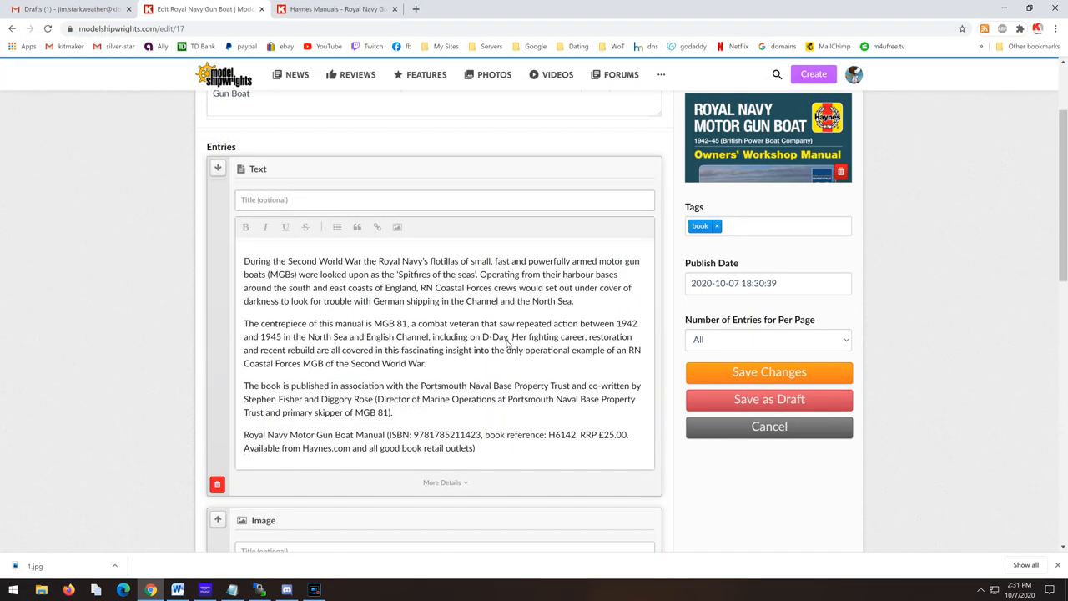
{"action": "scroll", "scroll_direction": "down", "scroll_amount": 3}
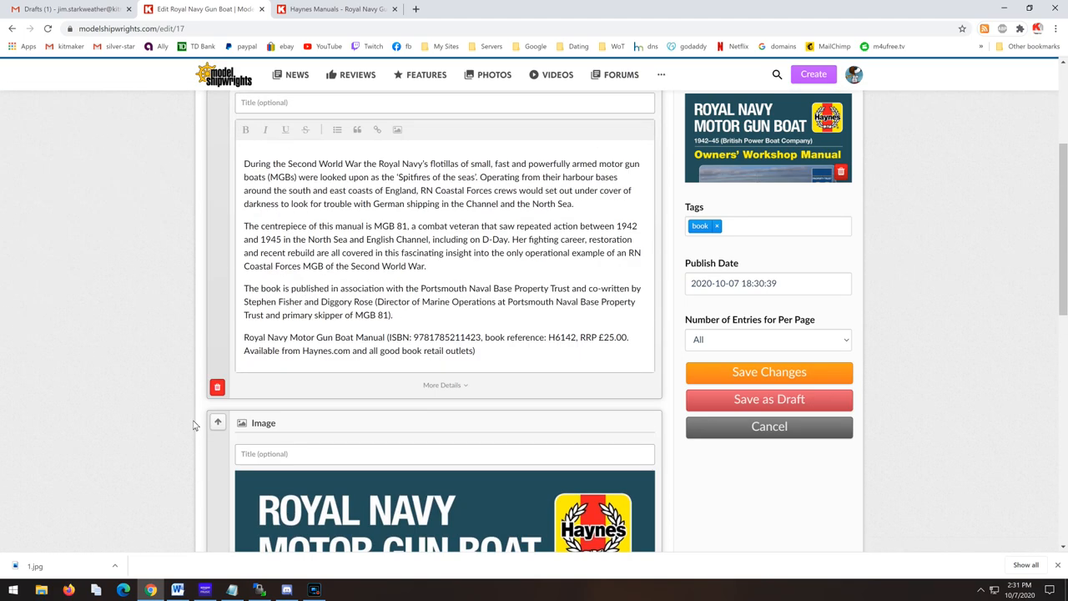
{"action": "scroll", "scroll_direction": "down", "scroll_amount": 3}
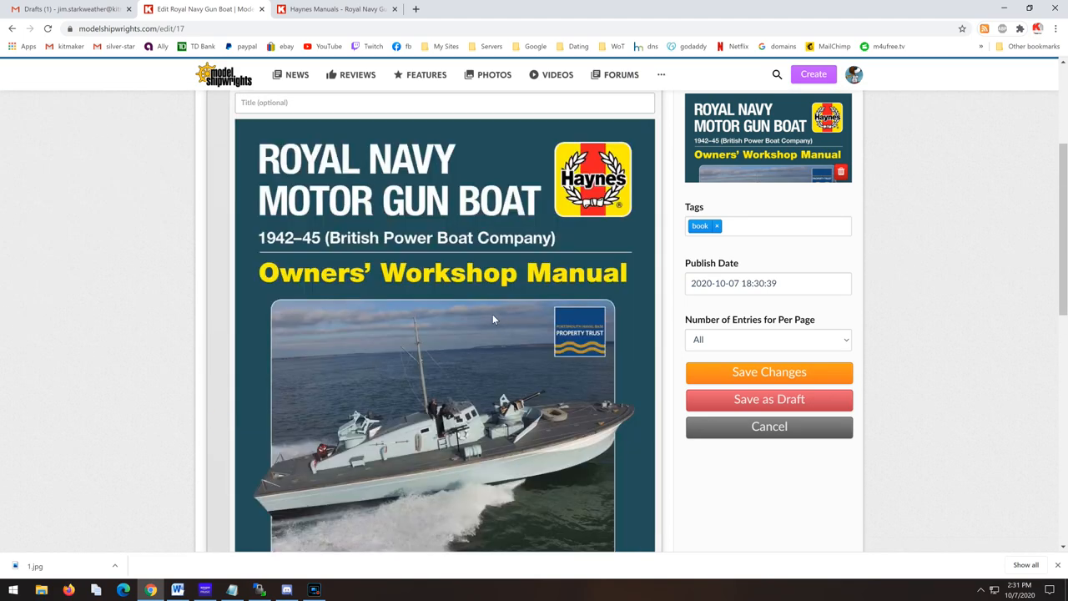
{"action": "scroll", "scroll_direction": "down", "scroll_amount": 3}
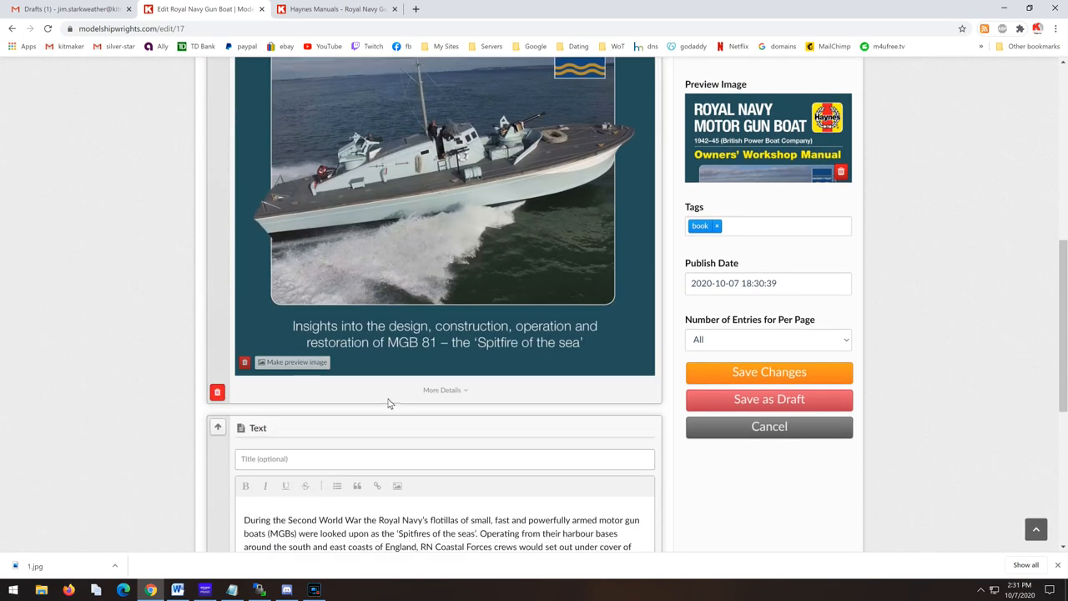
{"action": "scroll", "scroll_direction": "down", "scroll_amount": 3}
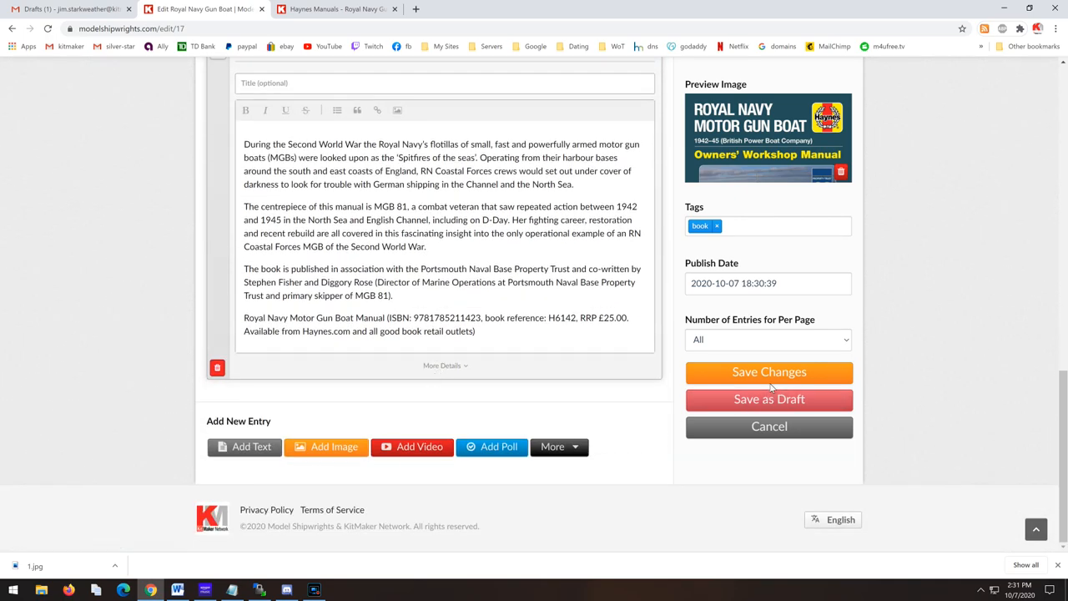
Step: Save the changes, confirm the Success dialog, and scroll through the awaiting-approval article page
{"action": "left_click", "coordinate": [767, 370]}
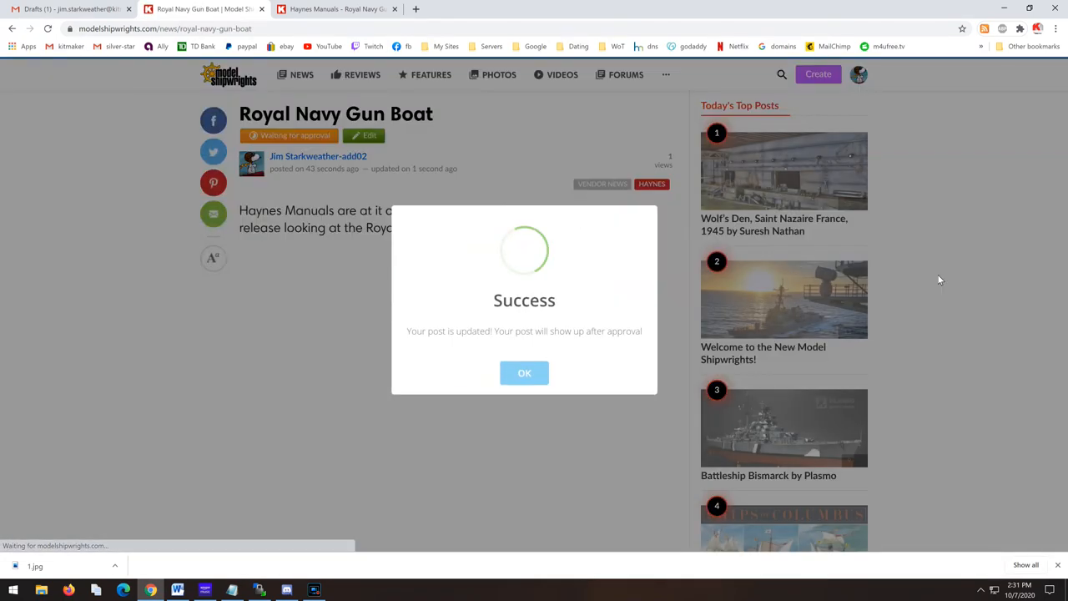
{"action": "left_click", "coordinate": [524, 374]}
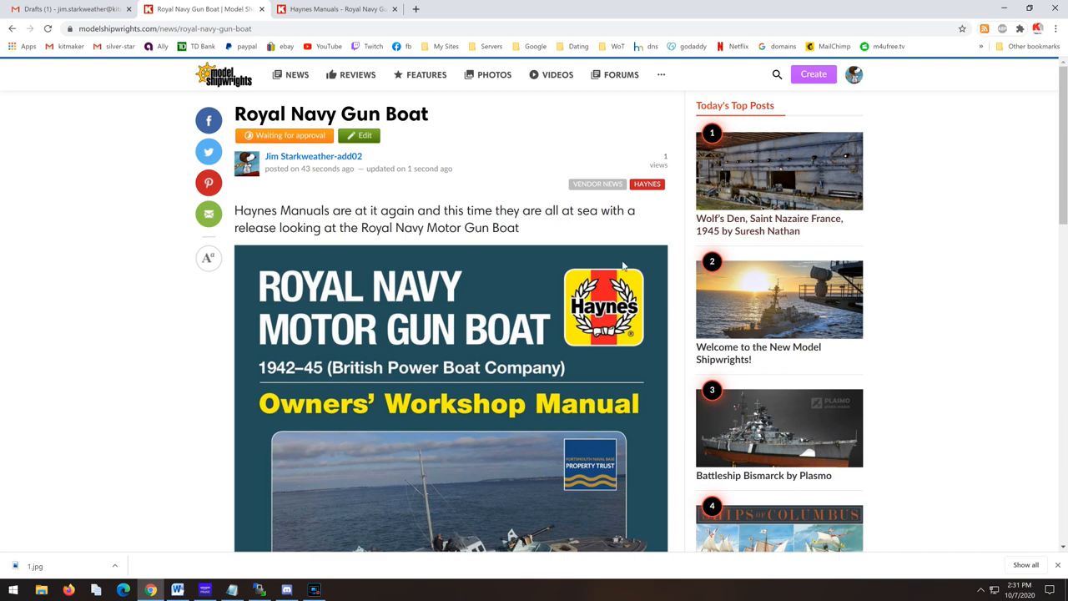
{"action": "mouse_move", "coordinate": [287, 135]}
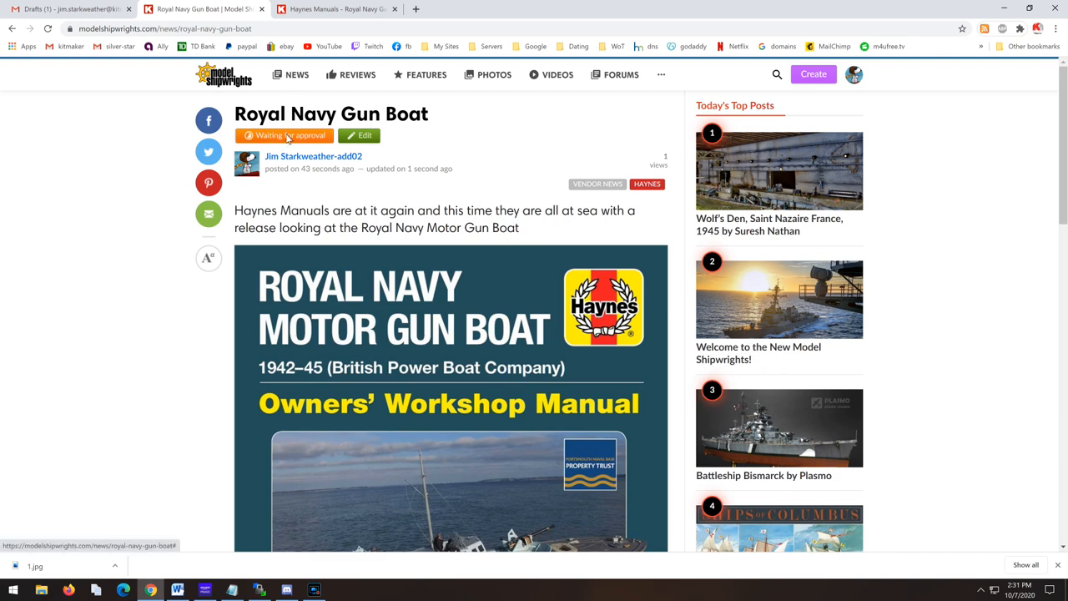
{"action": "mouse_move", "coordinate": [547, 181]}
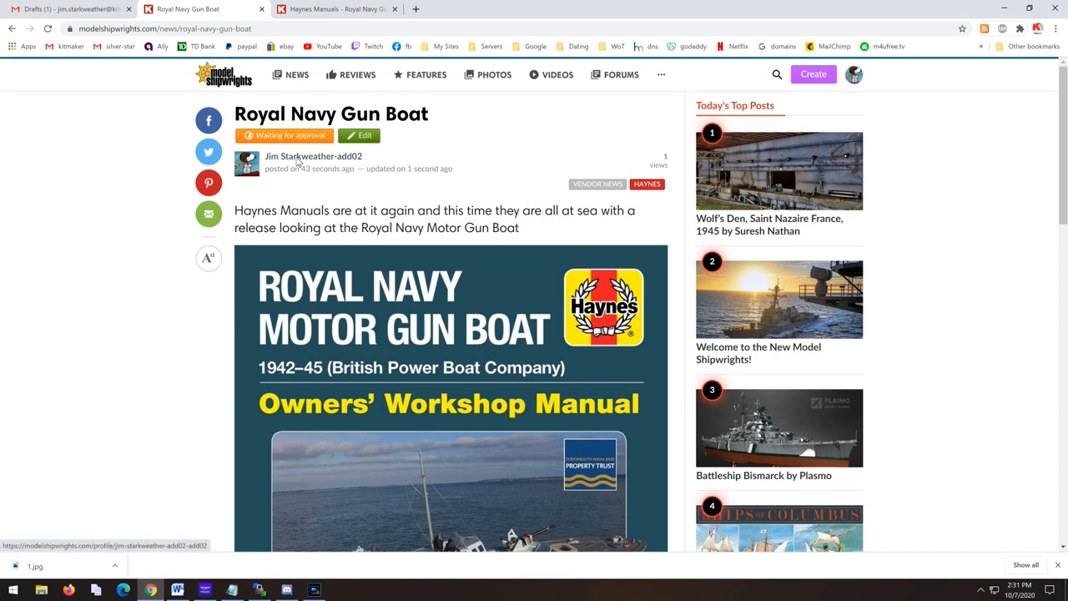
{"action": "mouse_move", "coordinate": [300, 163]}
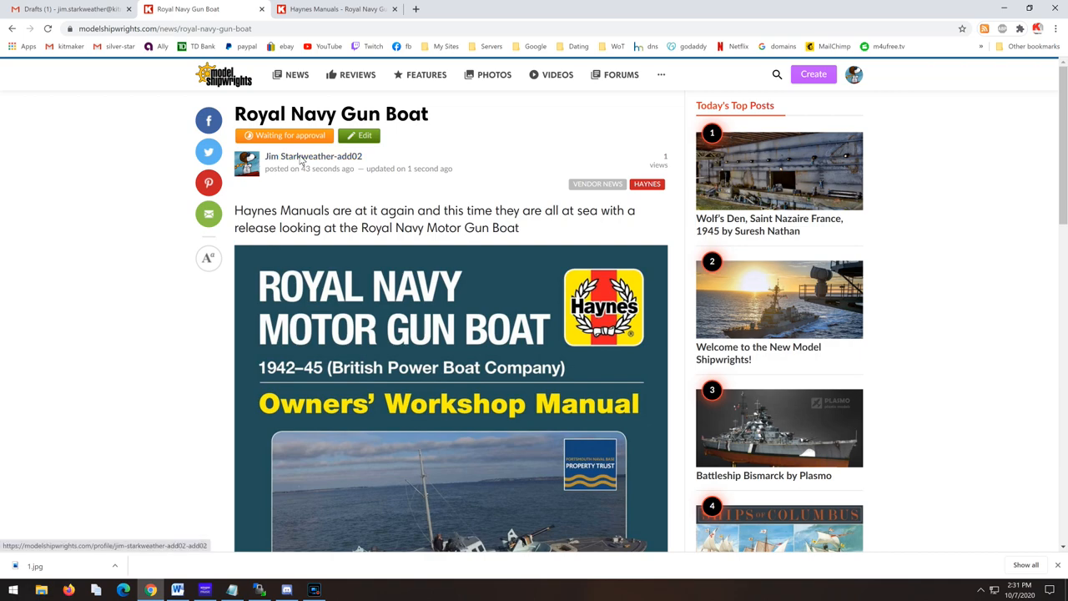
{"action": "scroll", "scroll_direction": "down", "scroll_amount": 3}
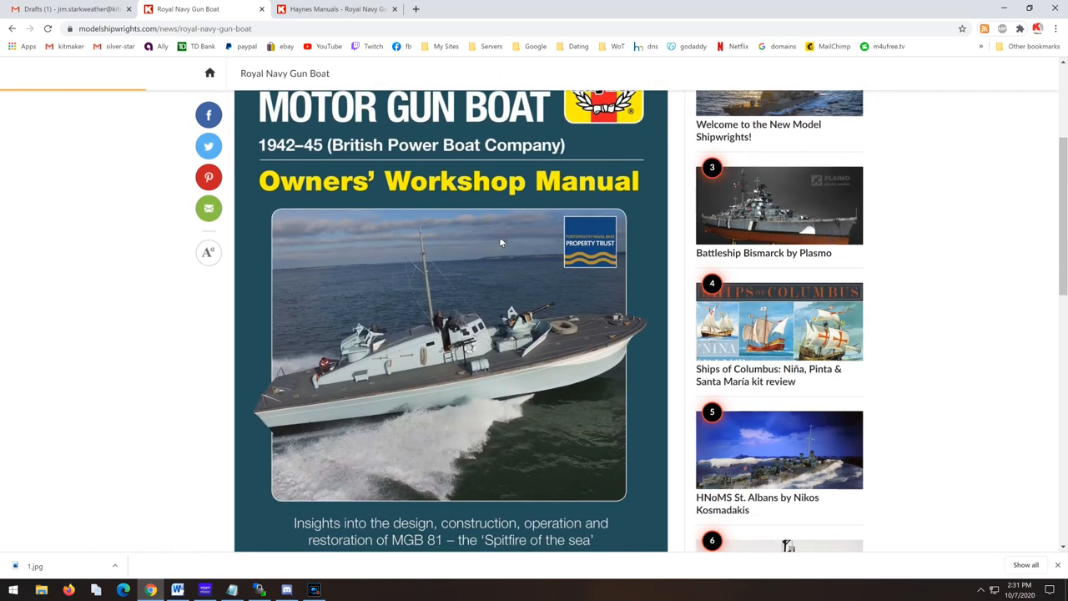
{"action": "scroll", "scroll_direction": "up", "scroll_amount": 3}
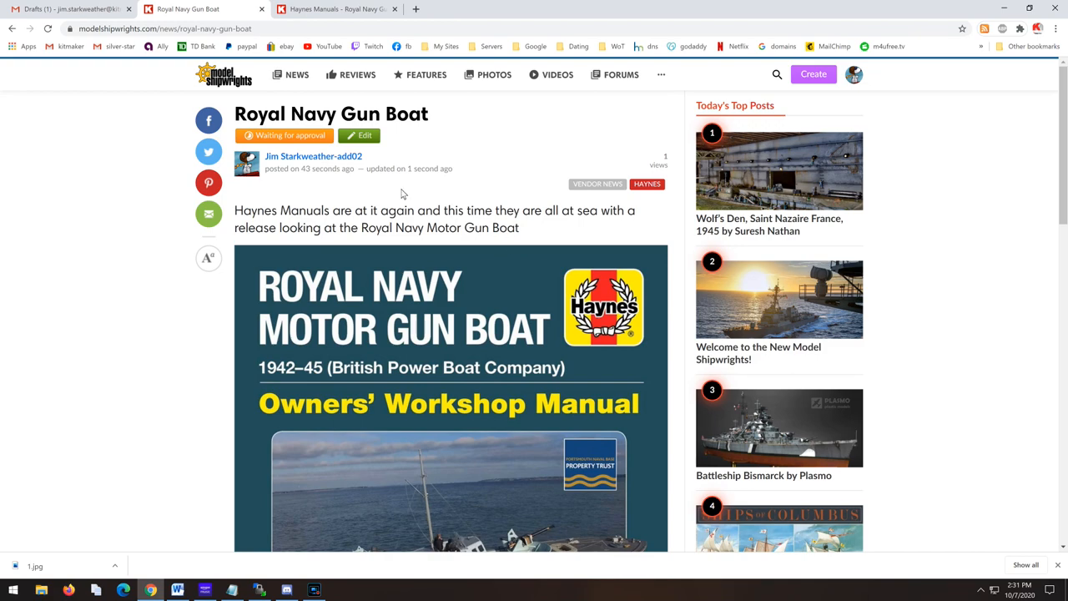
{"action": "scroll", "scroll_direction": "down", "scroll_amount": 3}
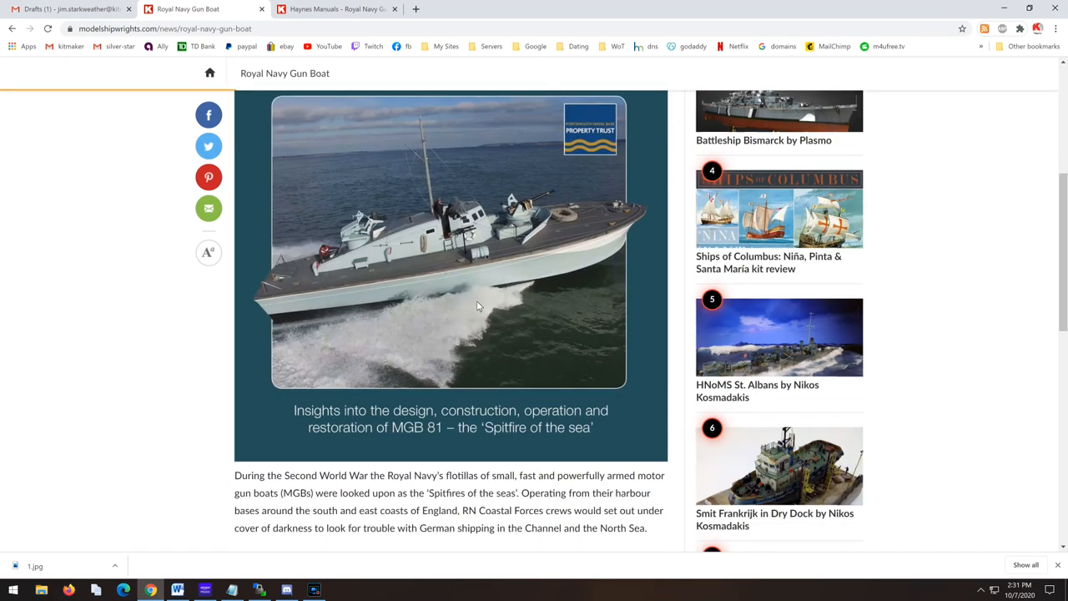
{"action": "scroll", "scroll_direction": "down", "scroll_amount": 3}
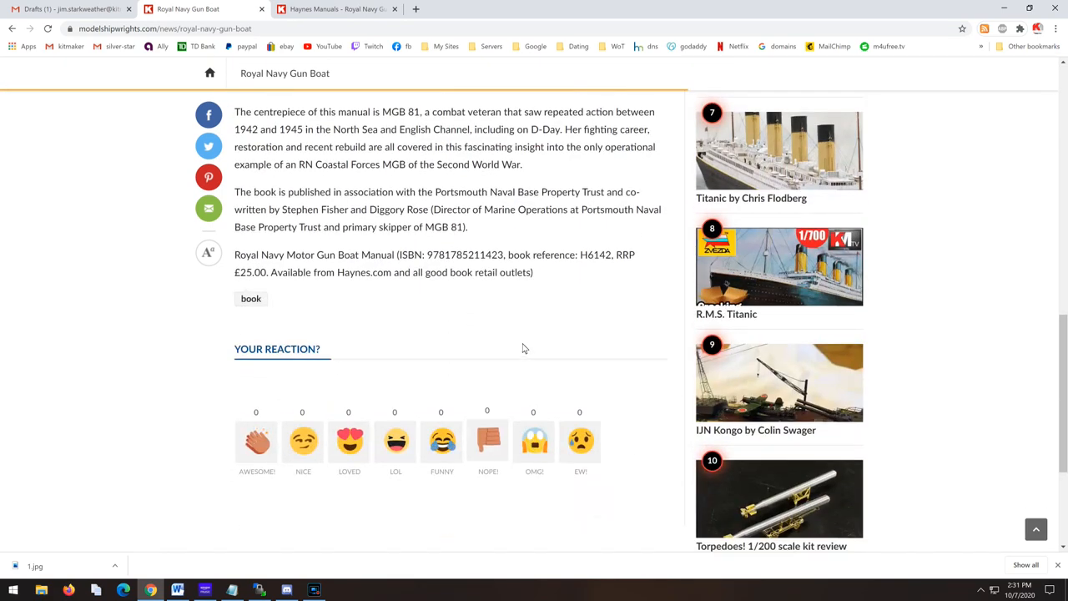
{"action": "scroll", "scroll_direction": "down", "scroll_amount": 3}
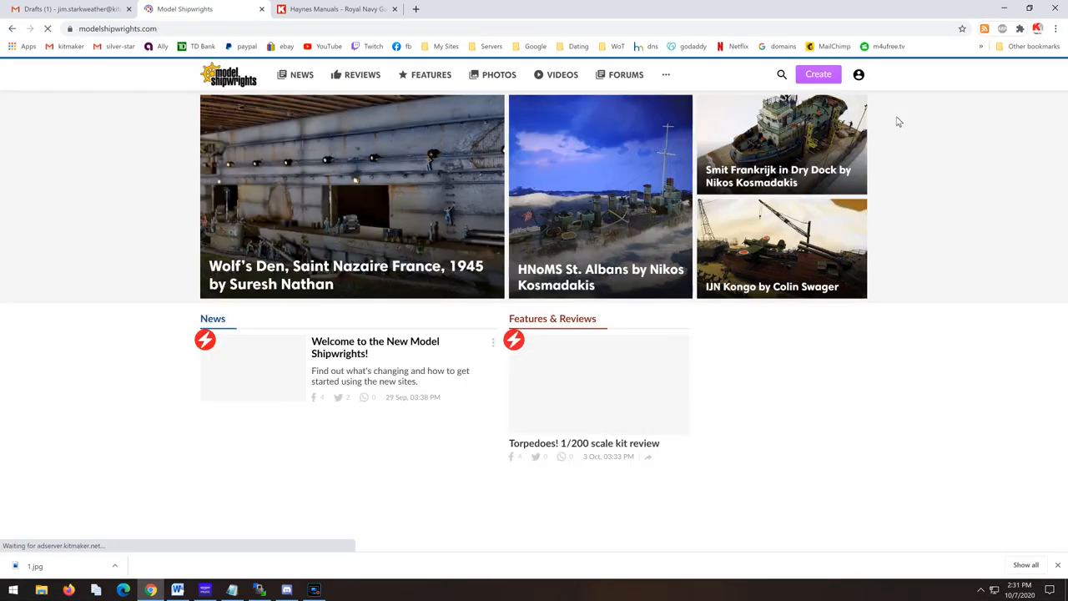
Step: Log in with the publisher email and open the Admin Panel showing Royal Navy Gun Boat awaiting approval
{"action": "left_click", "coordinate": [857, 74]}
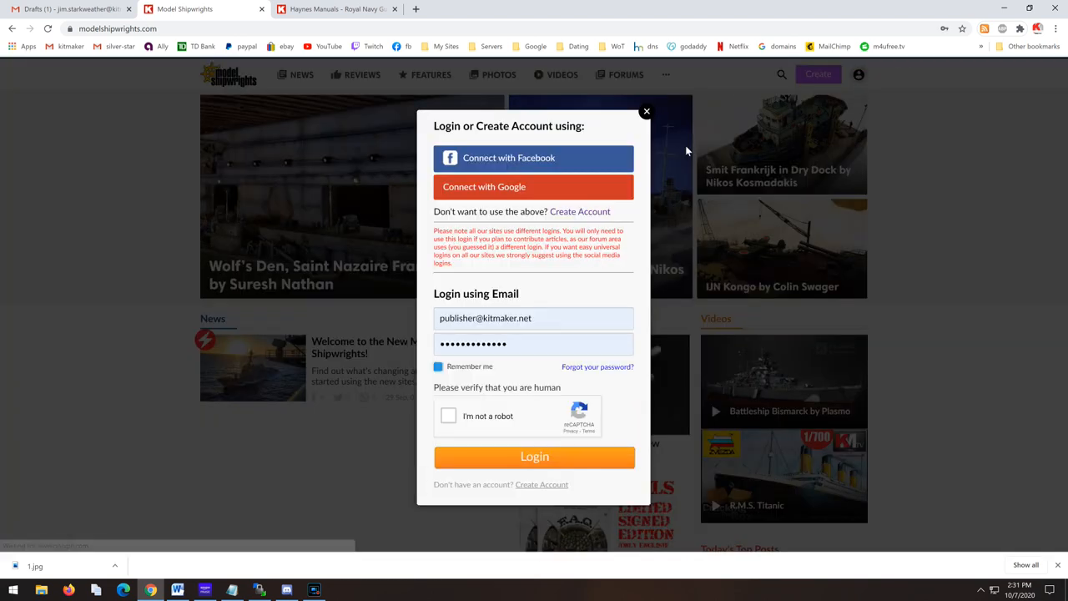
{"action": "left_click", "coordinate": [534, 157]}
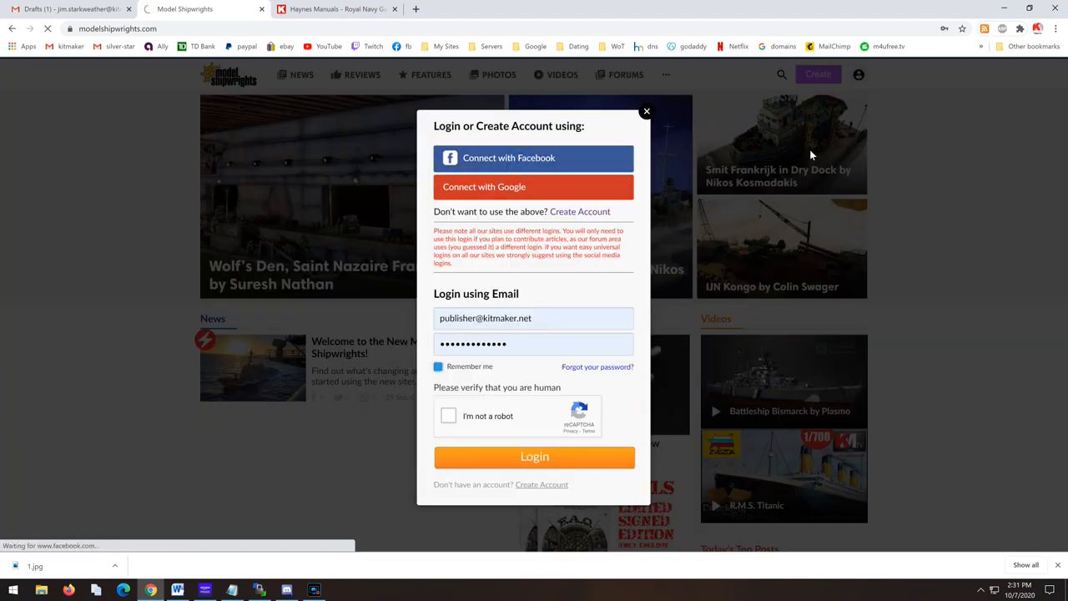
{"action": "left_click", "coordinate": [645, 110]}
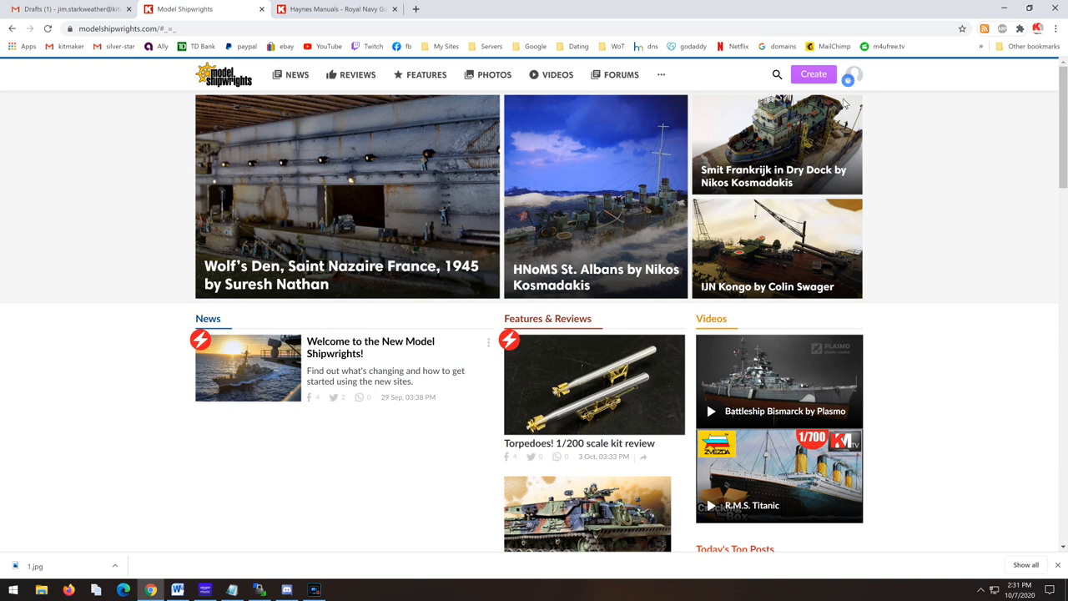
{"action": "left_click", "coordinate": [851, 74]}
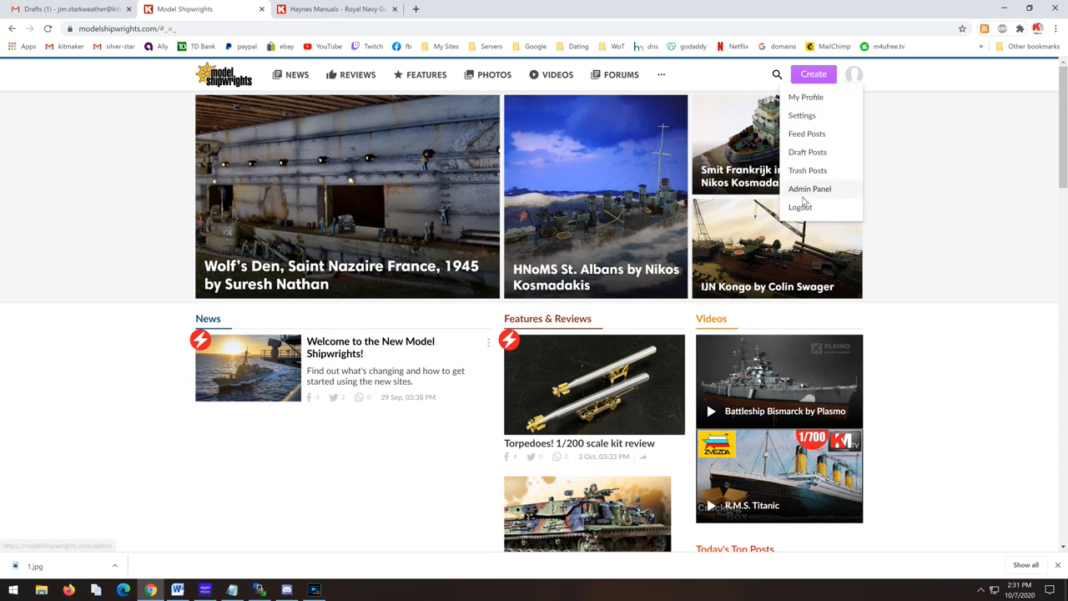
{"action": "left_click", "coordinate": [809, 187]}
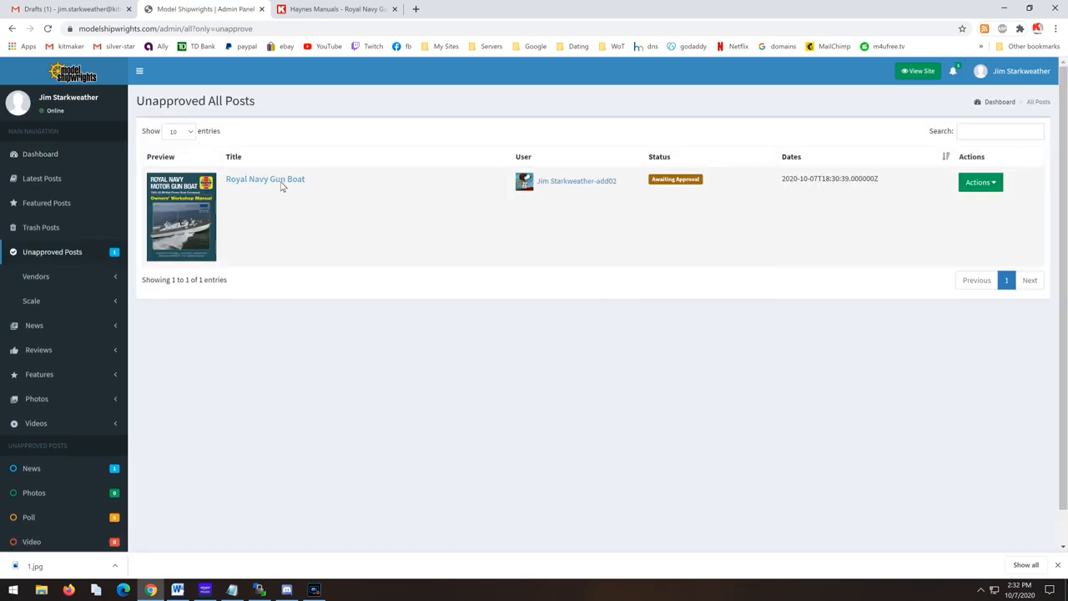
Step: Approve the Royal Navy Gun Boat post from the Actions menu and confirm
{"action": "left_click", "coordinate": [977, 182]}
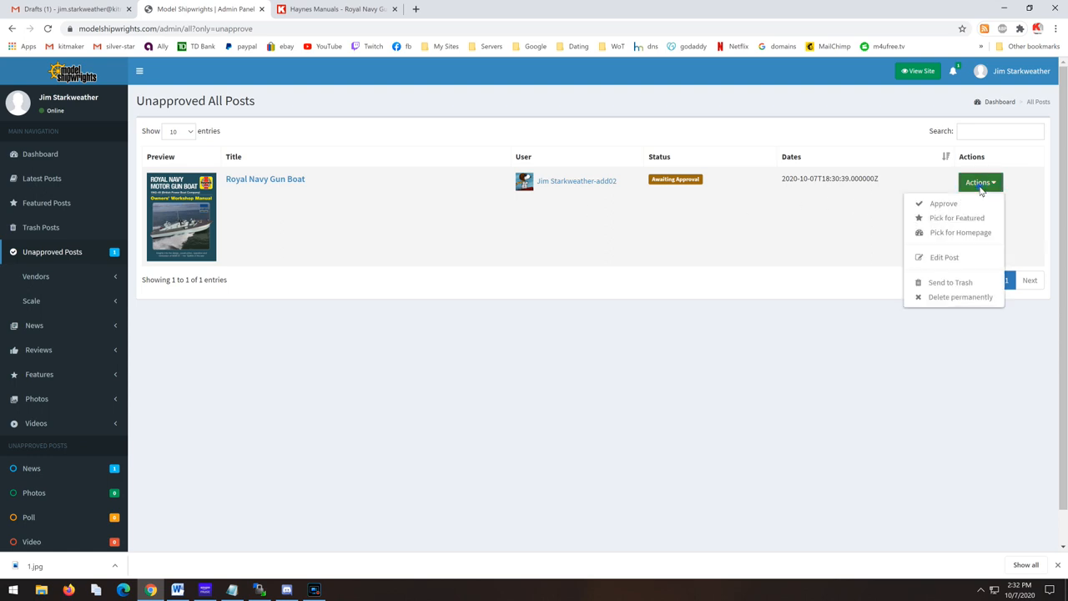
{"action": "left_click", "coordinate": [943, 204]}
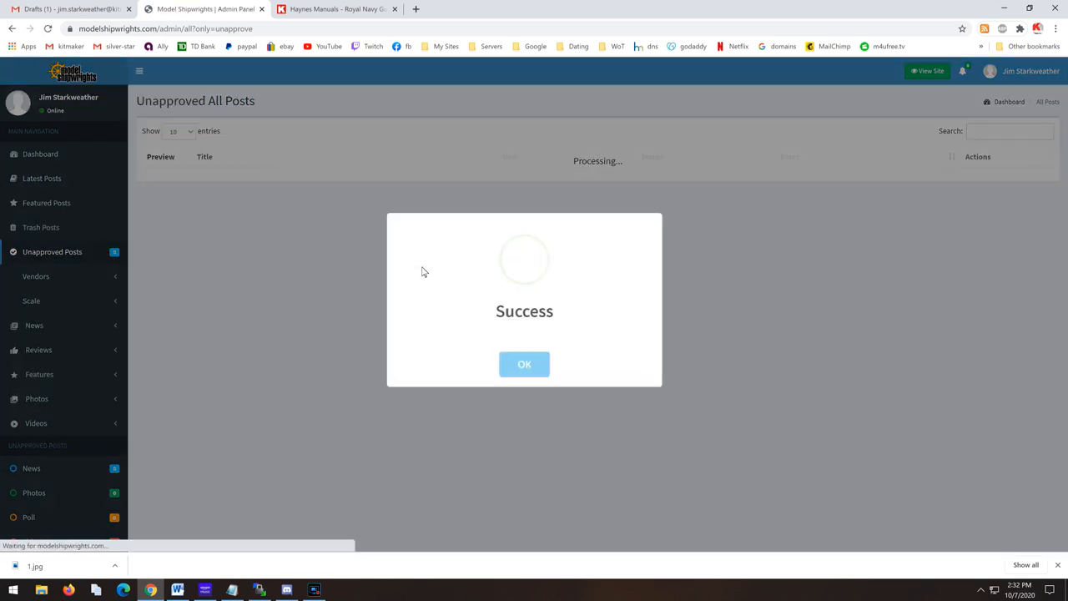
{"action": "left_click", "coordinate": [524, 363]}
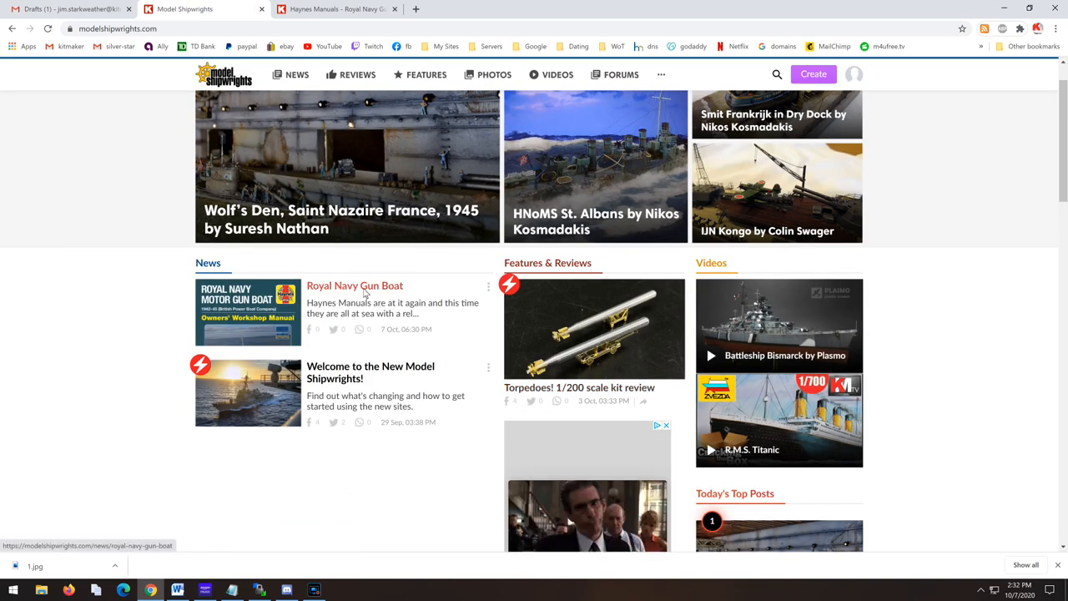
Step: View the Royal Navy Gun Boat news item from the homepage and scroll through it
{"action": "left_click", "coordinate": [354, 285]}
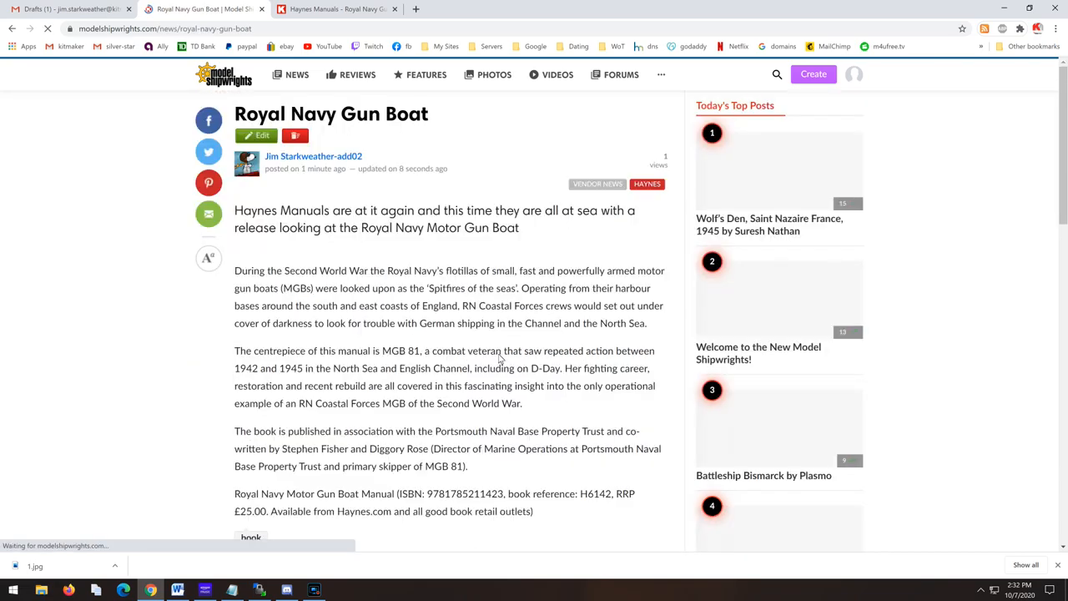
{"action": "scroll", "scroll_direction": "down", "scroll_amount": 3}
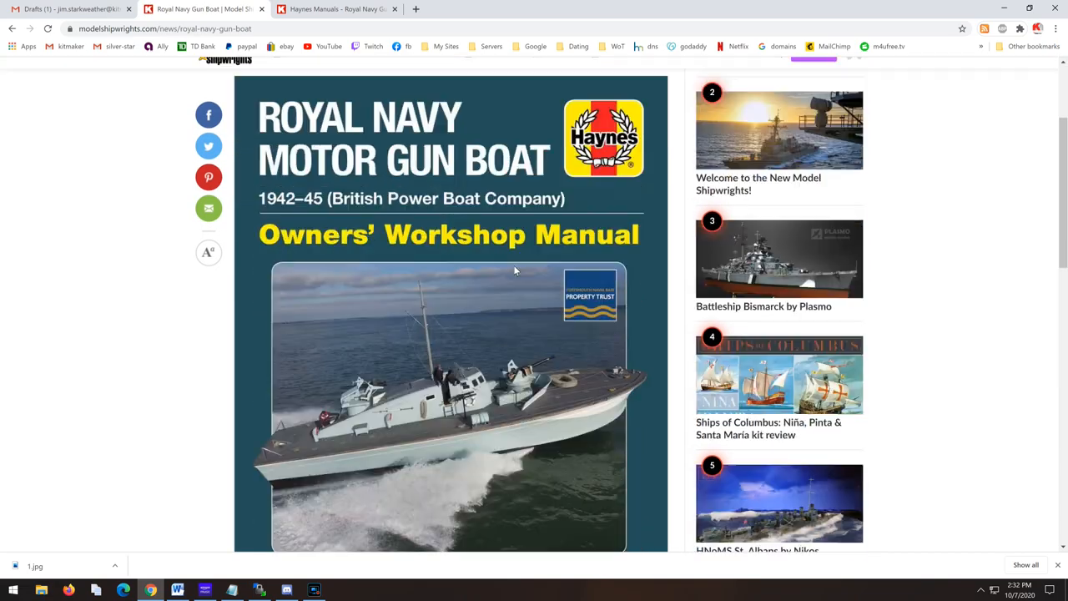
{"action": "scroll", "scroll_direction": "down", "scroll_amount": 3}
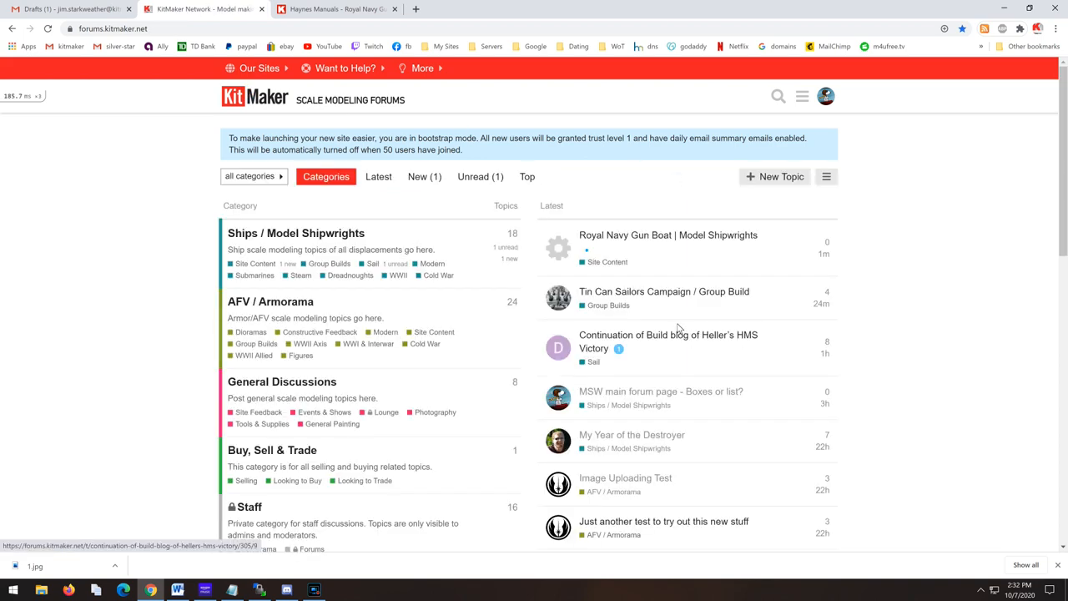
Step: Reply "An older news article we added in August." to the Royal Navy Gun Boat topic
{"action": "left_click", "coordinate": [668, 234]}
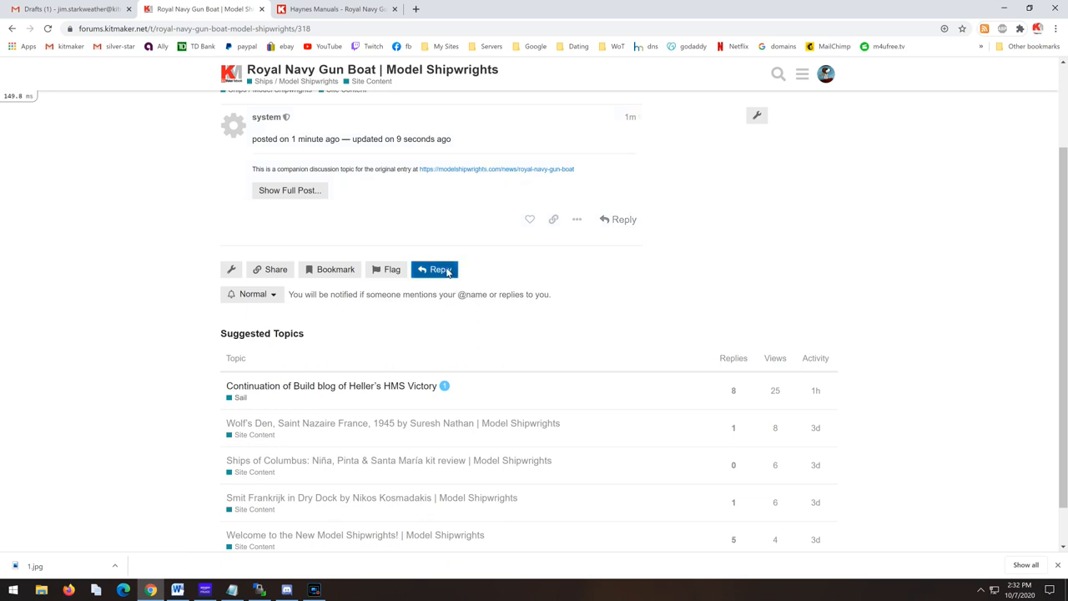
{"action": "left_click", "coordinate": [433, 269]}
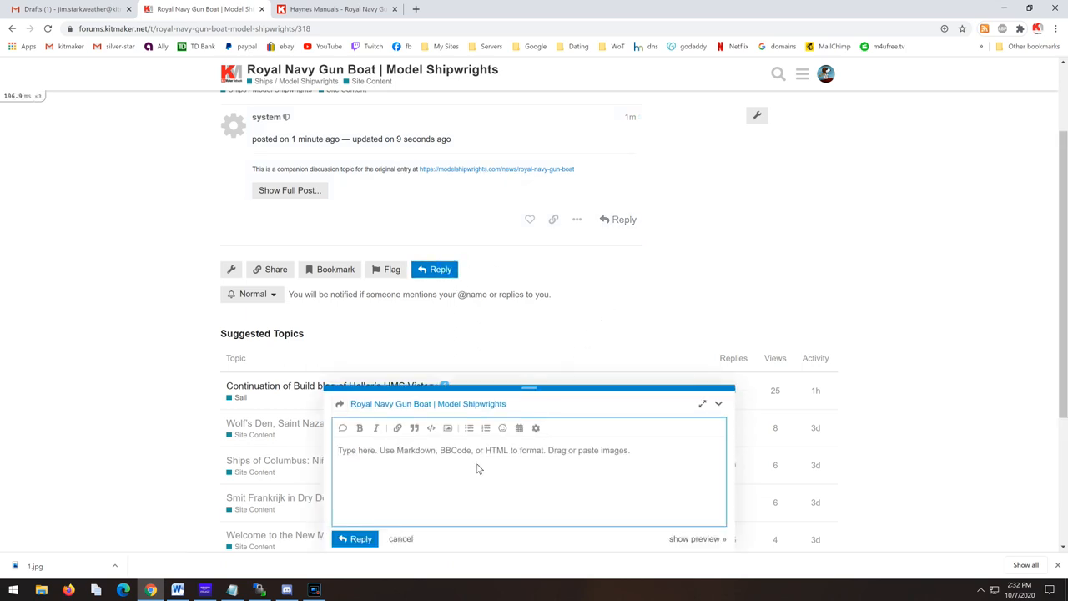
{"action": "type", "text": "An older"}
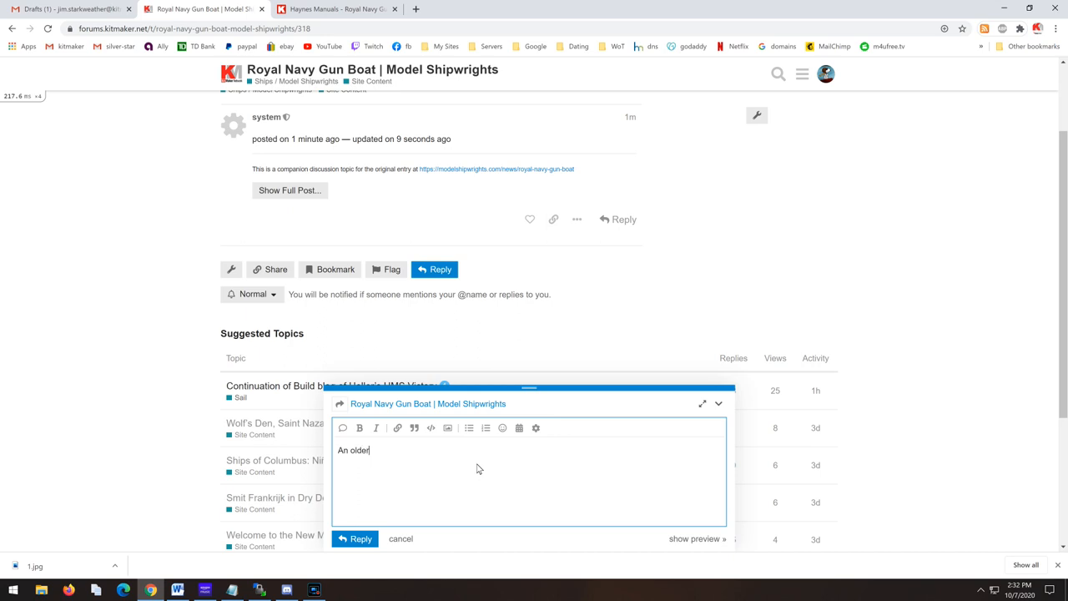
{"action": "type", "text": "news artic"}
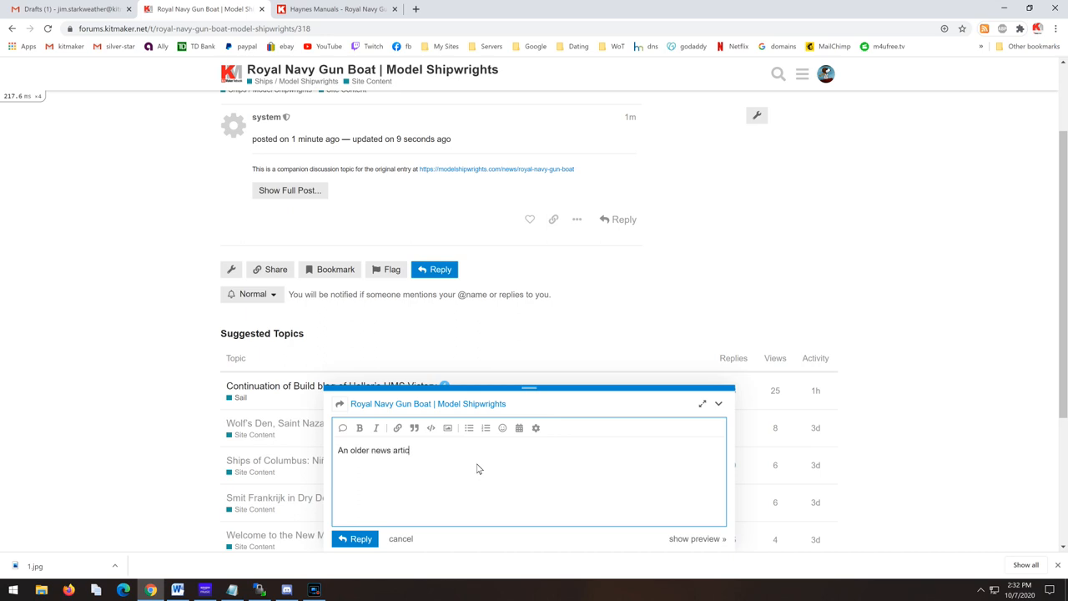
{"action": "type", "text": "le w"}
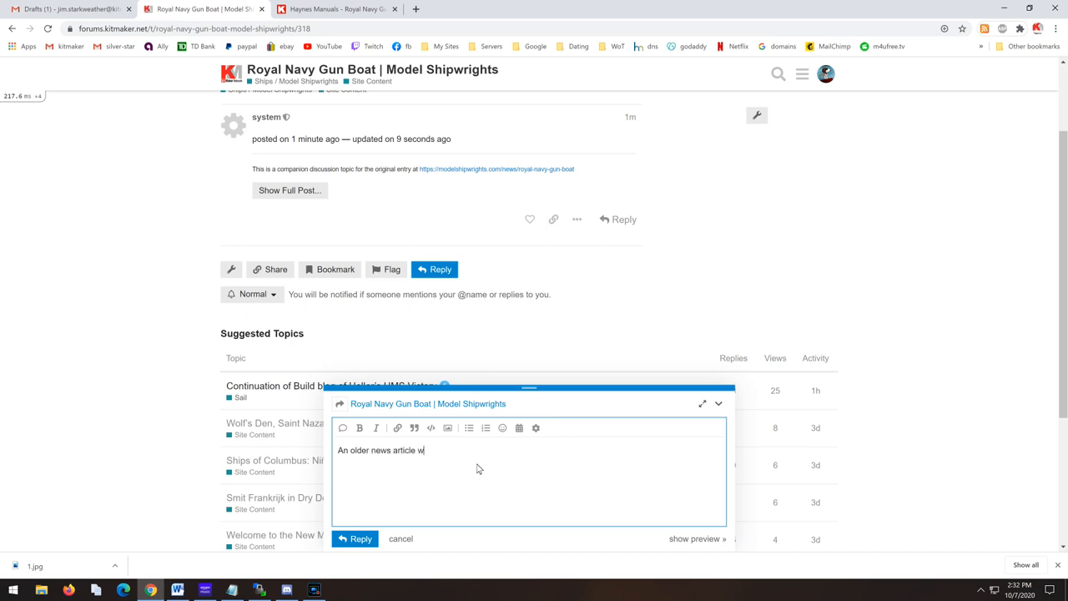
{"action": "type", "text": "e added in August."}
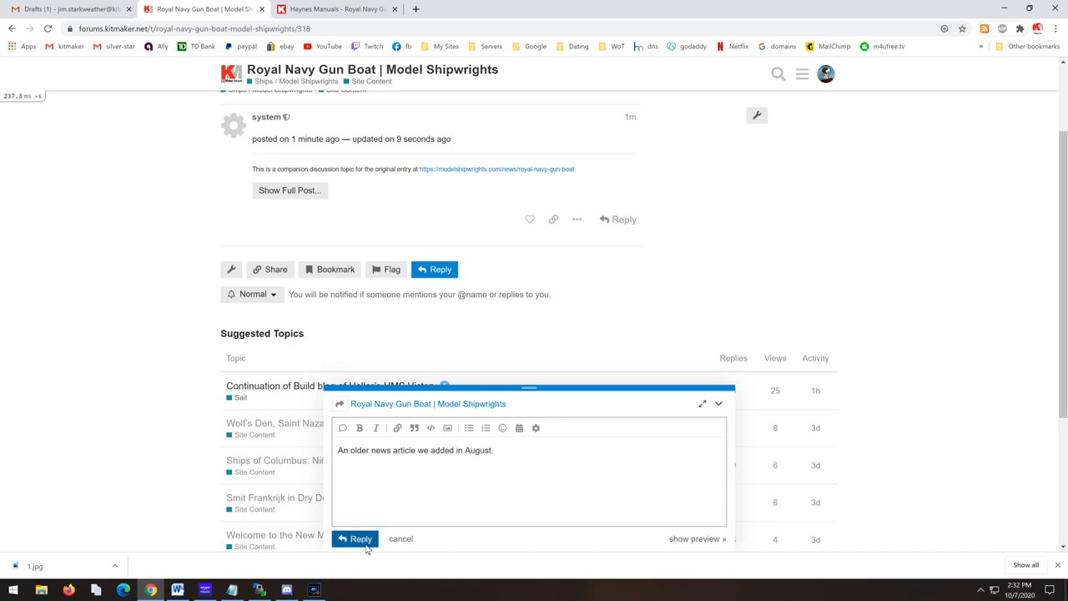
{"action": "left_click", "coordinate": [361, 537]}
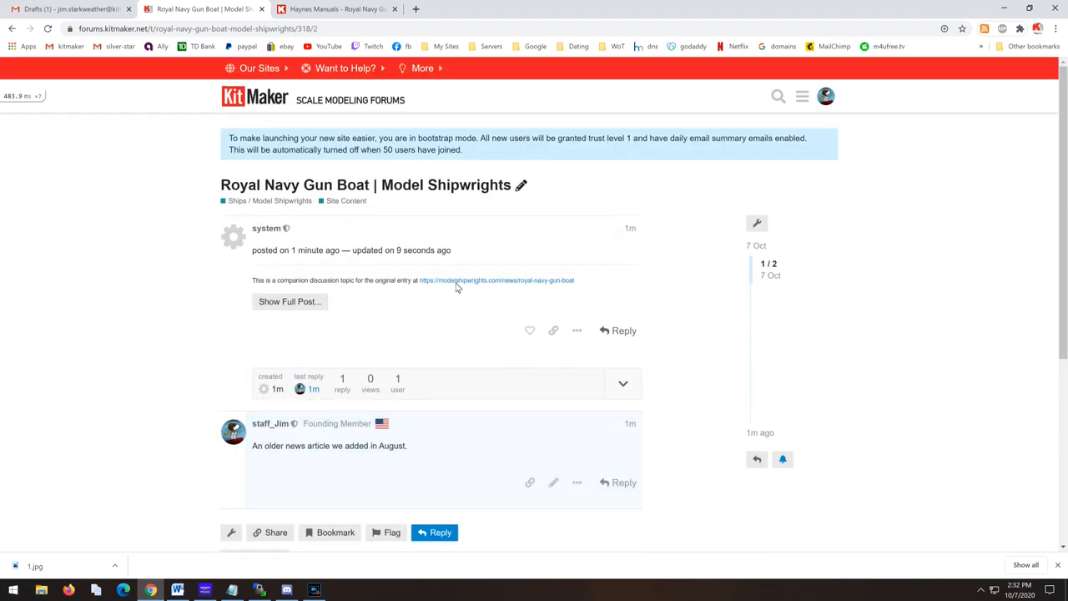
Step: Scroll through the live Royal Navy Gun Boat article's cover, byline, description and body text
{"action": "left_click", "coordinate": [497, 280]}
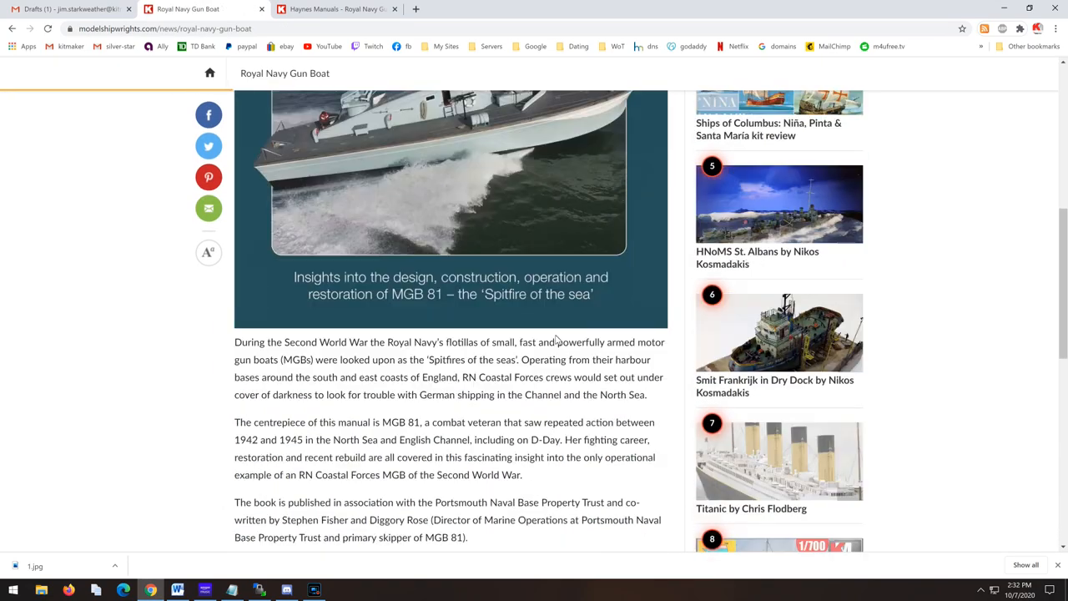
{"action": "scroll", "scroll_direction": "down", "scroll_amount": 3}
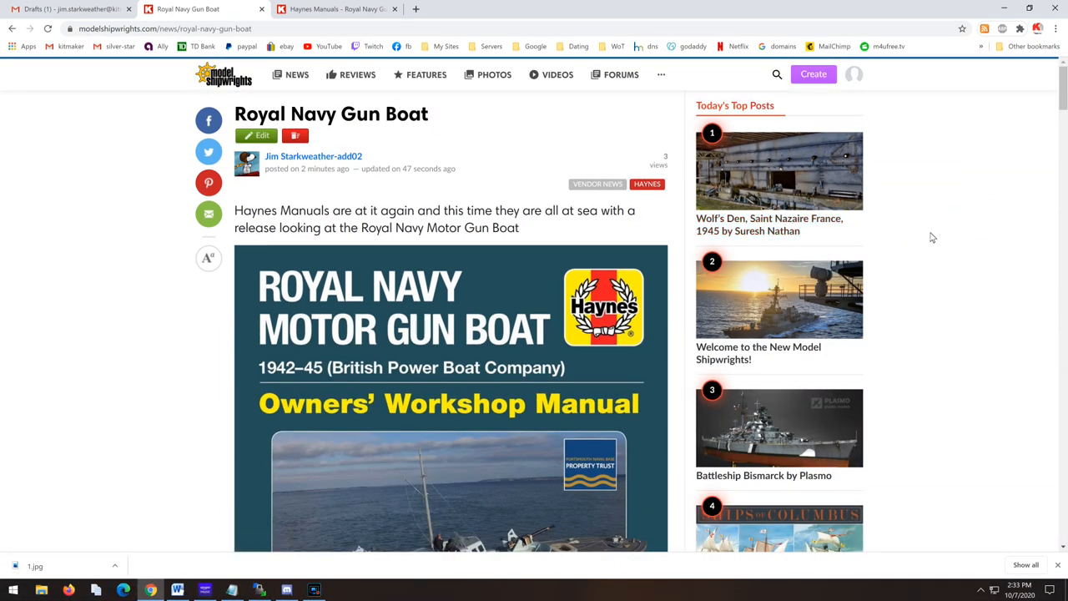
{"action": "mouse_move", "coordinate": [744, 233]}
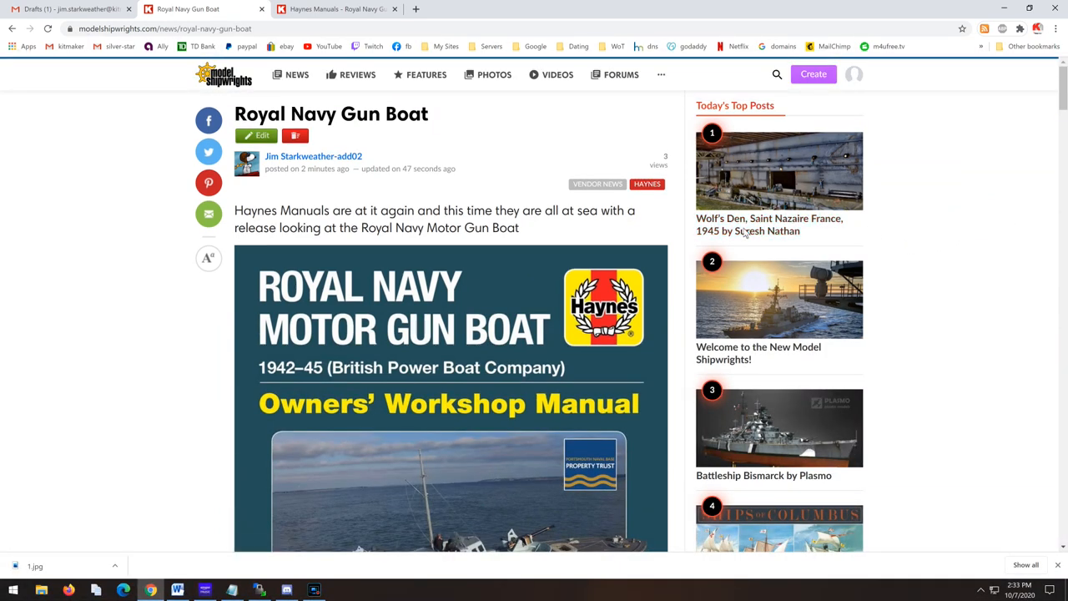
{"action": "scroll", "scroll_direction": "down", "scroll_amount": 3}
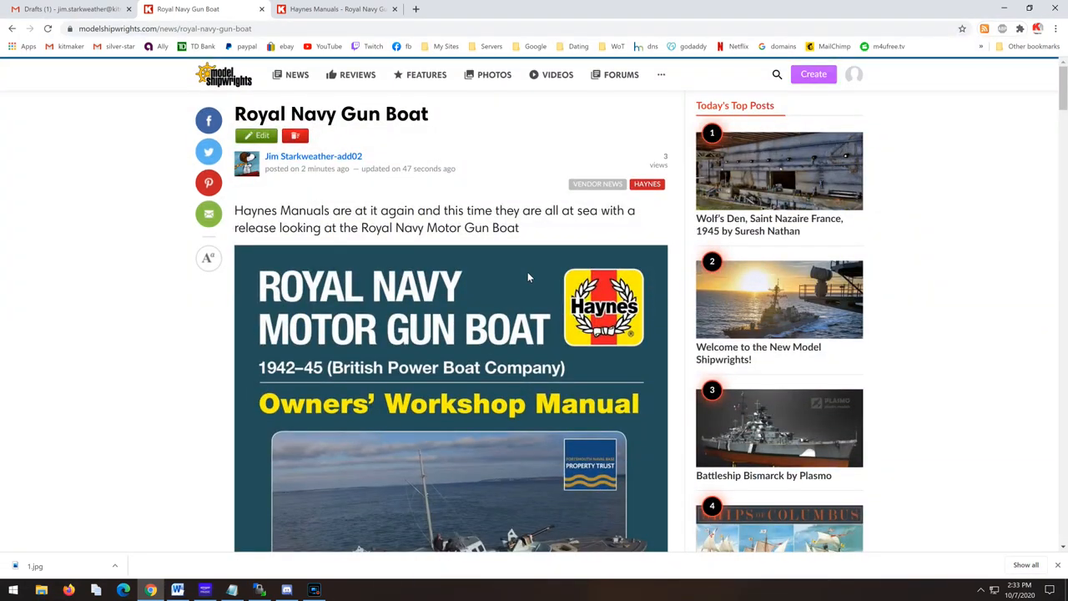
{"action": "scroll", "scroll_direction": "down", "scroll_amount": 3}
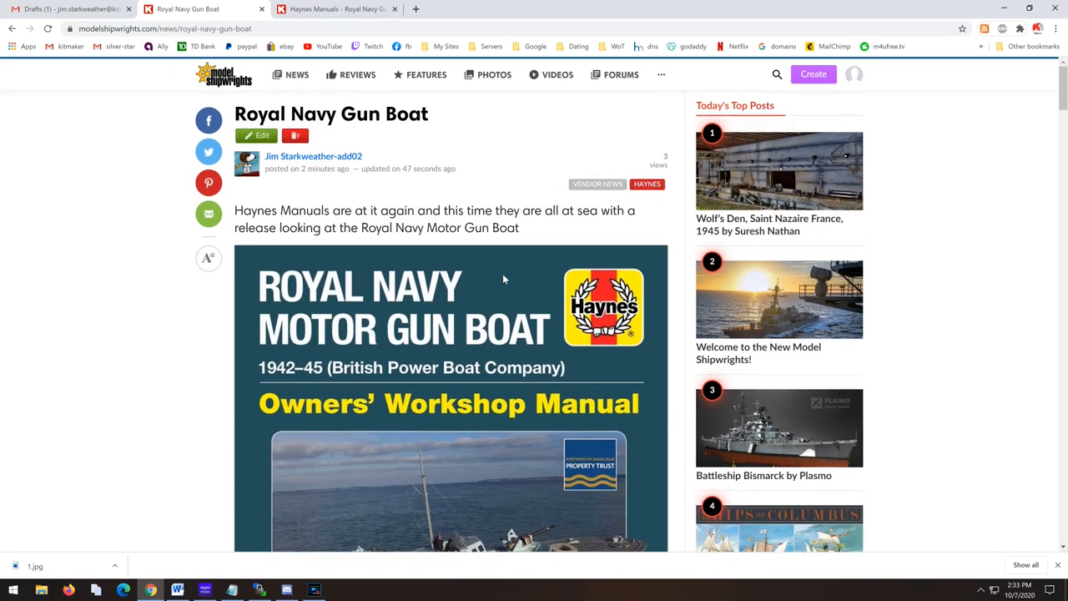
{"action": "scroll", "scroll_direction": "down", "scroll_amount": 3}
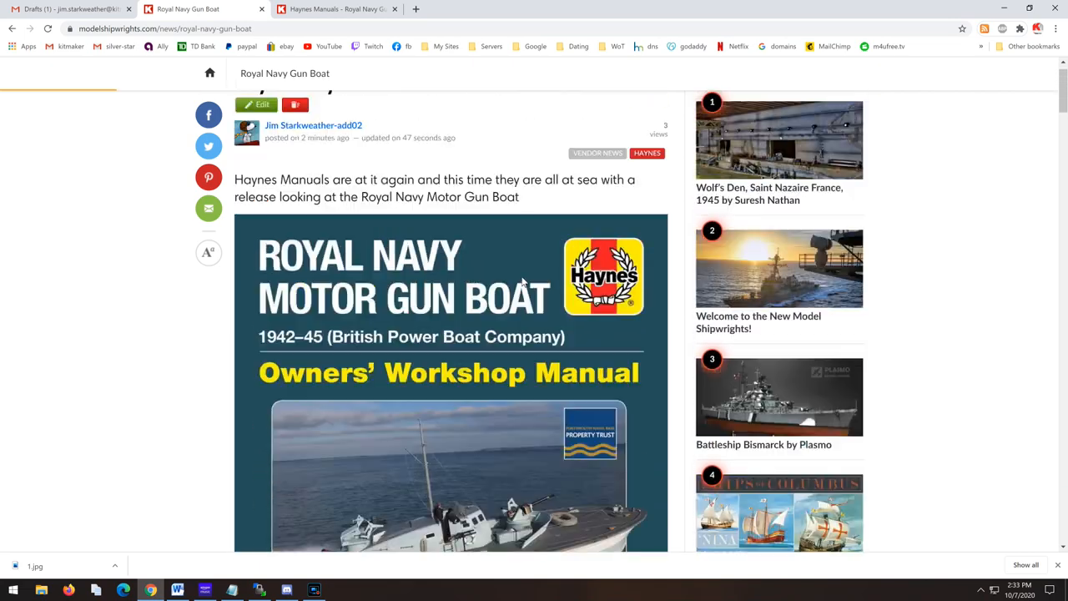
{"action": "scroll", "scroll_direction": "down", "scroll_amount": 3}
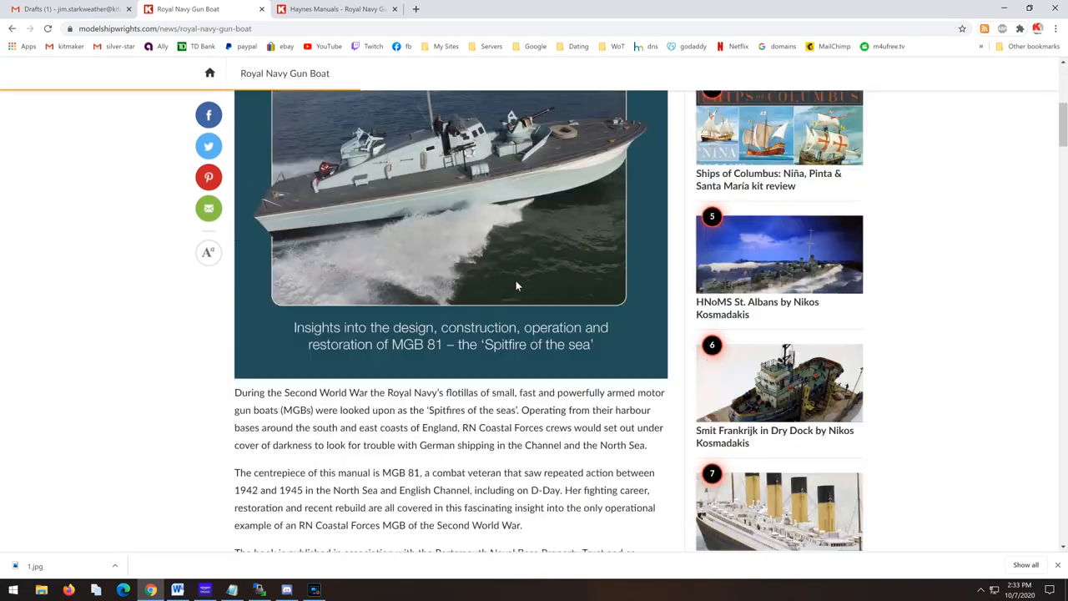
{"action": "scroll", "scroll_direction": "down", "scroll_amount": 3}
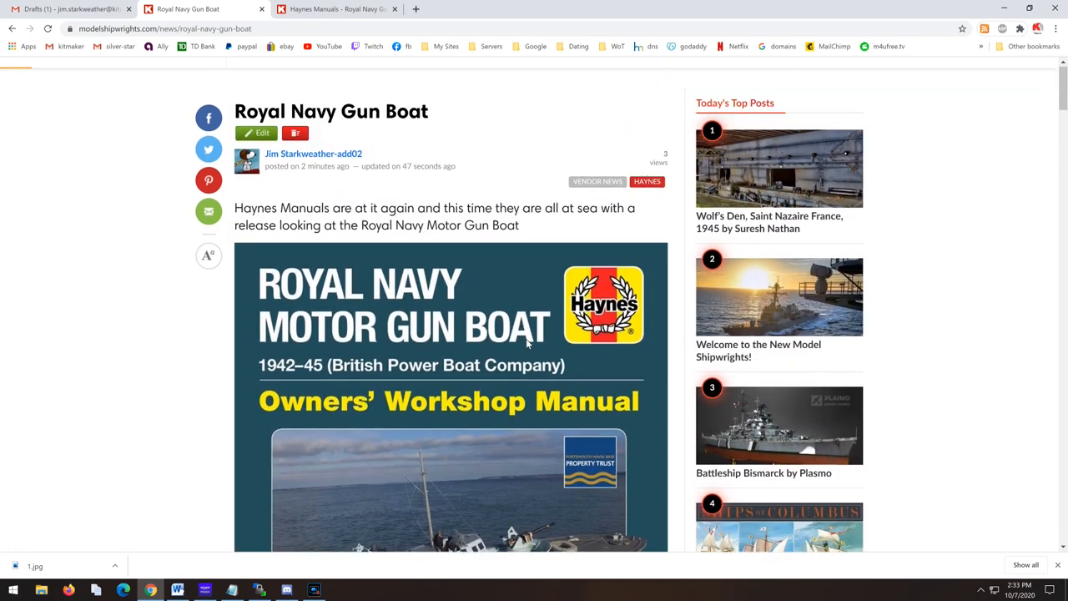
{"action": "scroll", "scroll_direction": "down", "scroll_amount": 3}
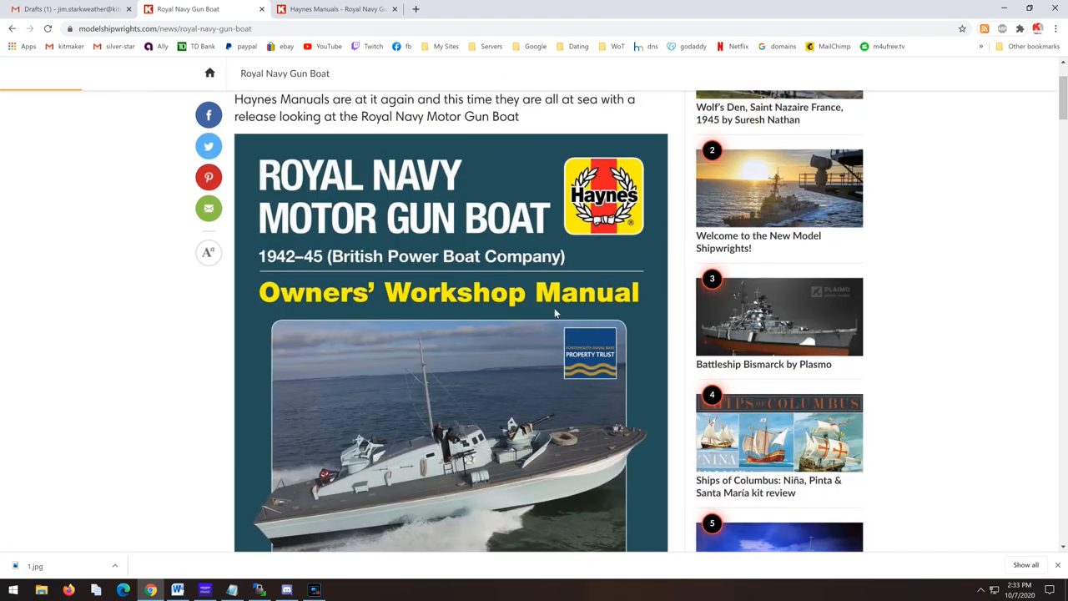
{"action": "scroll", "scroll_direction": "down", "scroll_amount": 3}
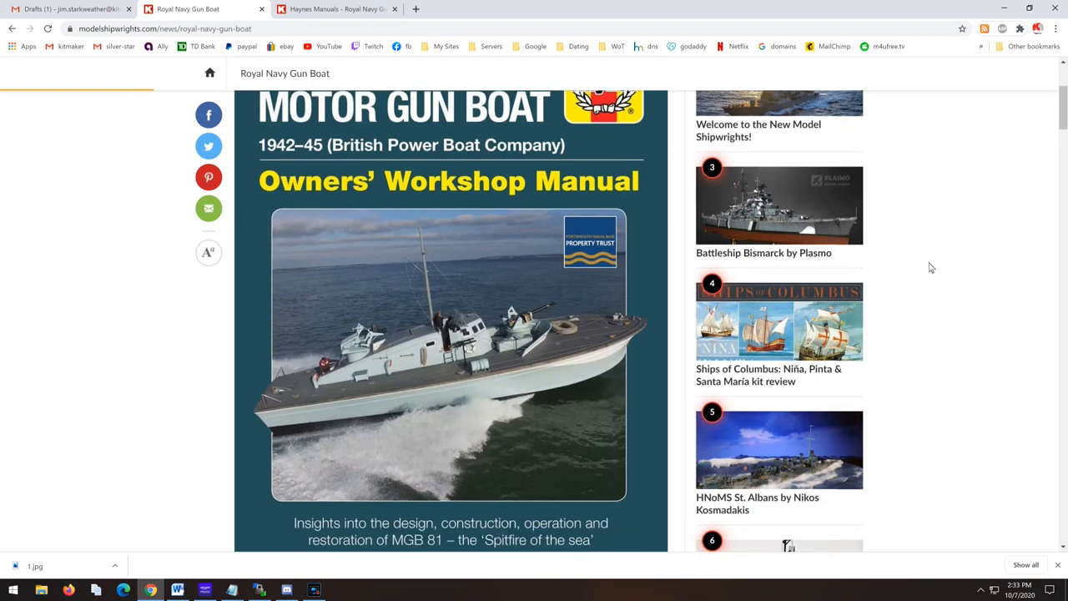
{"action": "scroll", "scroll_direction": "down", "scroll_amount": 3}
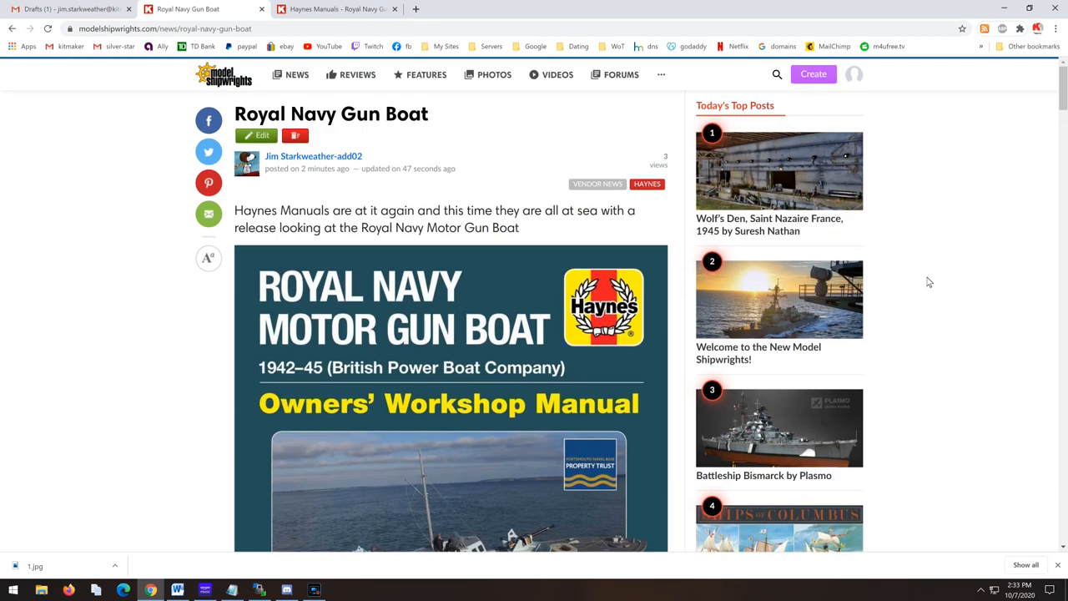
{"action": "scroll", "scroll_direction": "down", "scroll_amount": 3}
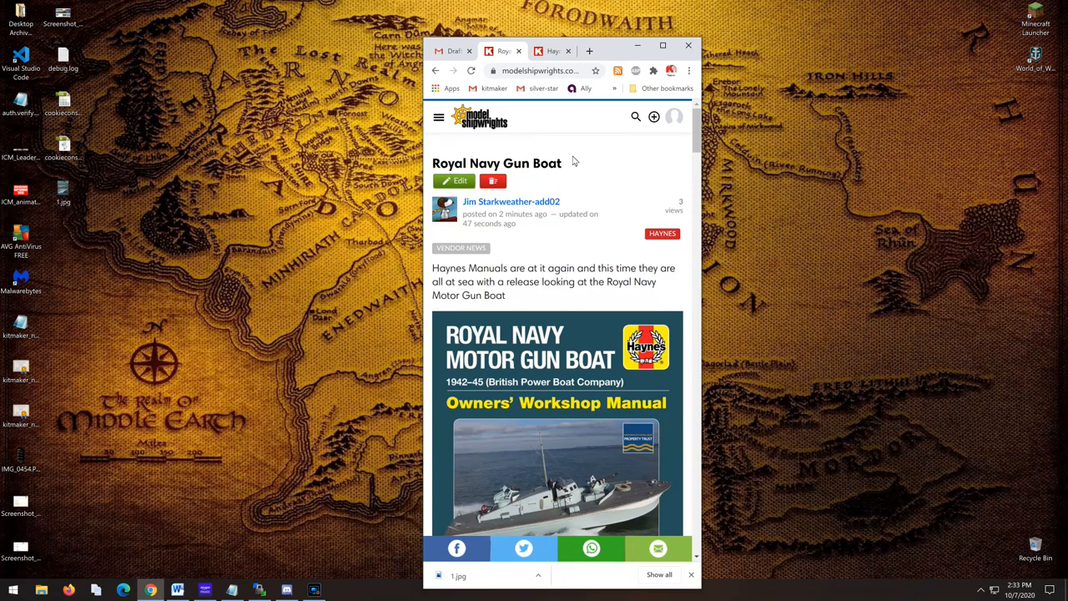
Step: Scroll through the article and other pages in a phone-width window to check the mobile layout
{"action": "scroll", "scroll_direction": "down", "scroll_amount": 3}
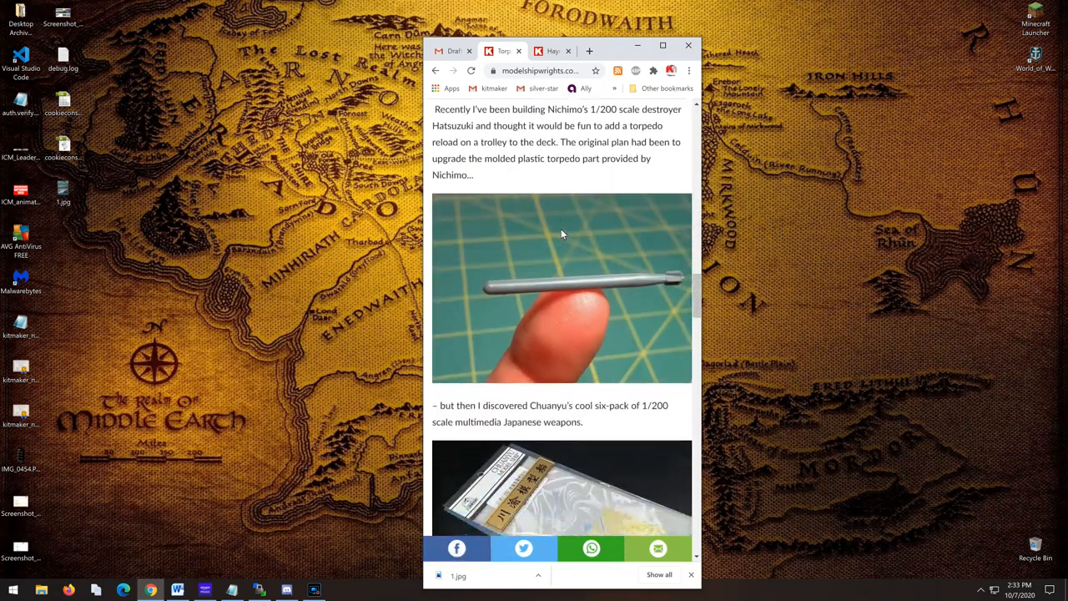
{"action": "scroll", "scroll_direction": "down", "scroll_amount": 3}
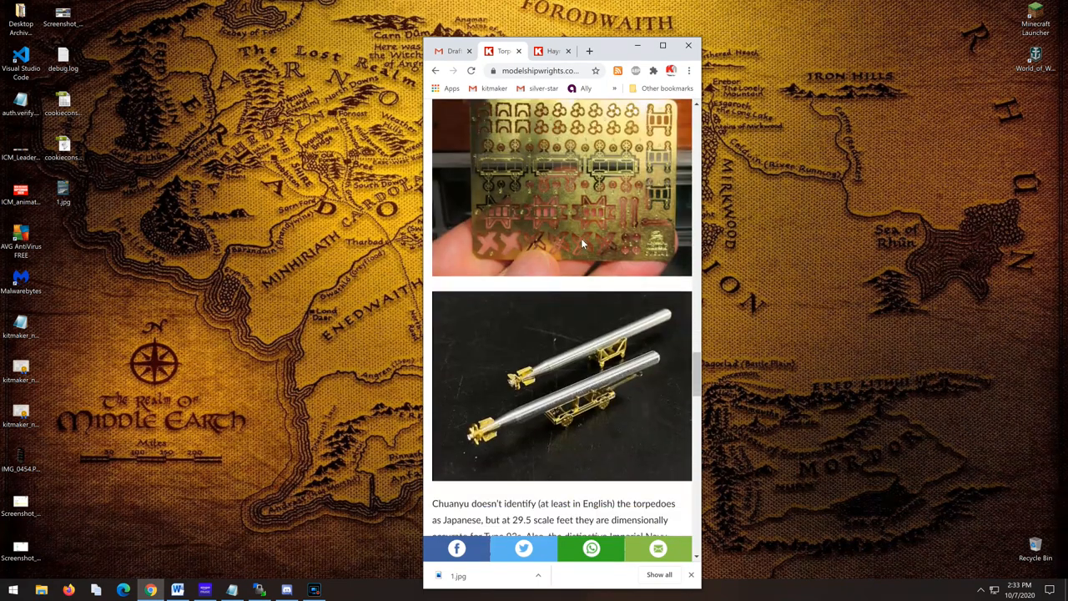
{"action": "scroll", "scroll_direction": "down", "scroll_amount": 3}
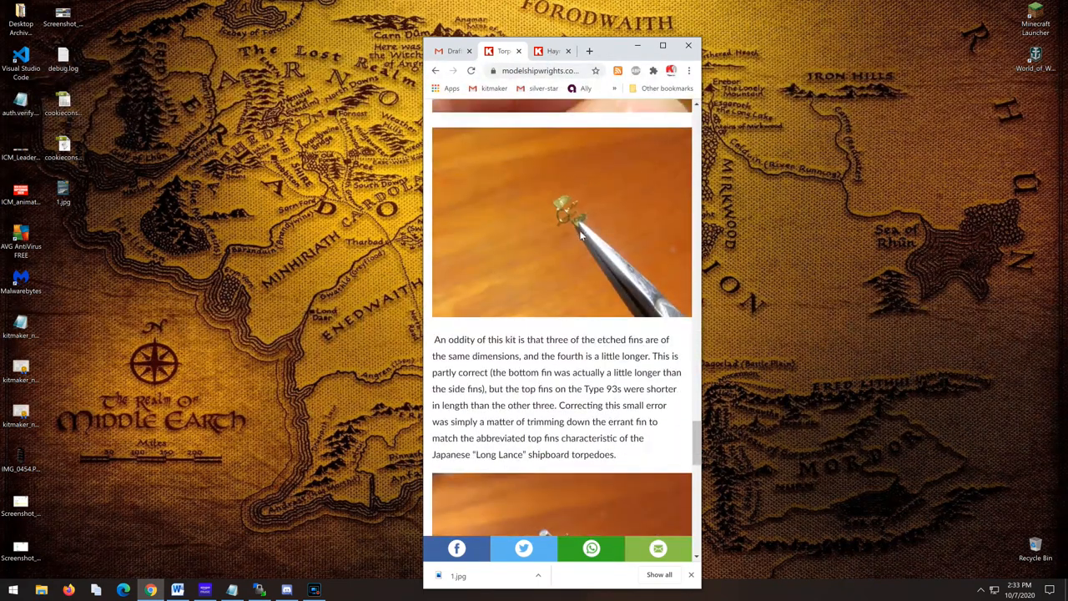
{"action": "scroll", "scroll_direction": "down", "scroll_amount": 3}
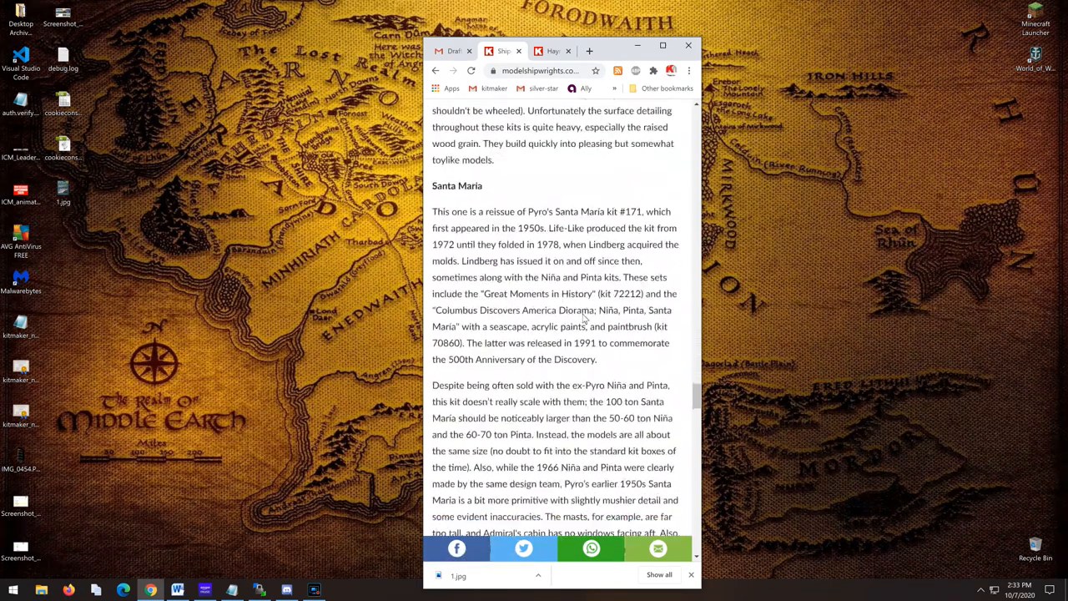
{"action": "scroll", "scroll_direction": "down", "scroll_amount": 3}
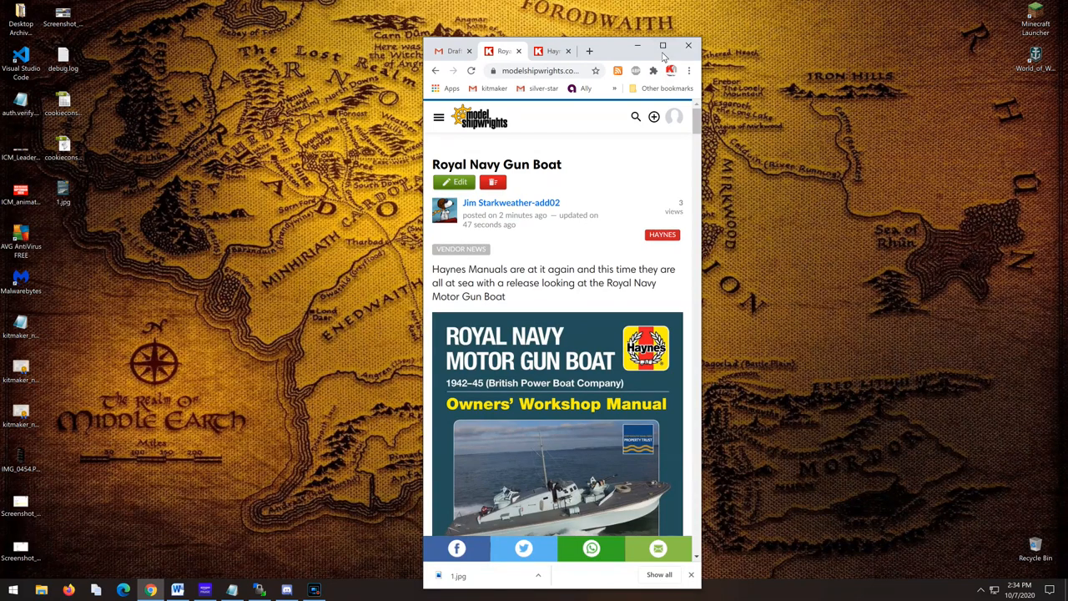
Step: Maximize the browser so the homepage shows Royal Navy Gun Boat at the top of News
{"action": "left_click", "coordinate": [663, 45]}
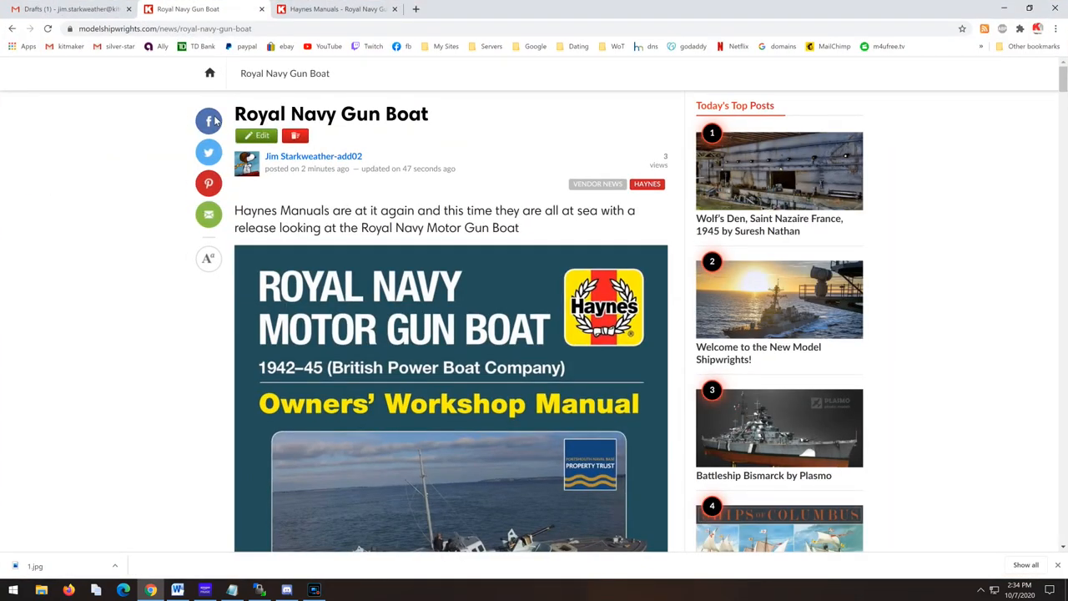
{"action": "mouse_move", "coordinate": [209, 215]}
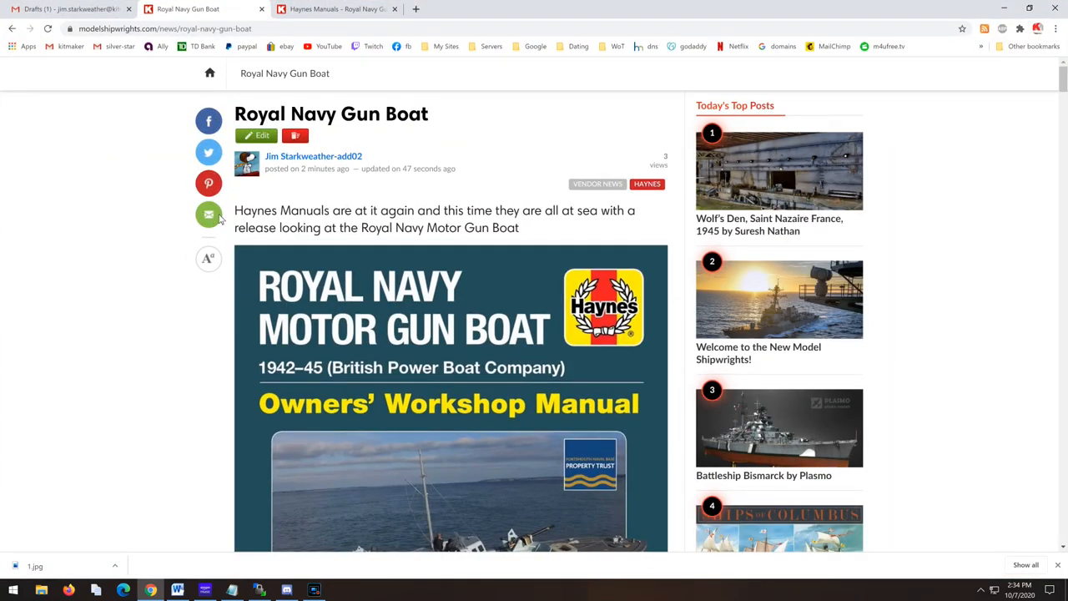
{"action": "mouse_move", "coordinate": [208, 152]}
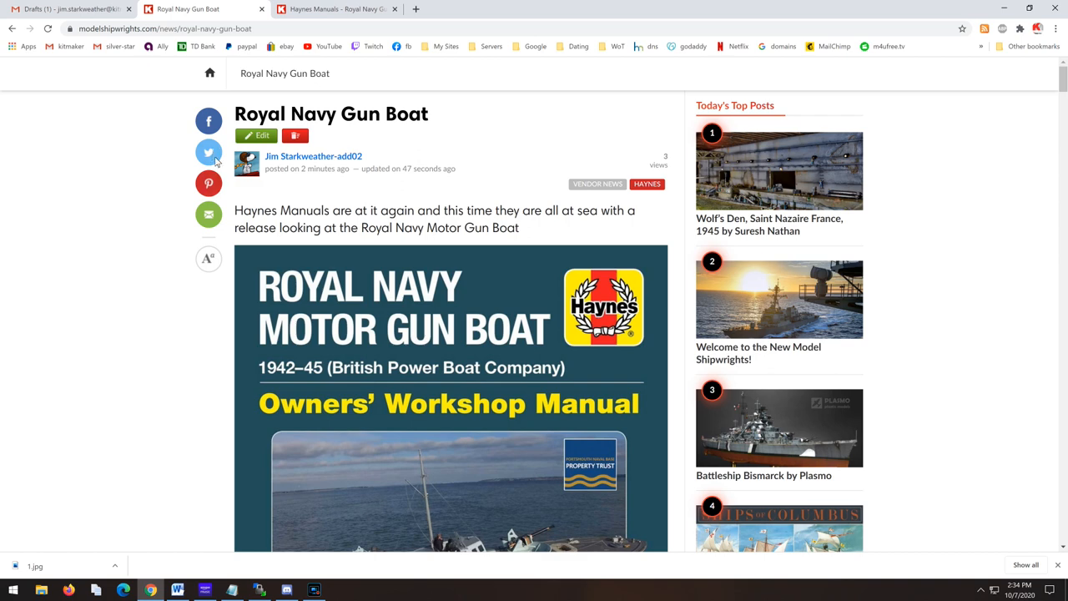
{"action": "mouse_move", "coordinate": [383, 275]}
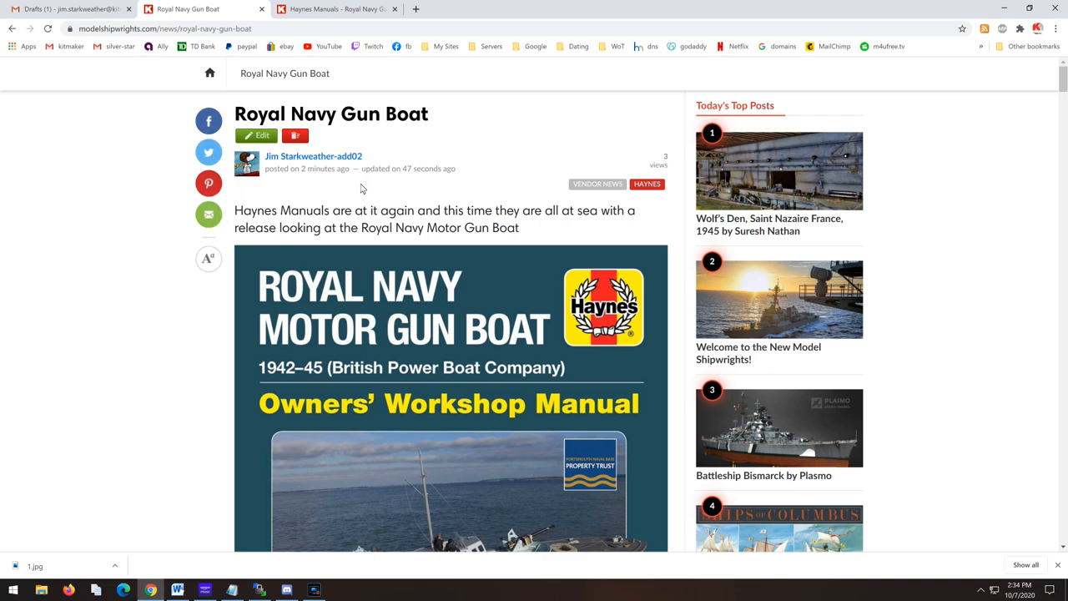
{"action": "scroll", "scroll_direction": "down", "scroll_amount": 3}
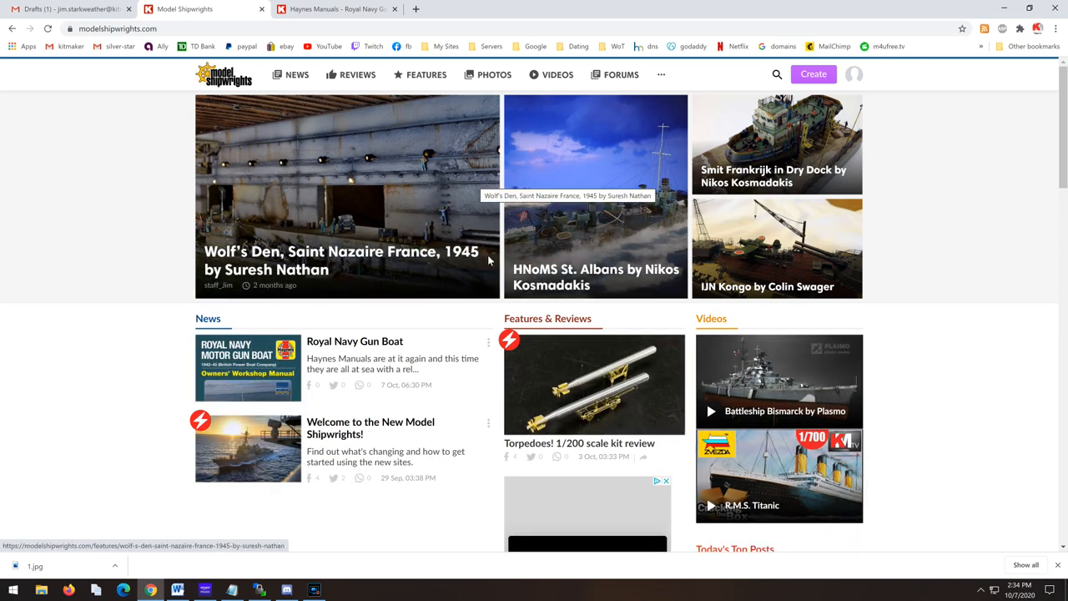
{"action": "mouse_move", "coordinate": [907, 363]}
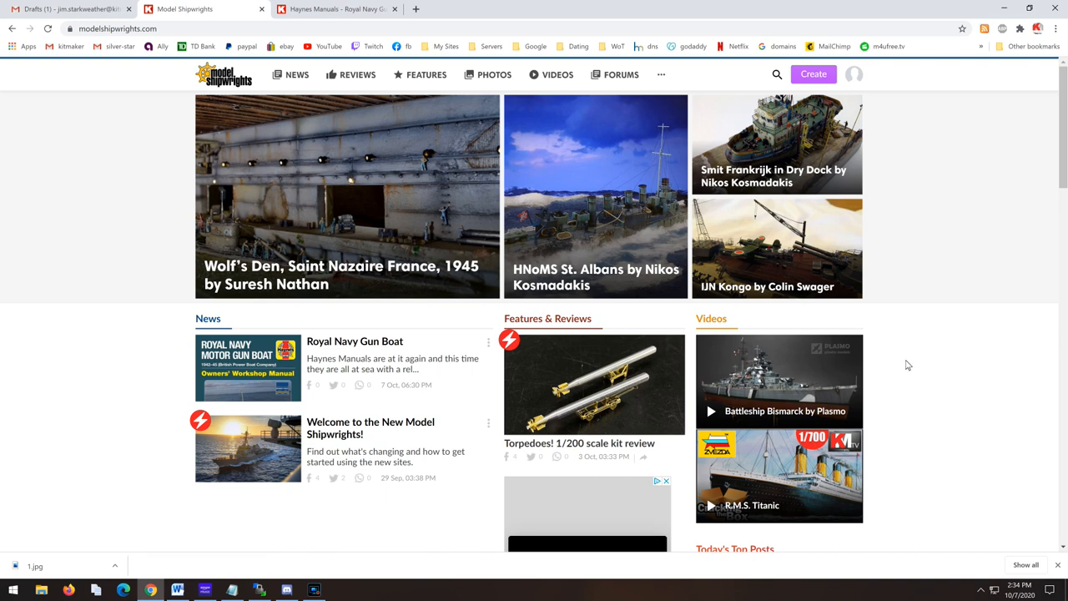
{"action": "mouse_move", "coordinate": [931, 301]}
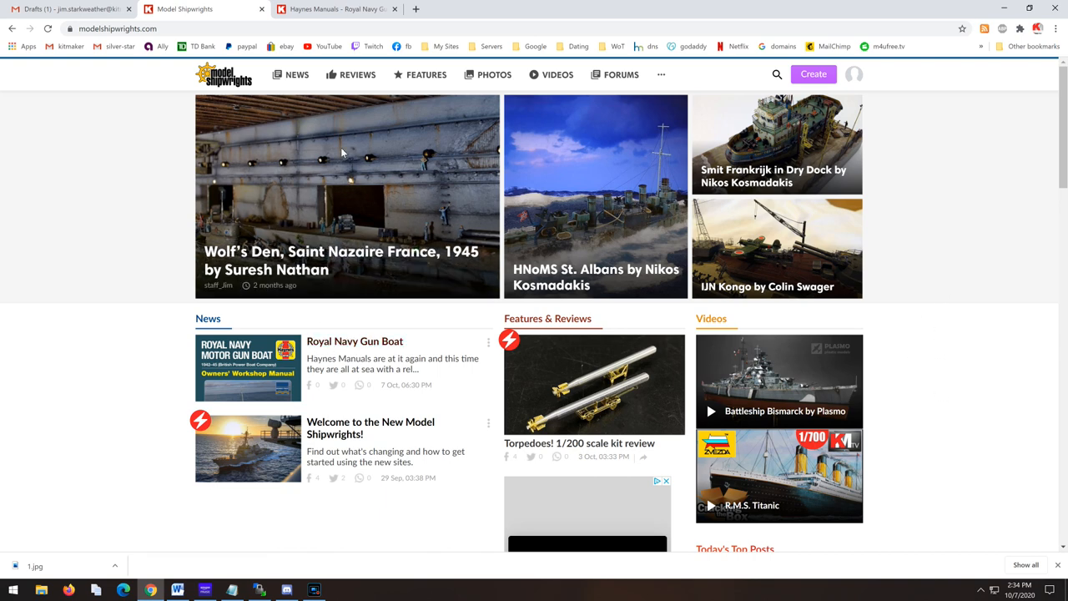
{"action": "mouse_move", "coordinate": [350, 80]}
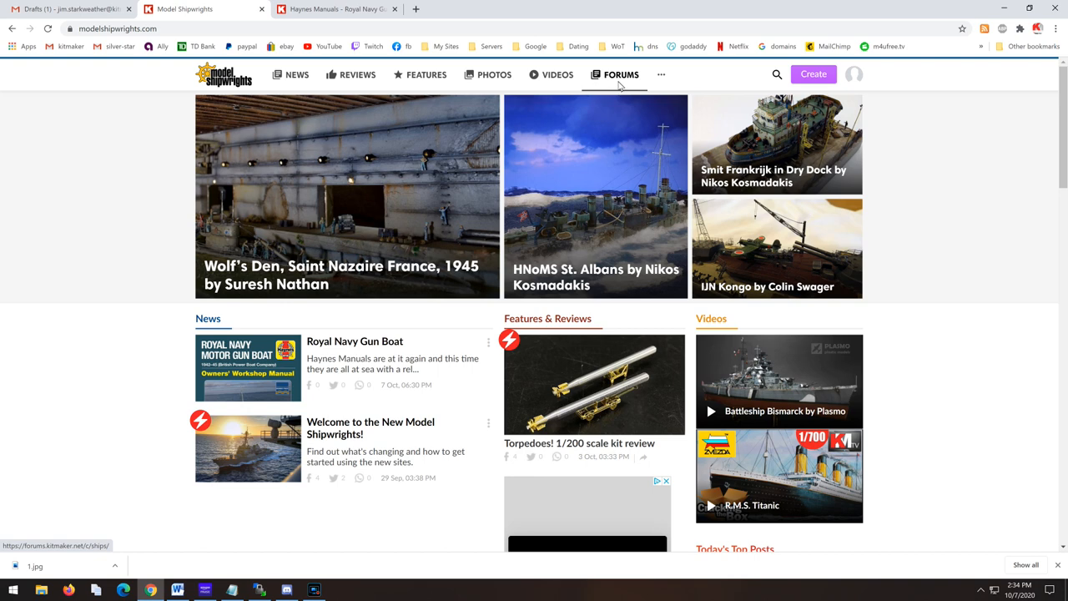
{"action": "mouse_move", "coordinate": [951, 426]}
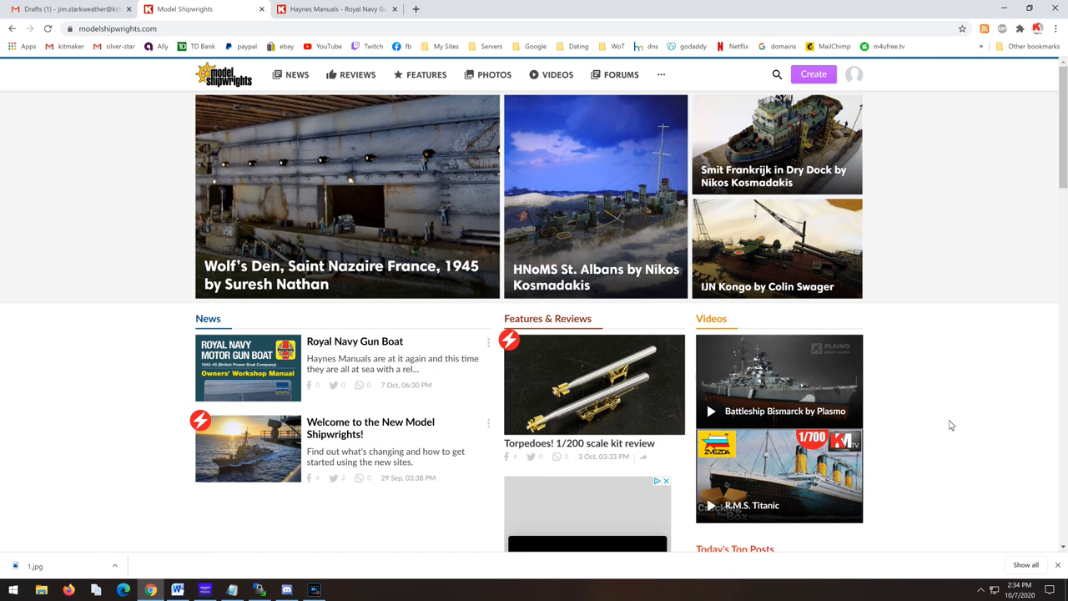